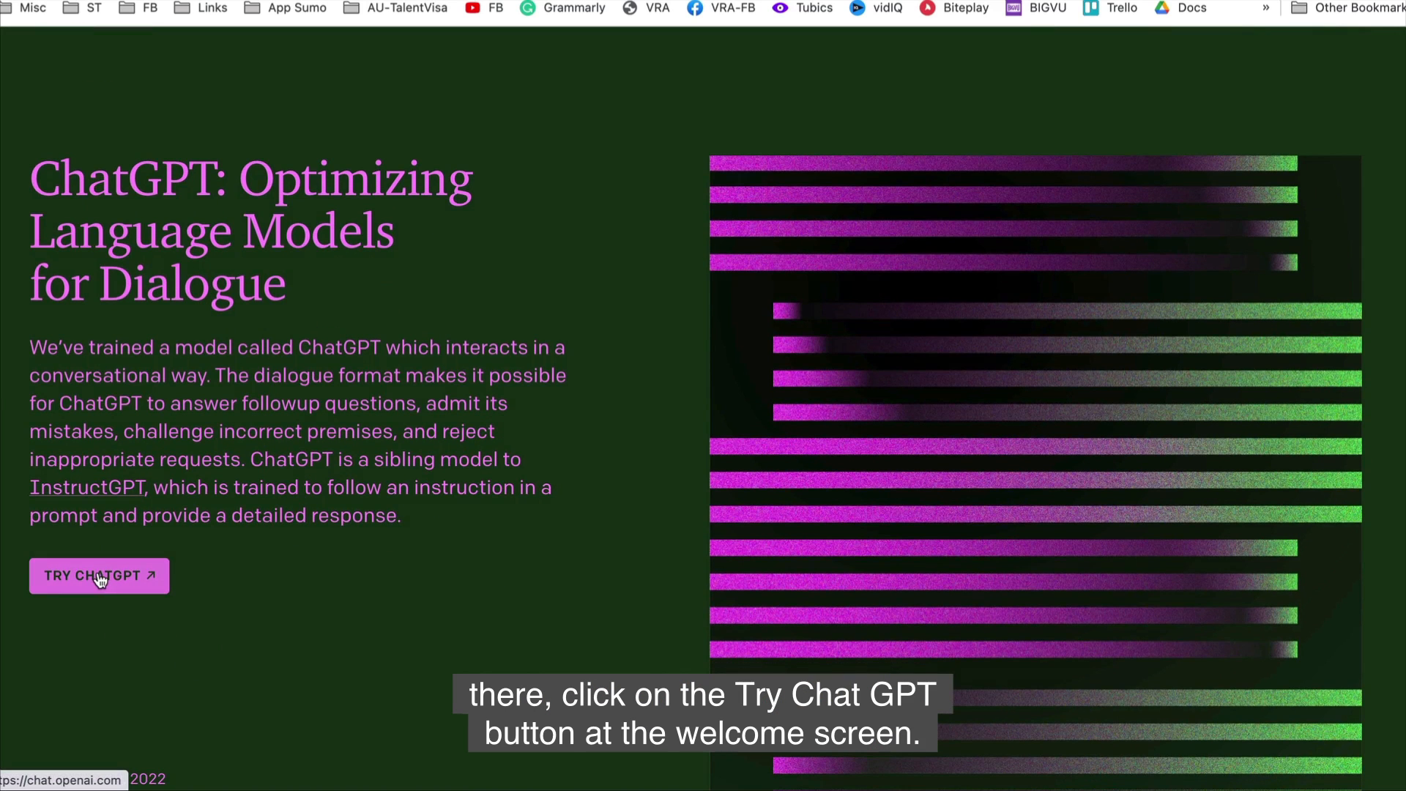
click(99, 575)
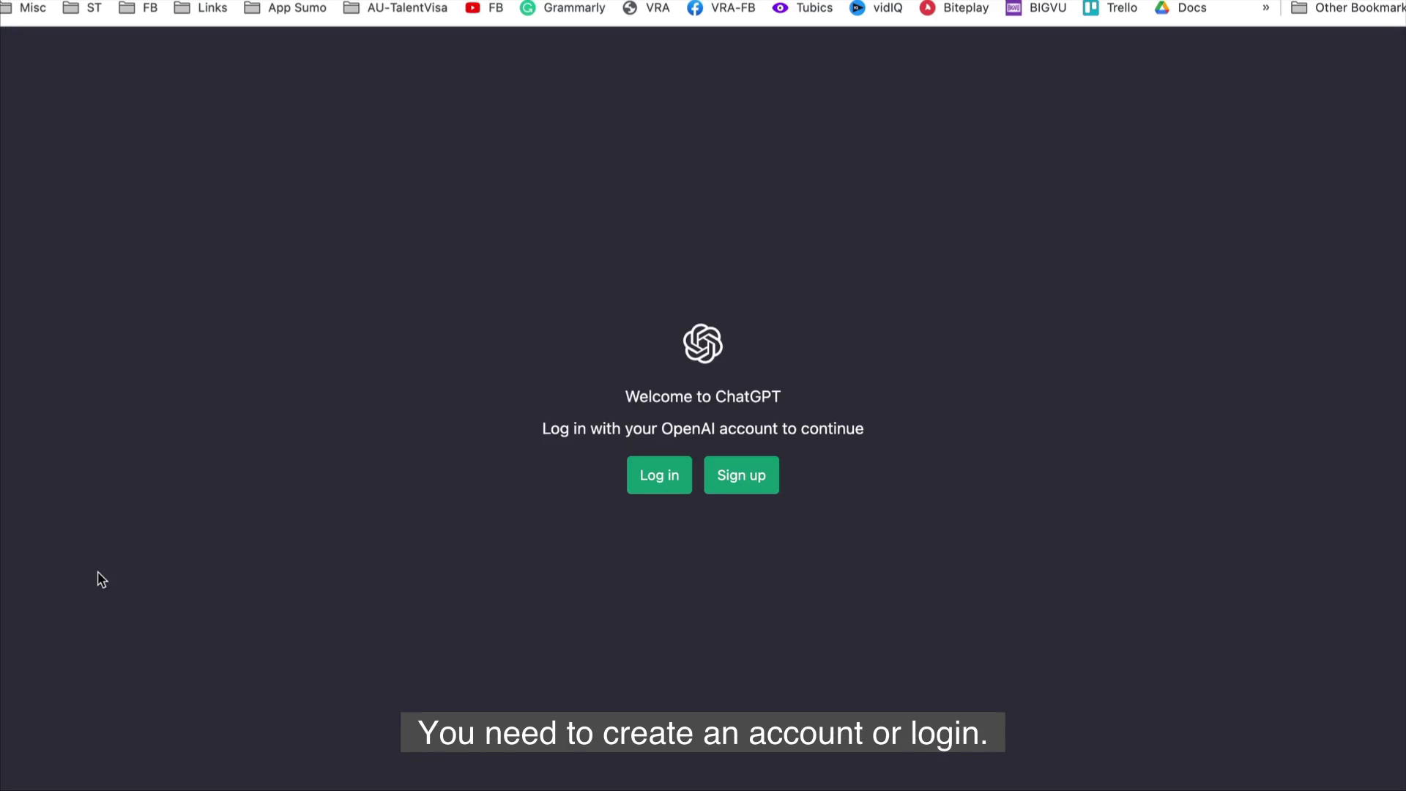
mouse_move(531, 610)
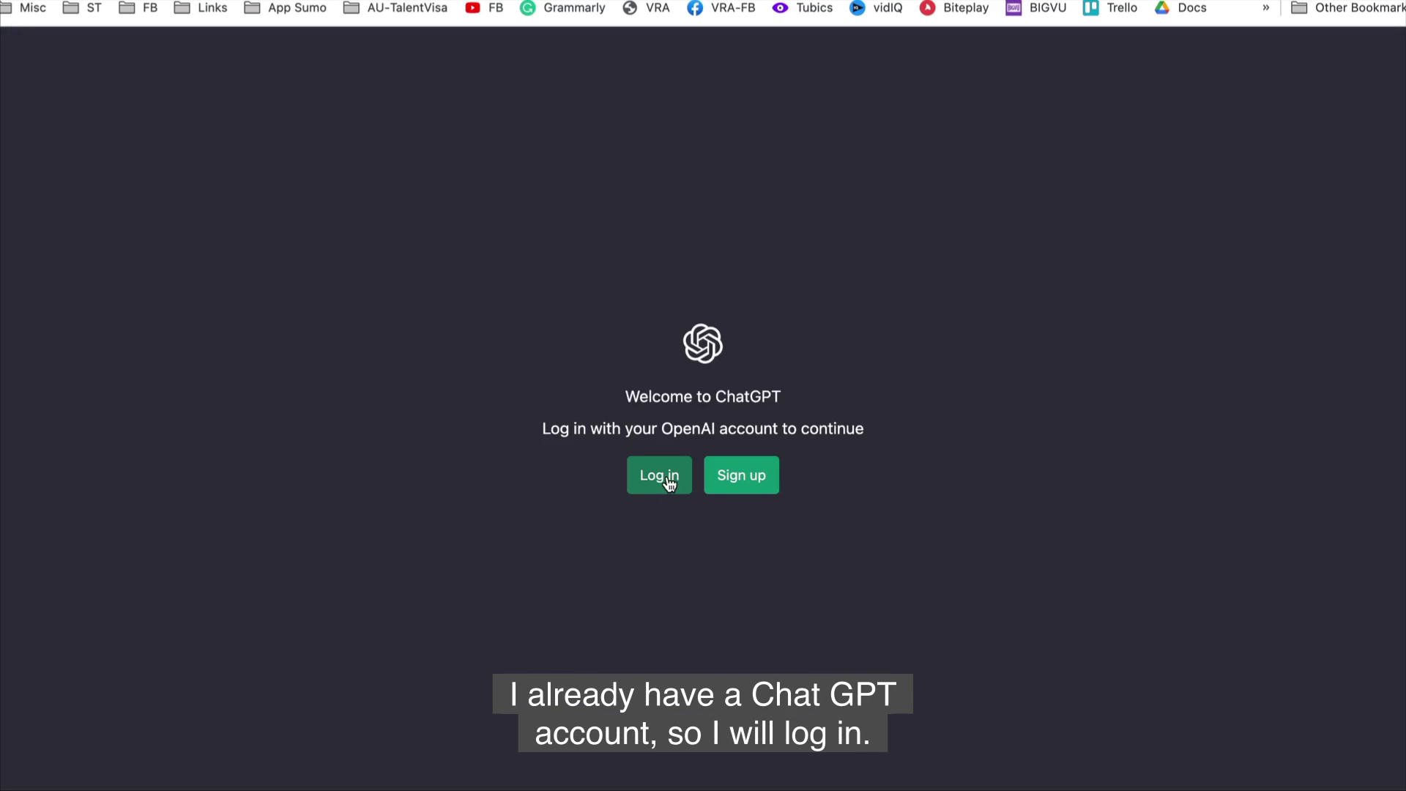
click(658, 475)
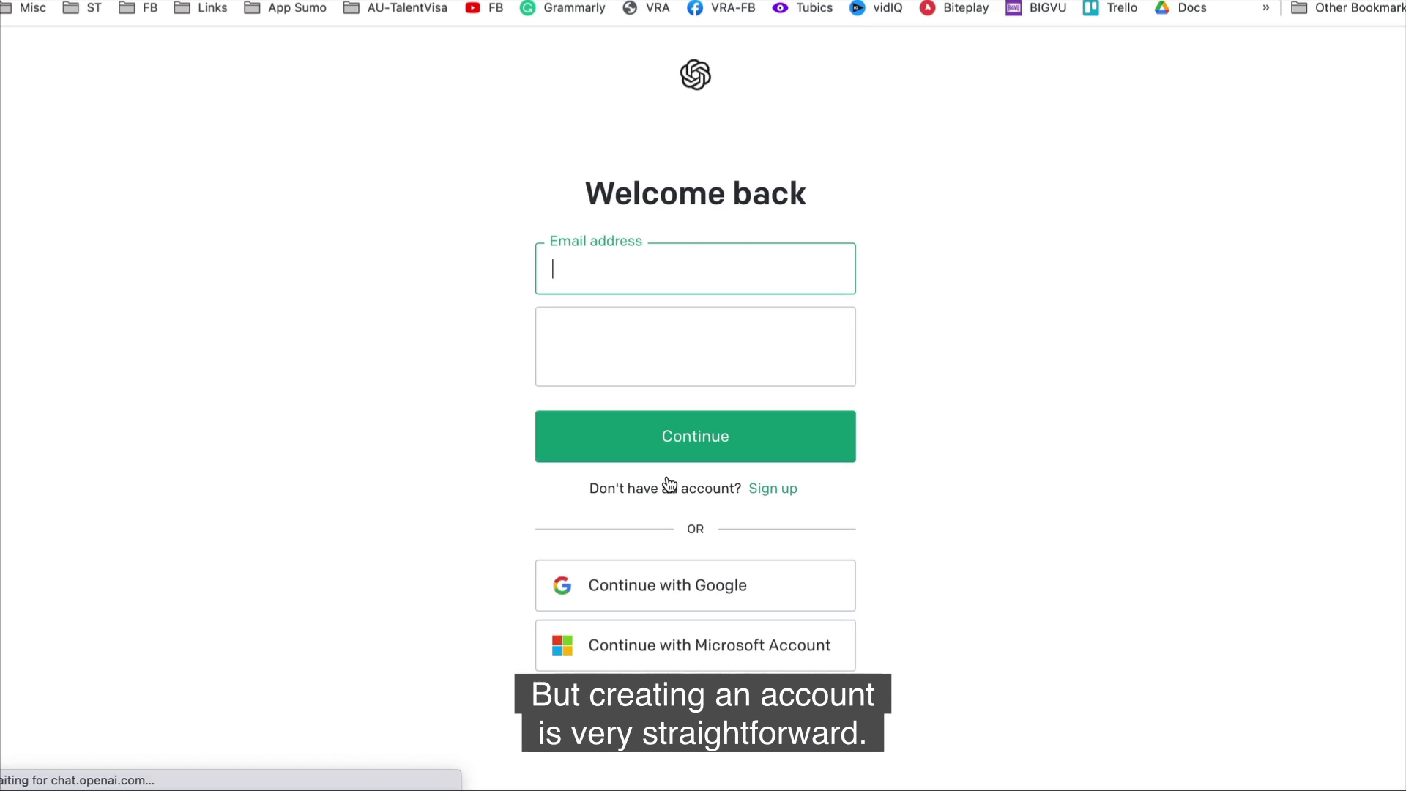
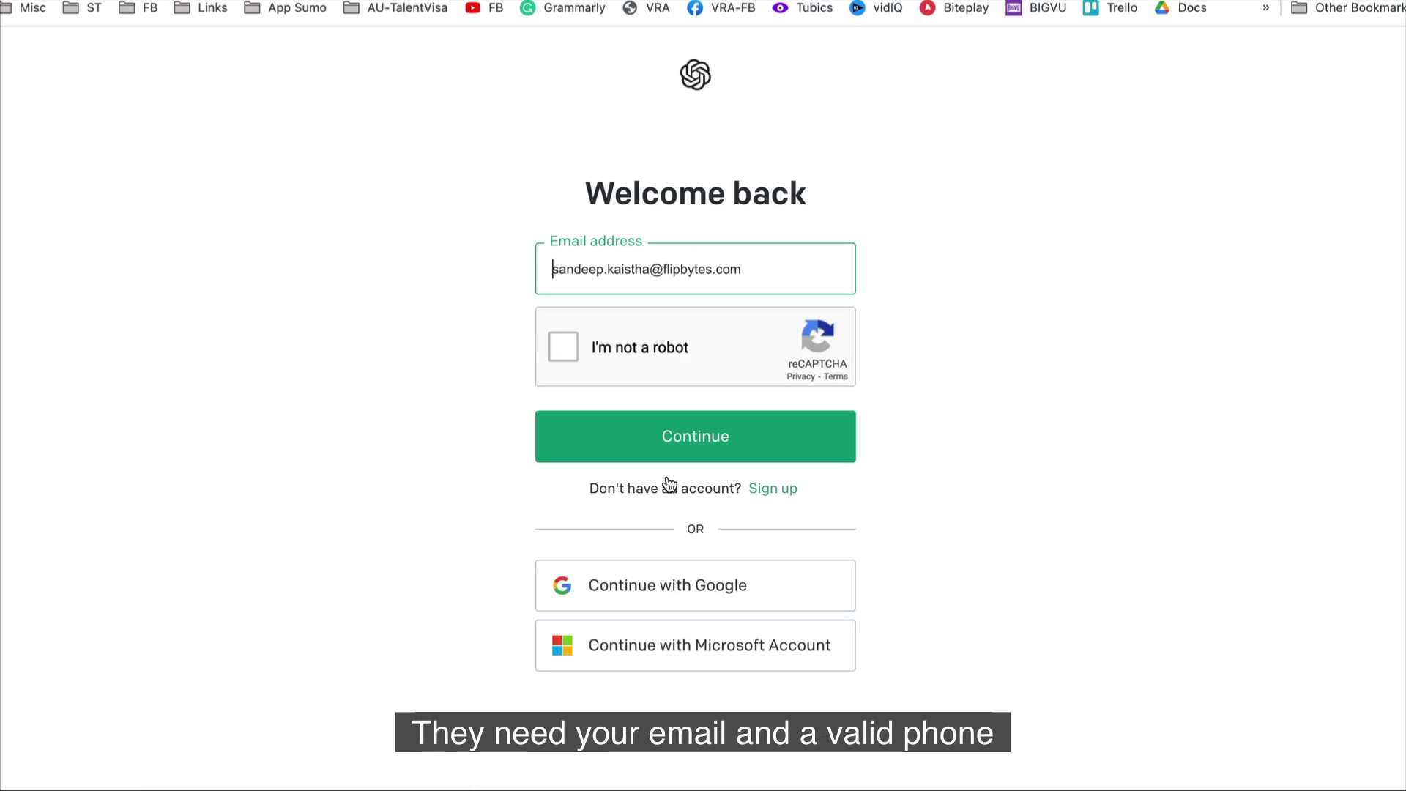
click(694, 437)
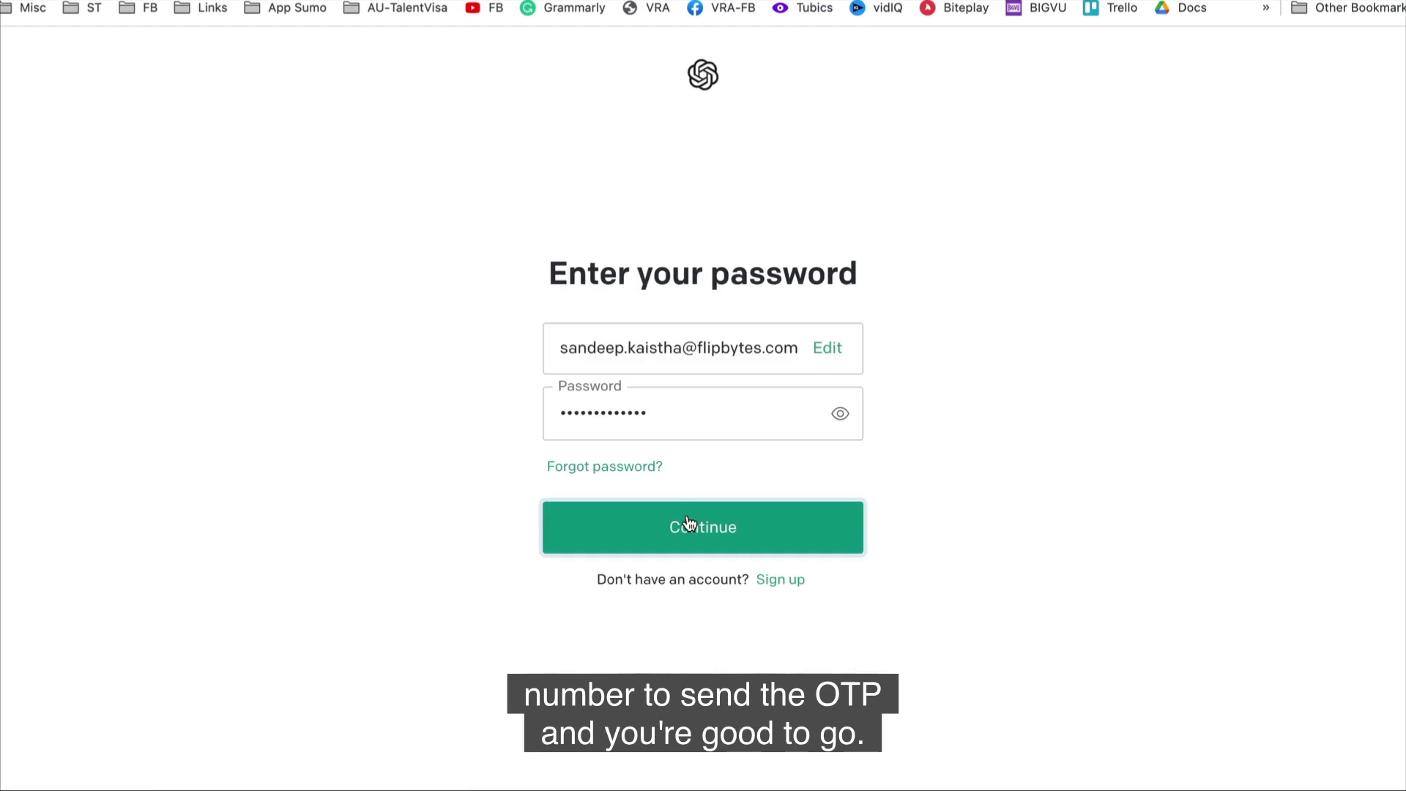
click(703, 527)
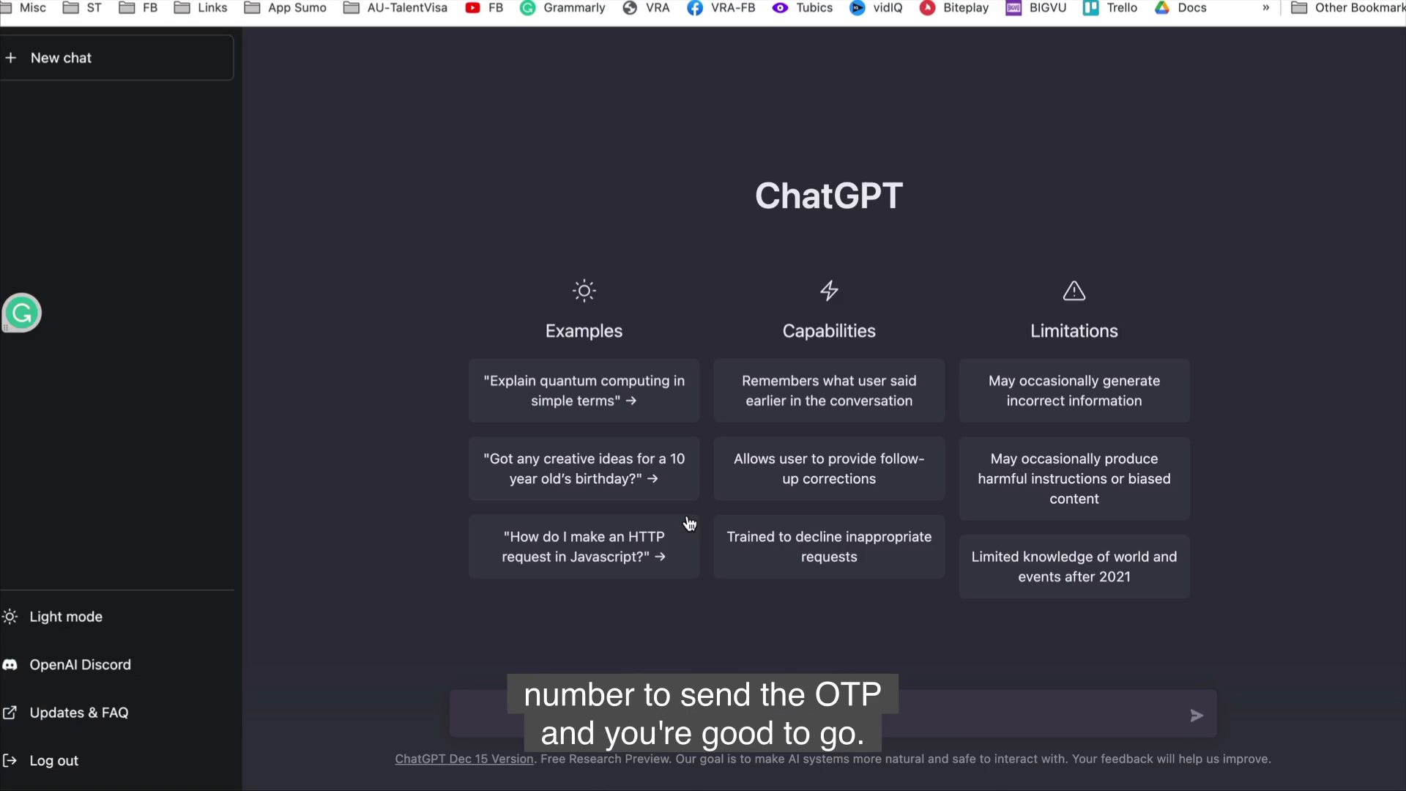
click(64, 616)
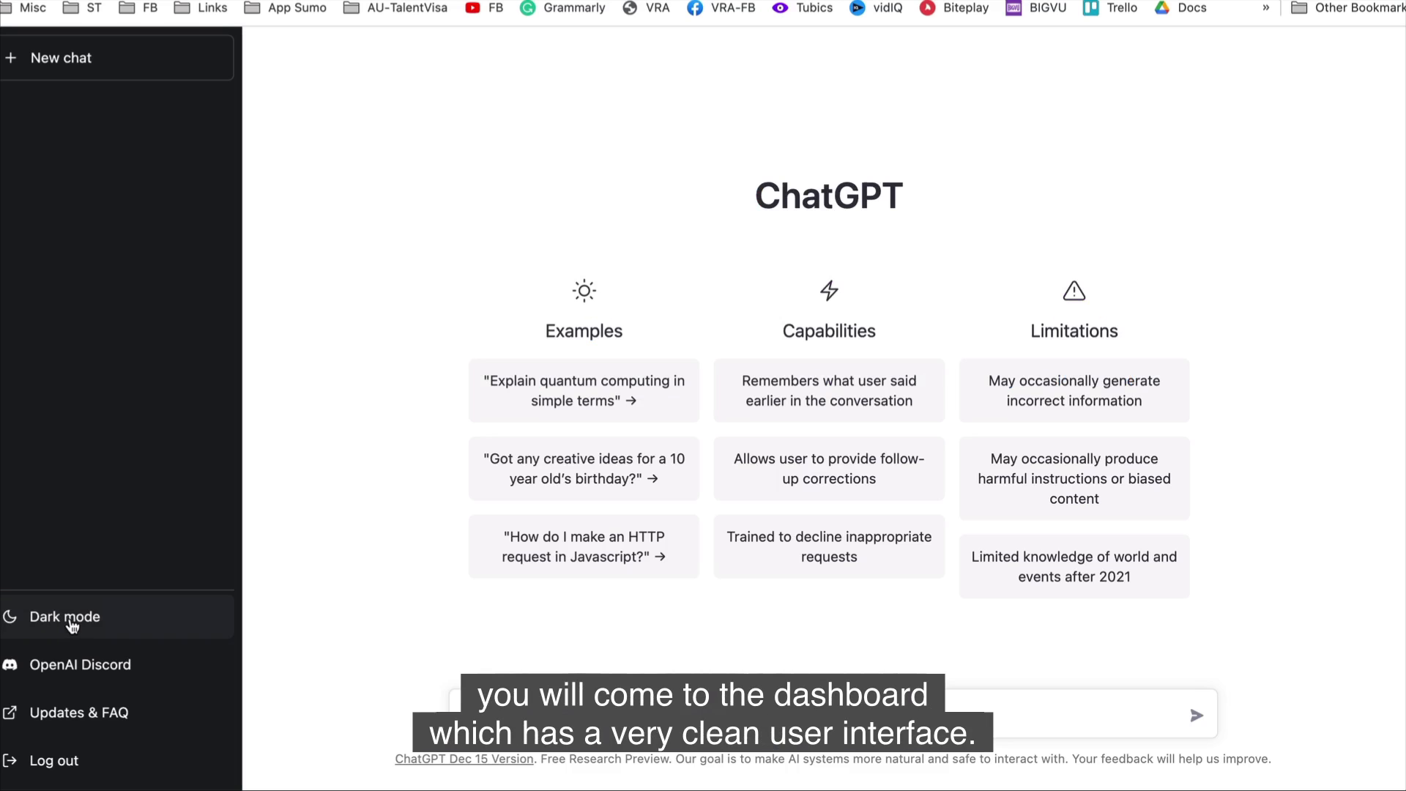
click(65, 617)
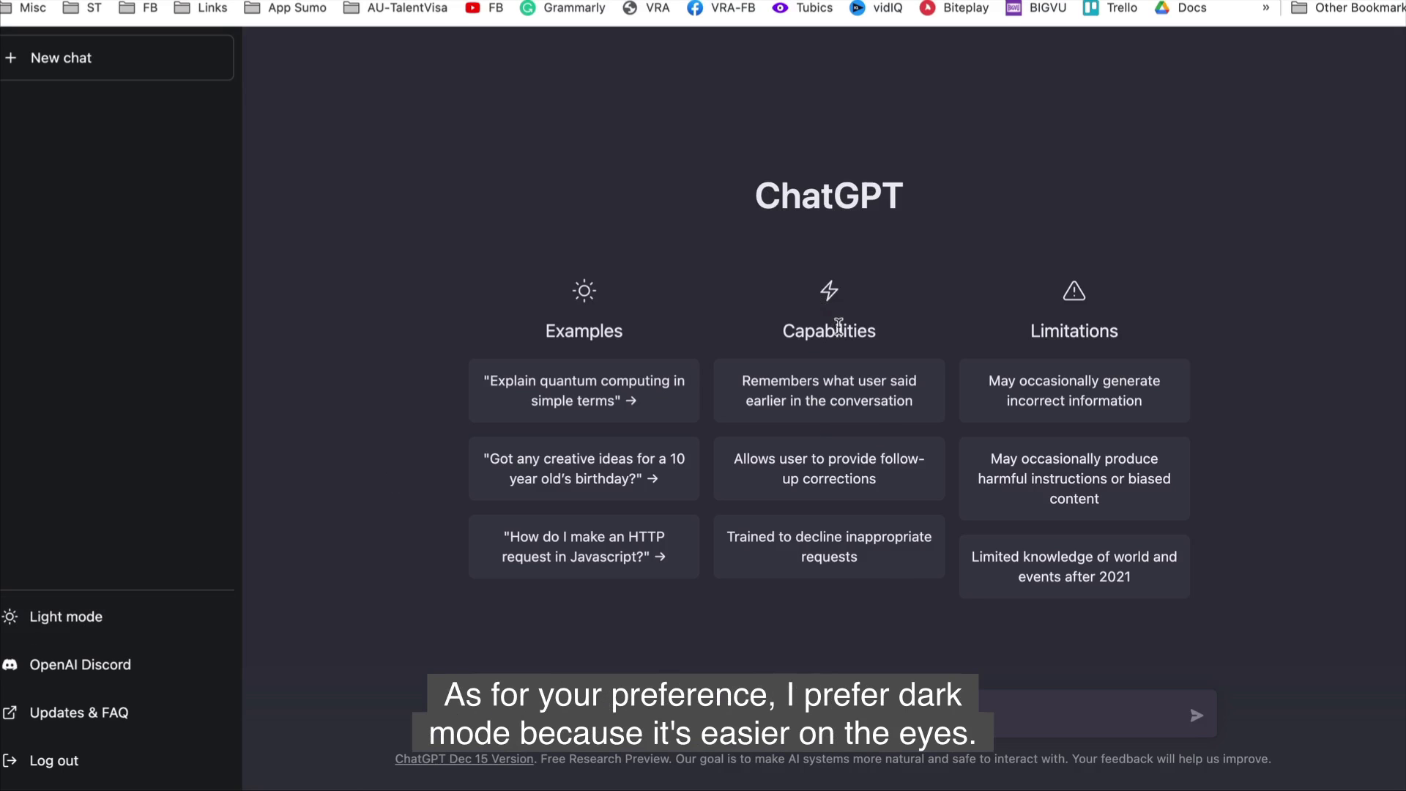
double_click(828, 331)
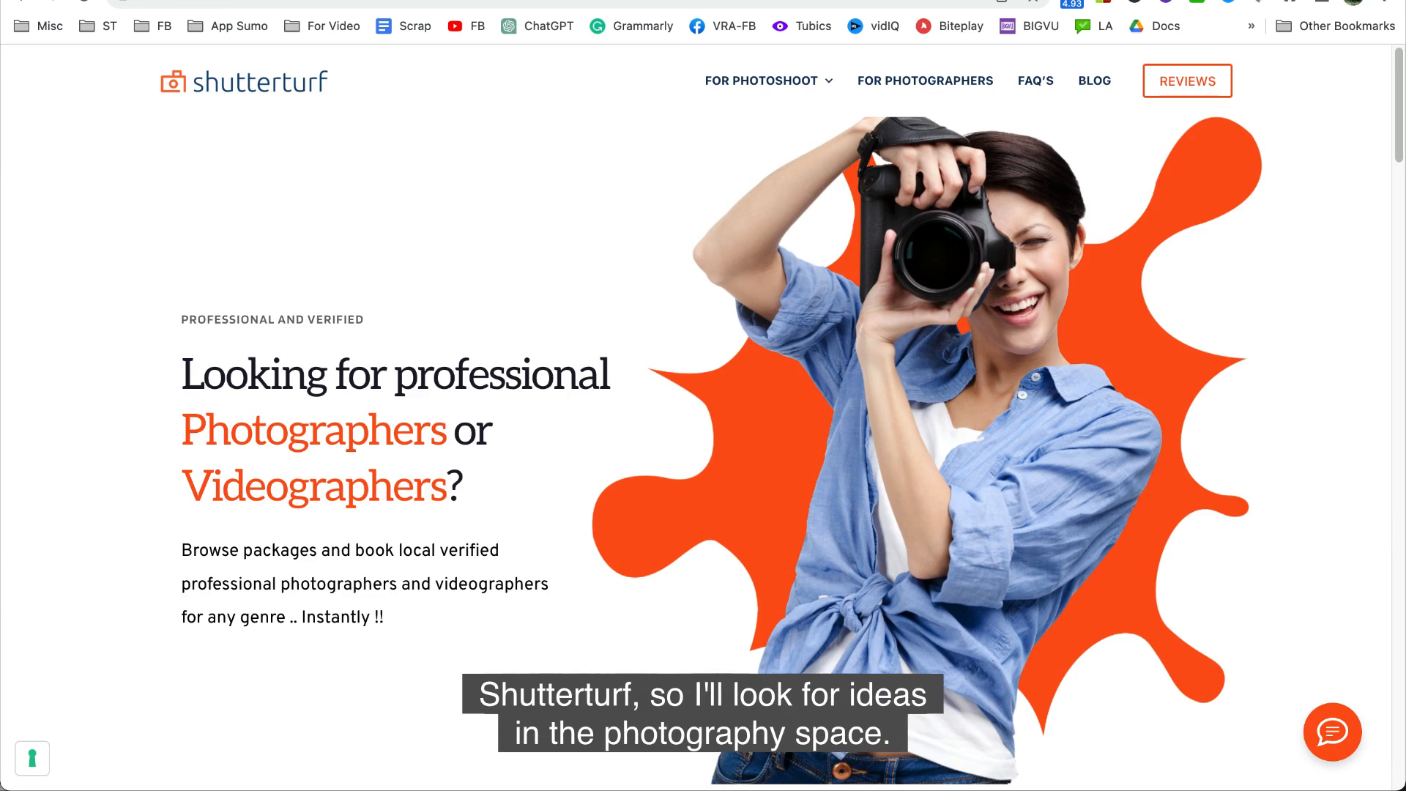
Step: Submit the food photography ideas prompt, view response 2/2, then type the healthy breakfast prompt
click(547, 25)
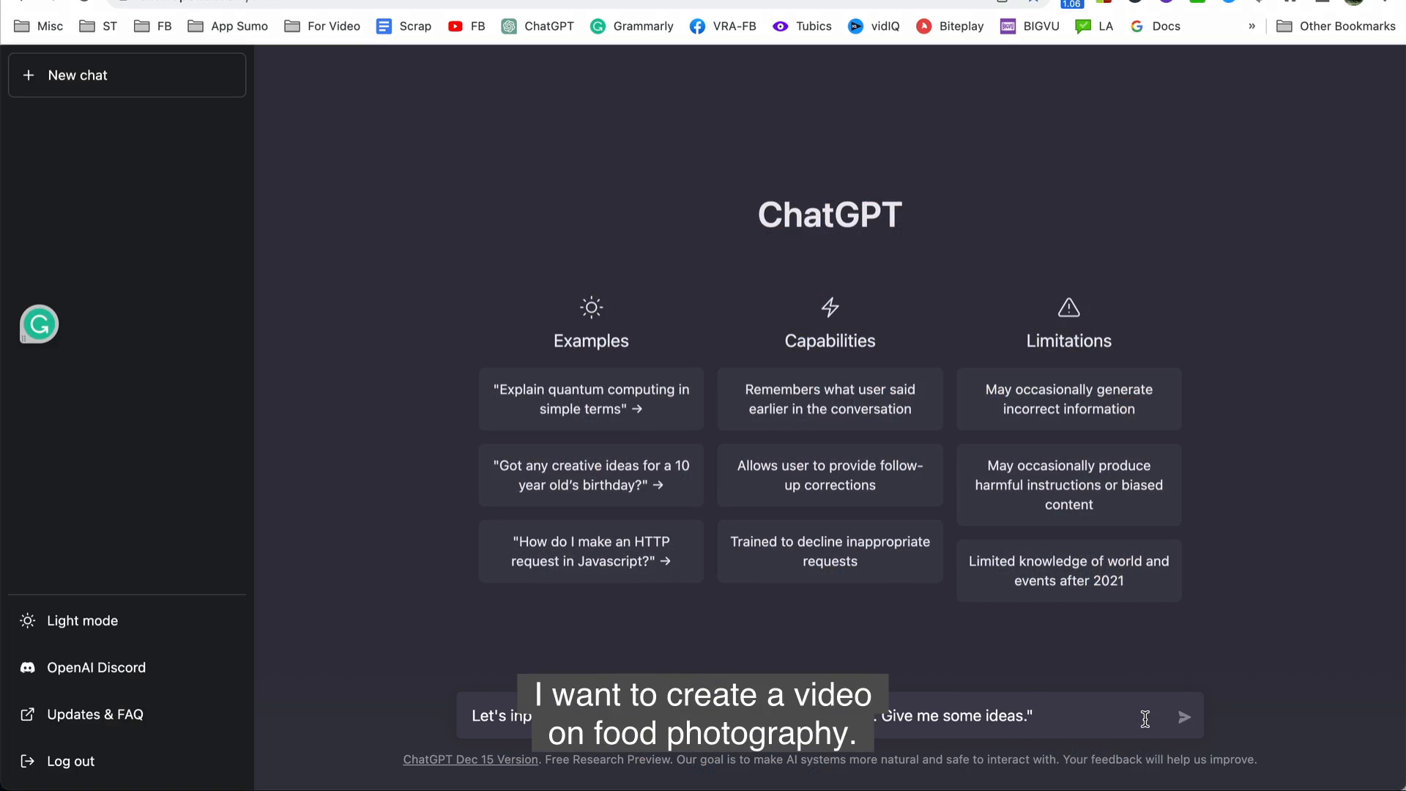
click(1183, 717)
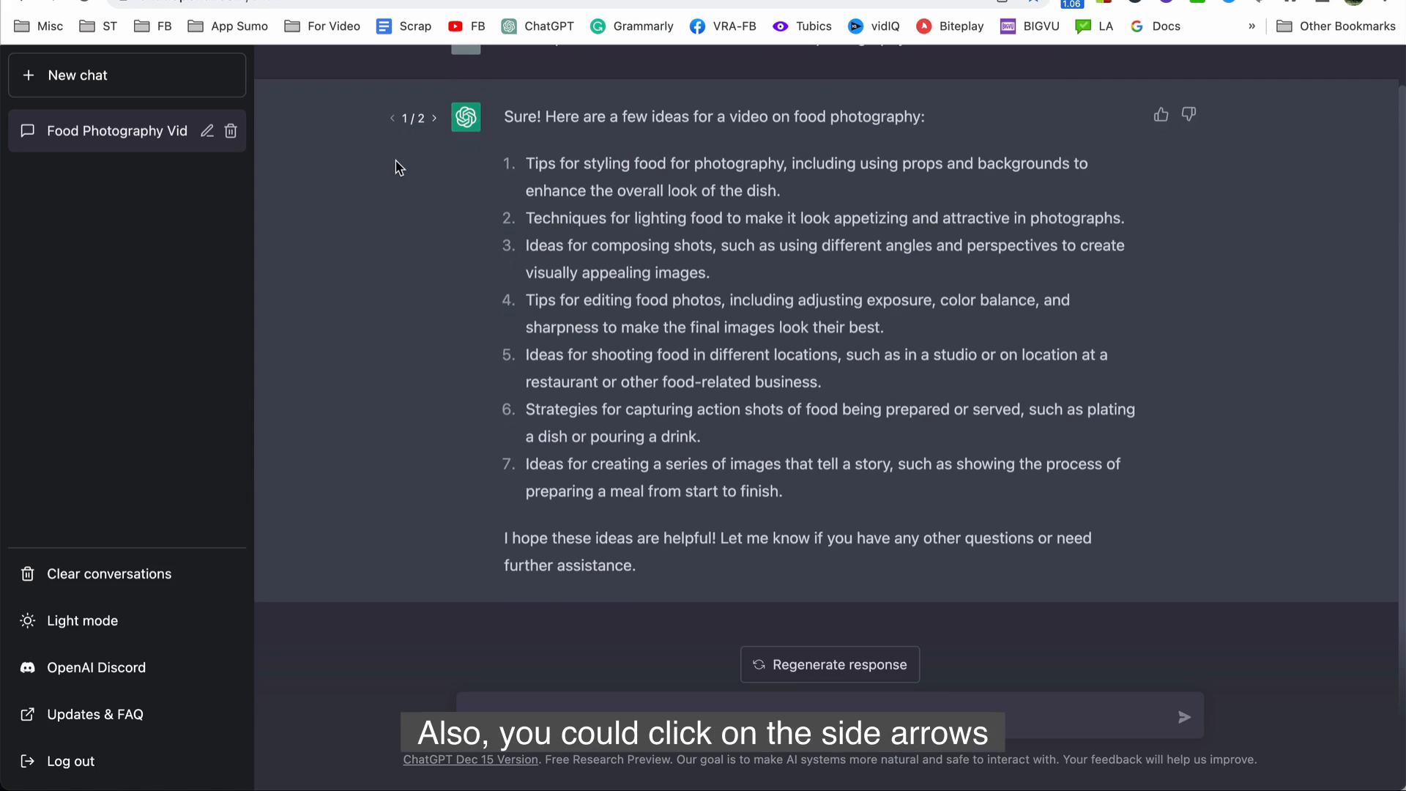
click(434, 118)
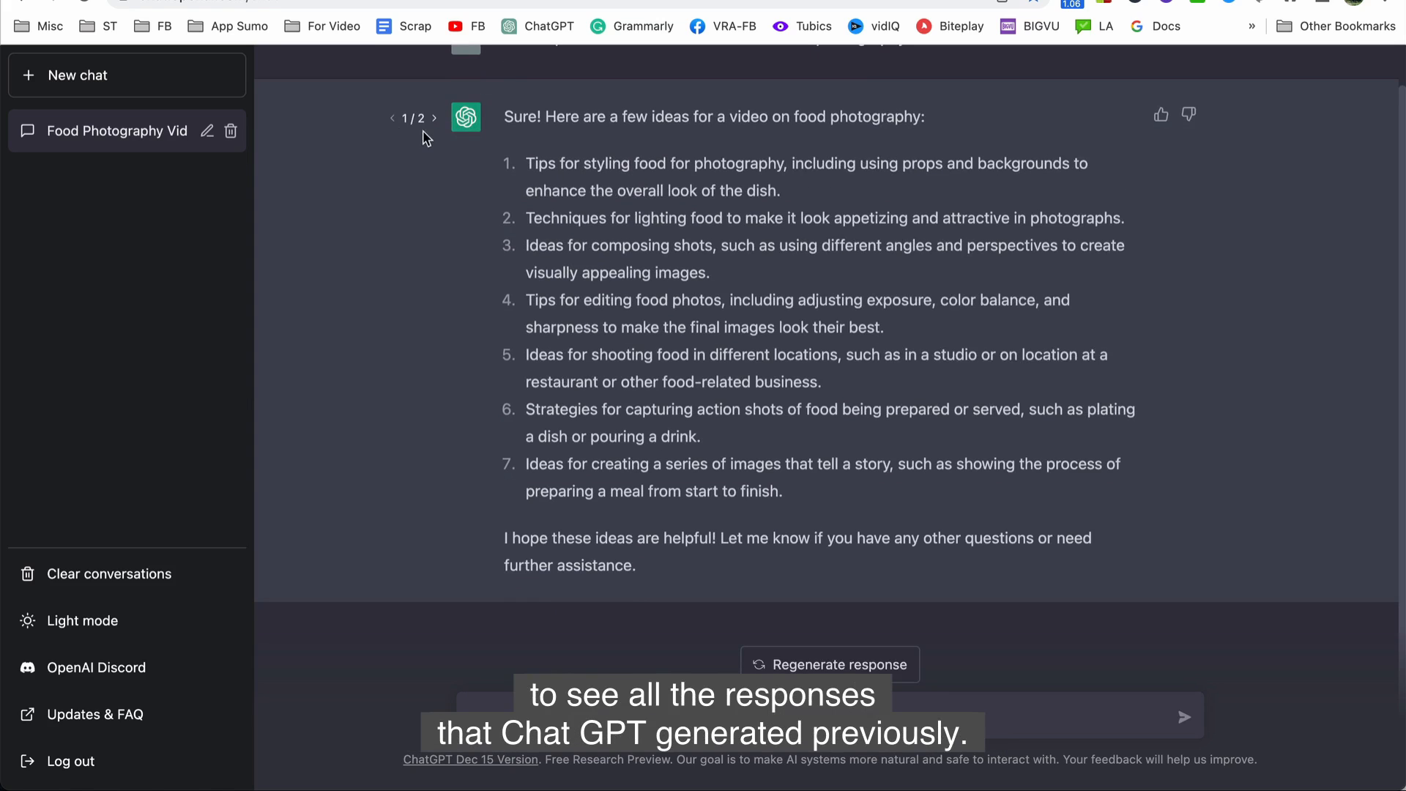
click(435, 117)
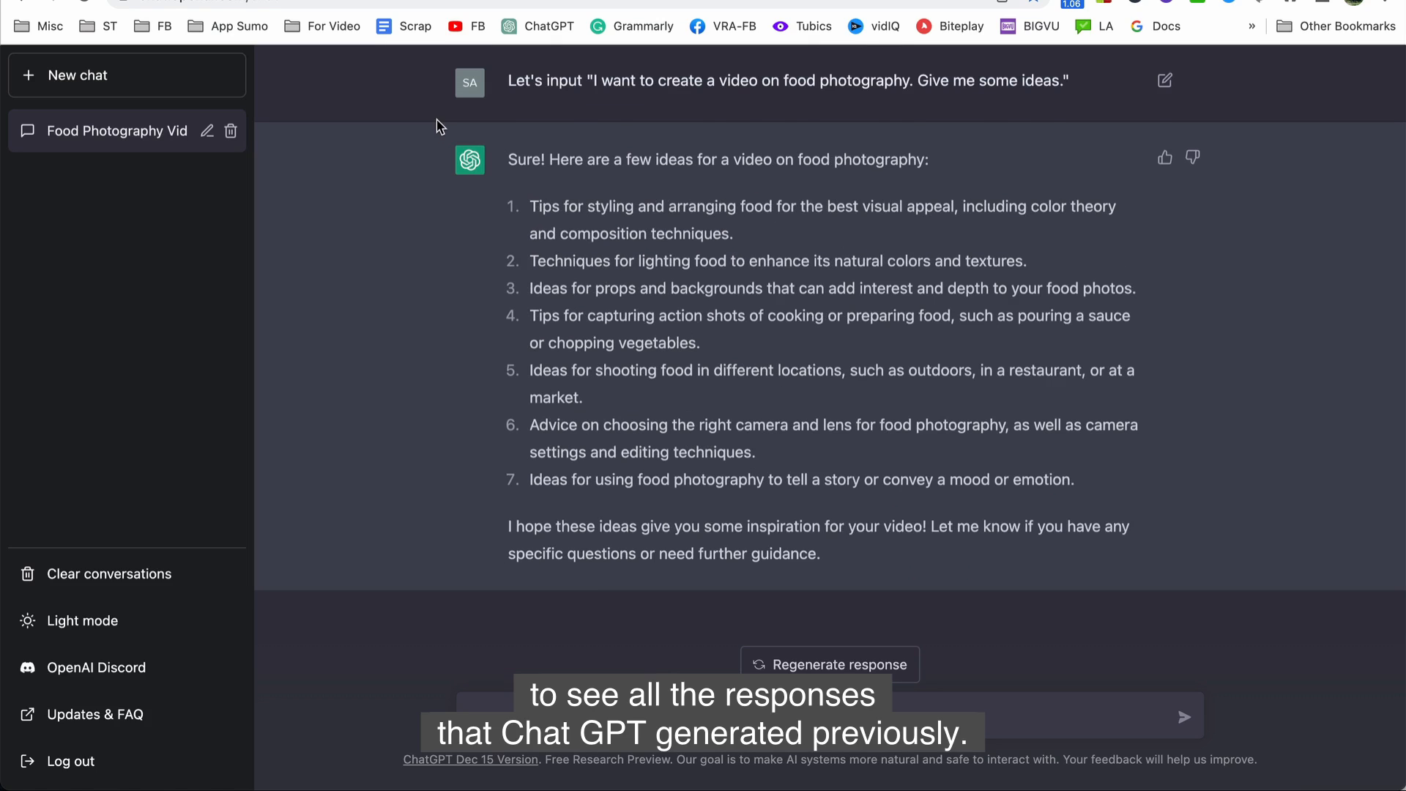
text(I want to create a 5-minute video on cooking a healthy breakfast. Give me some ideas.)
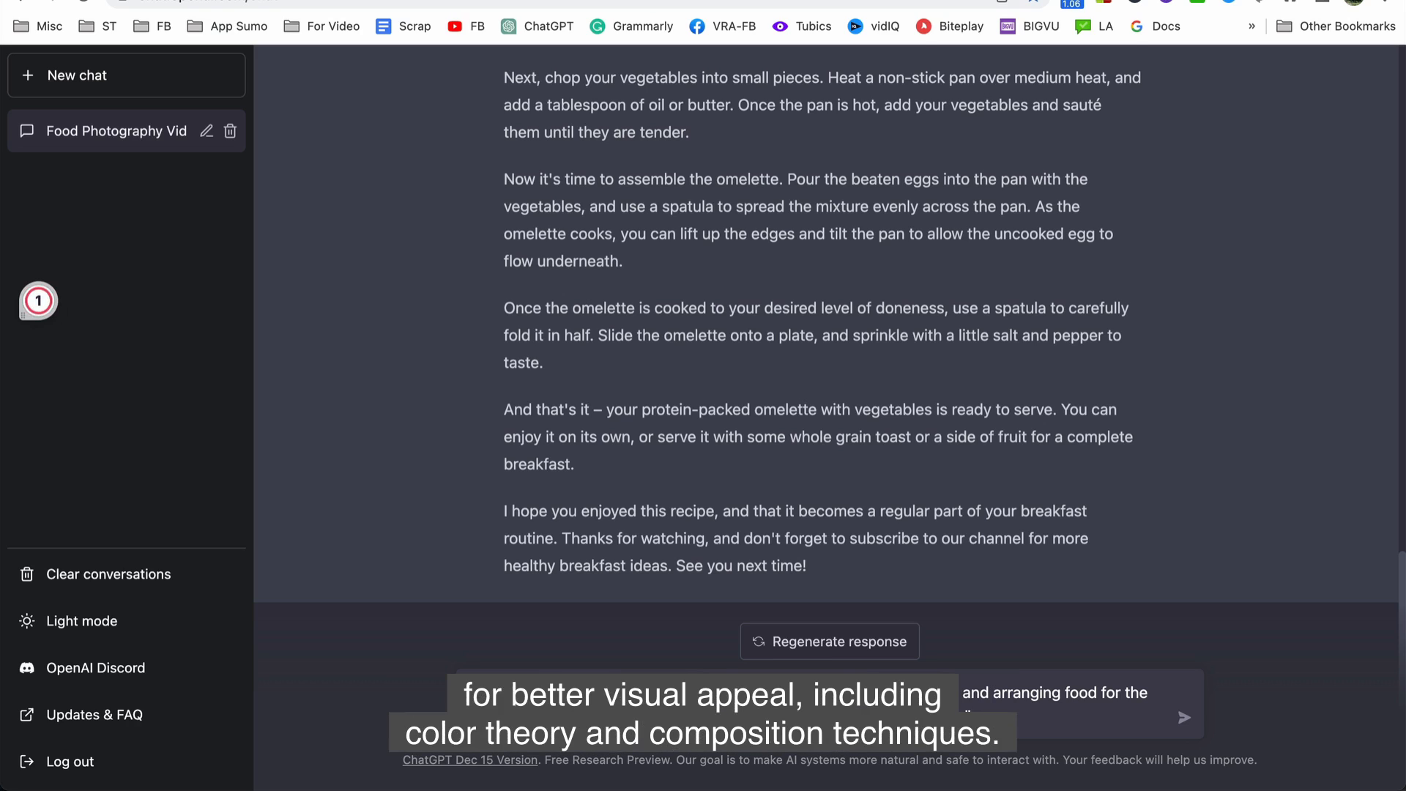
Step: Submit the 550-word food styling script request and scroll through the response
click(1183, 718)
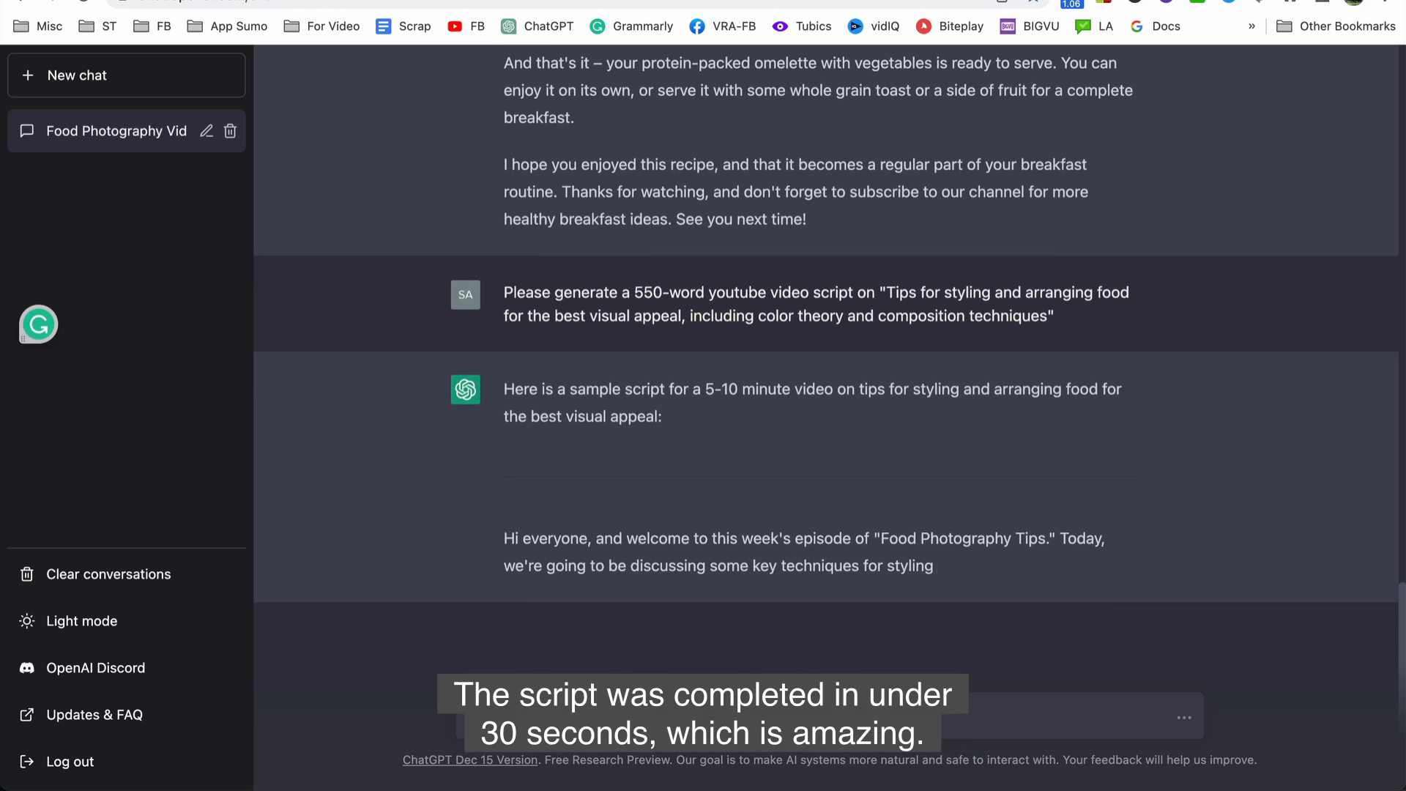
scroll(down, 3)
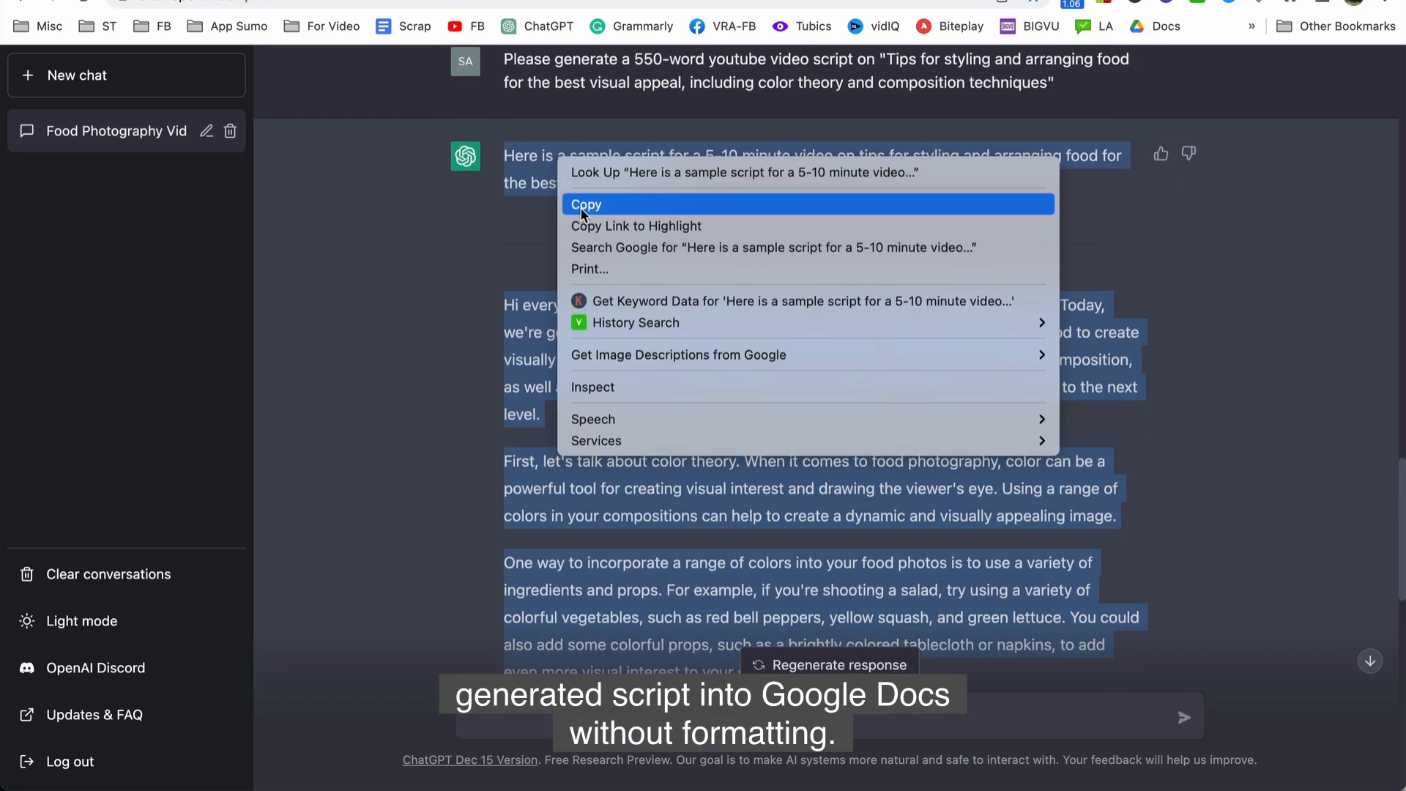
Step: Copy the generated food styling script and paste it into the blank Google Doc
click(587, 204)
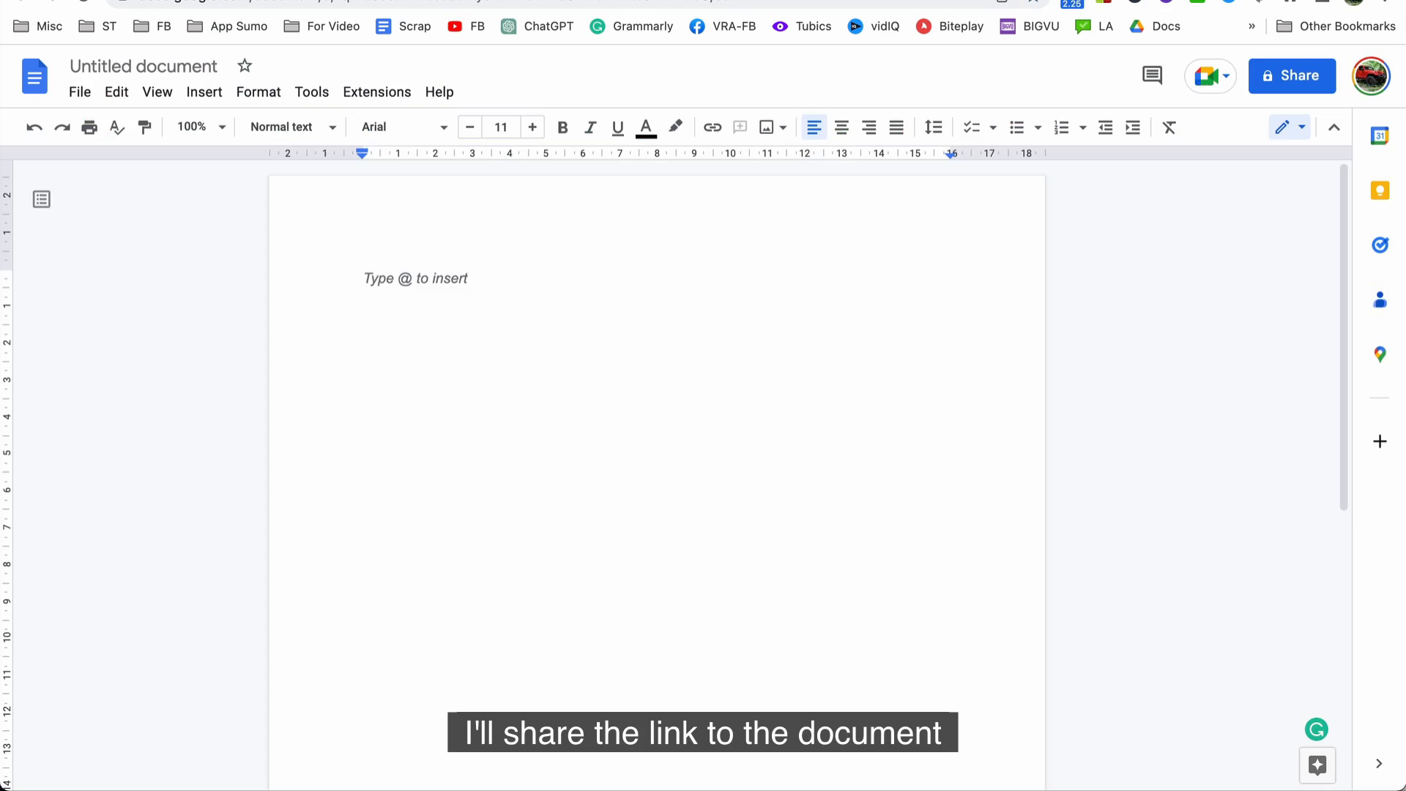
right_click(415, 279)
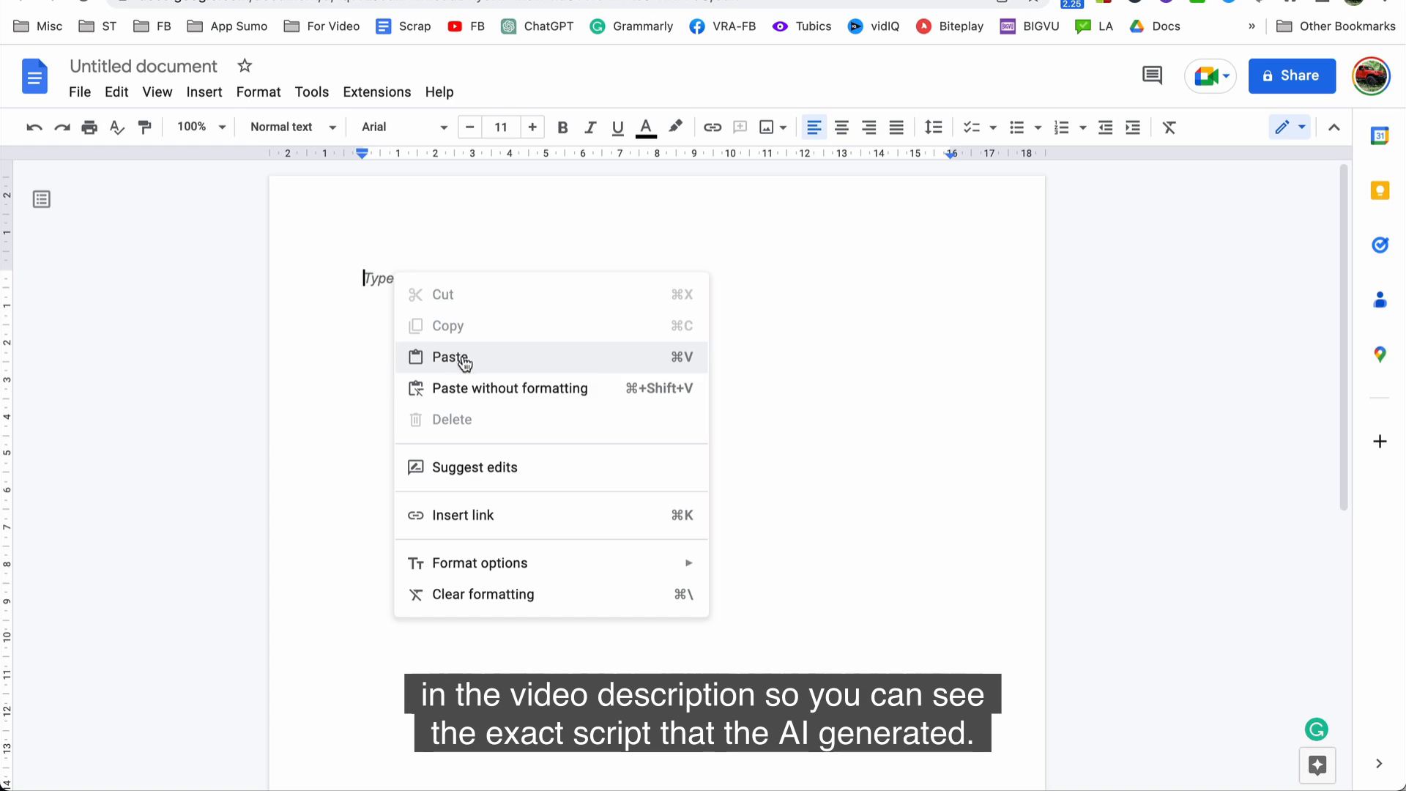
click(449, 357)
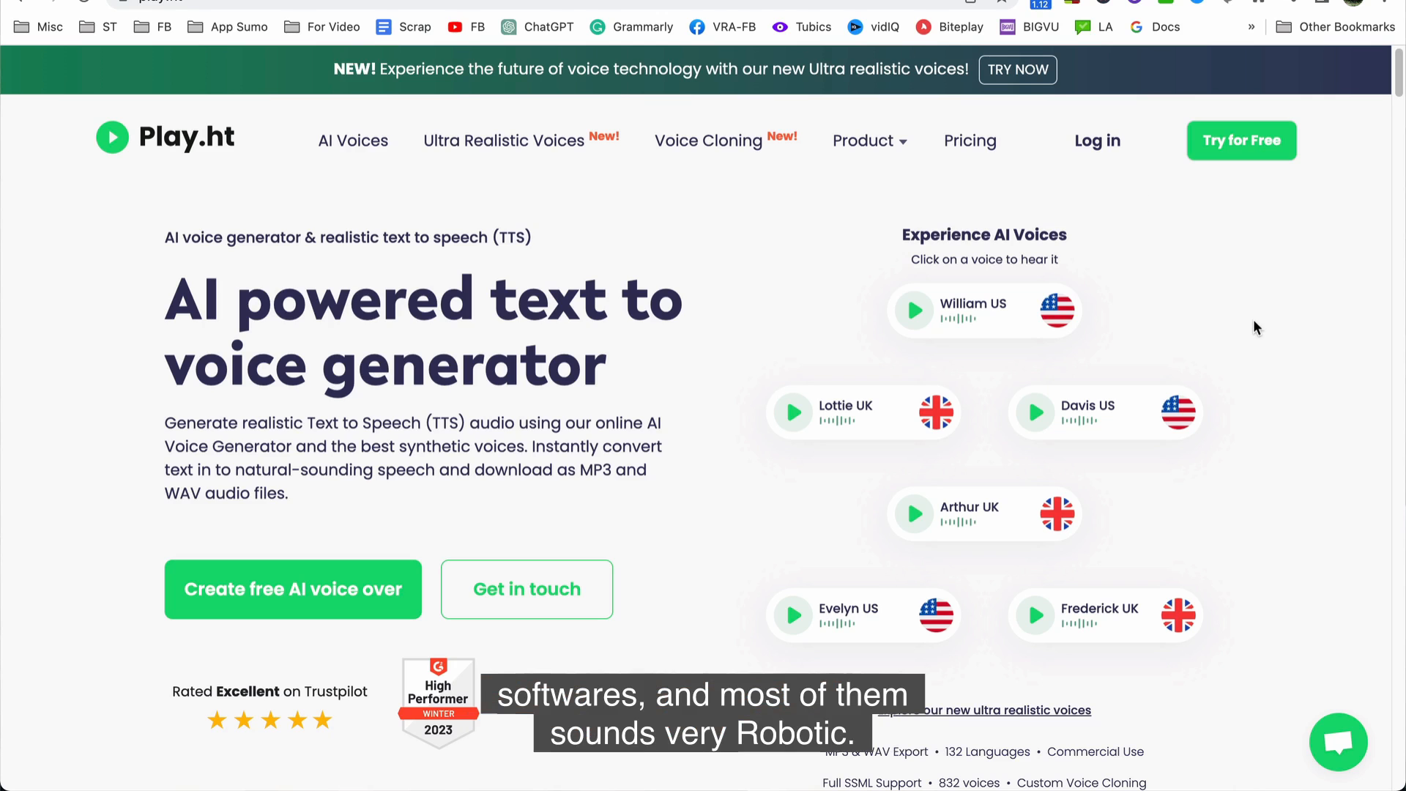
Step: Scroll through Play.ht's voice offerings, then start the free account sign-up
scroll(down, 3)
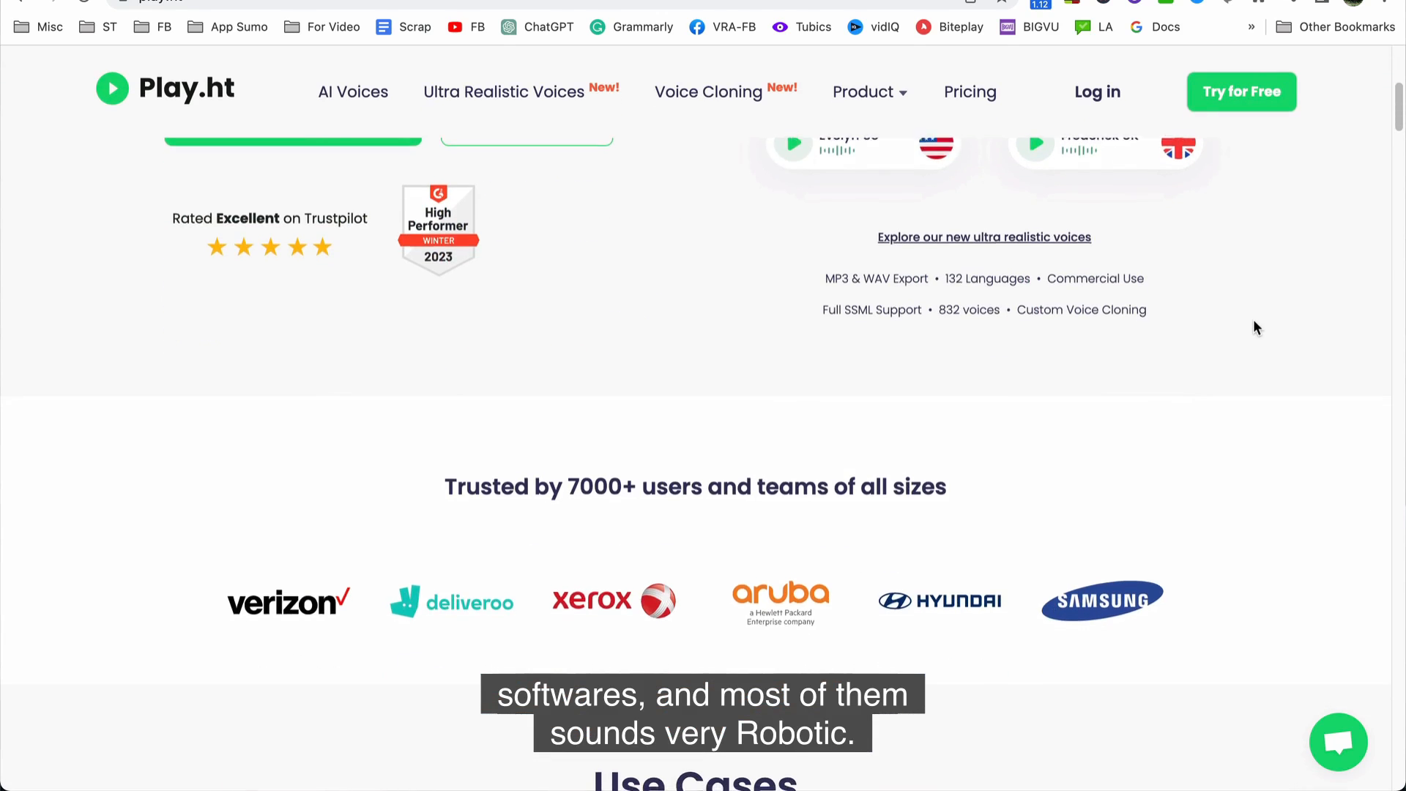
scroll(down, 3)
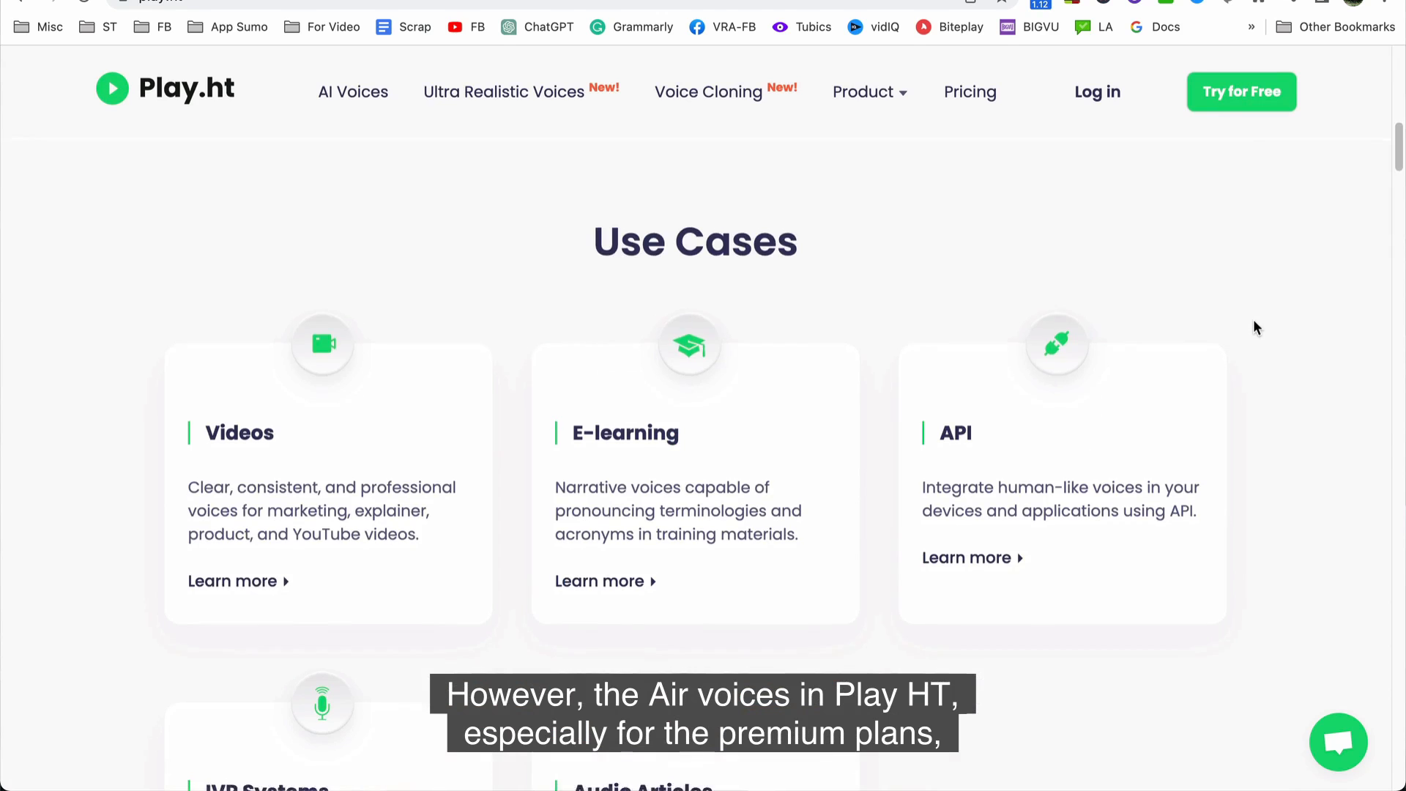
scroll(down, 3)
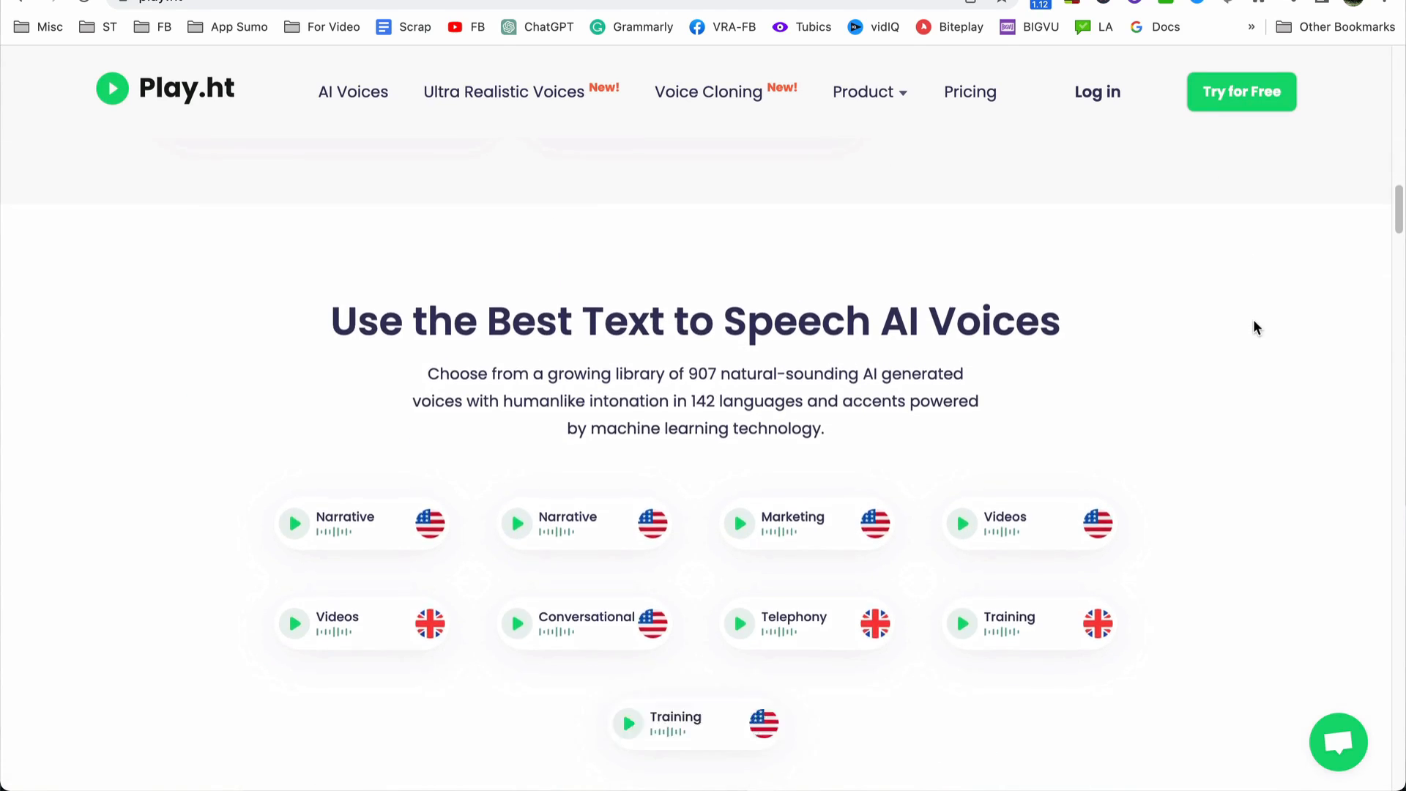
scroll(down, 3)
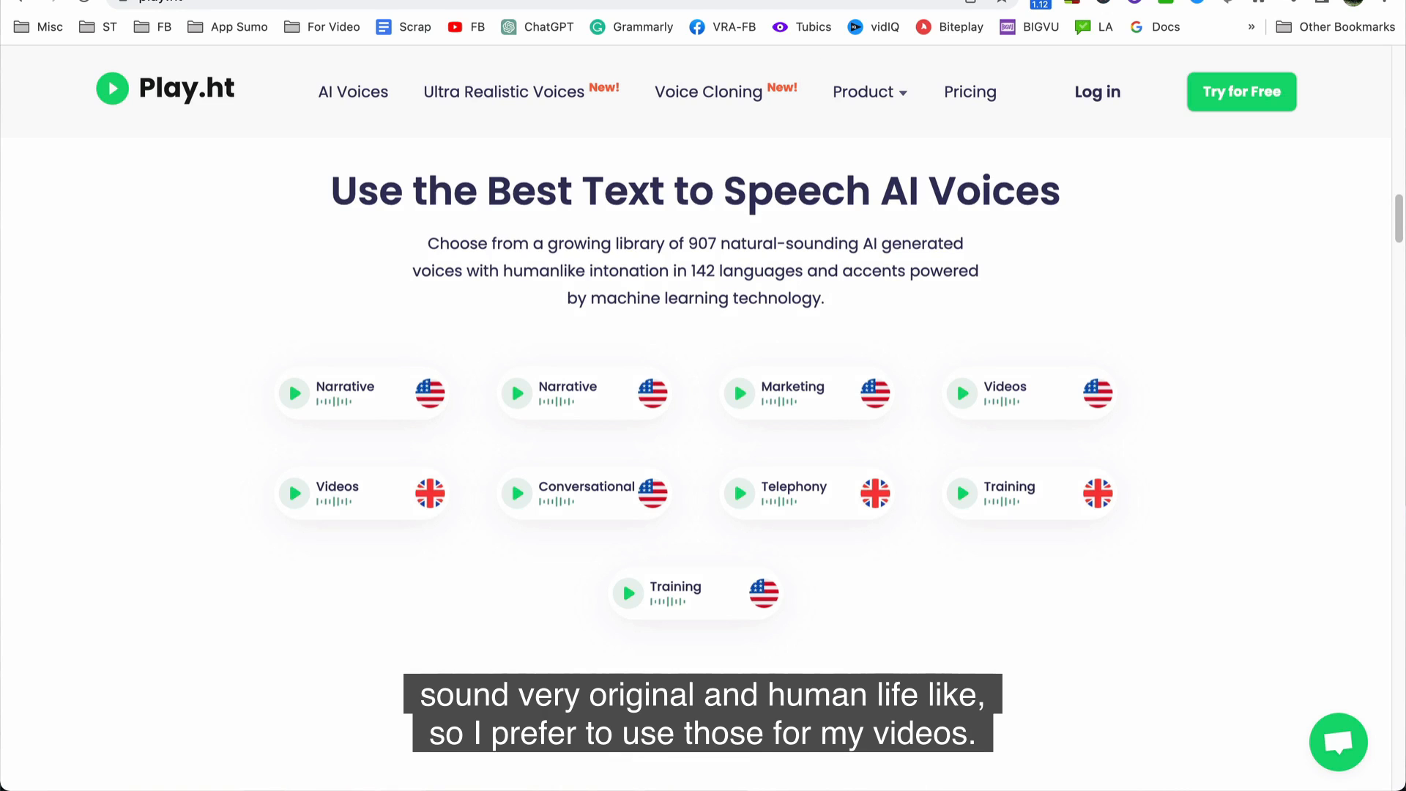
click(1242, 92)
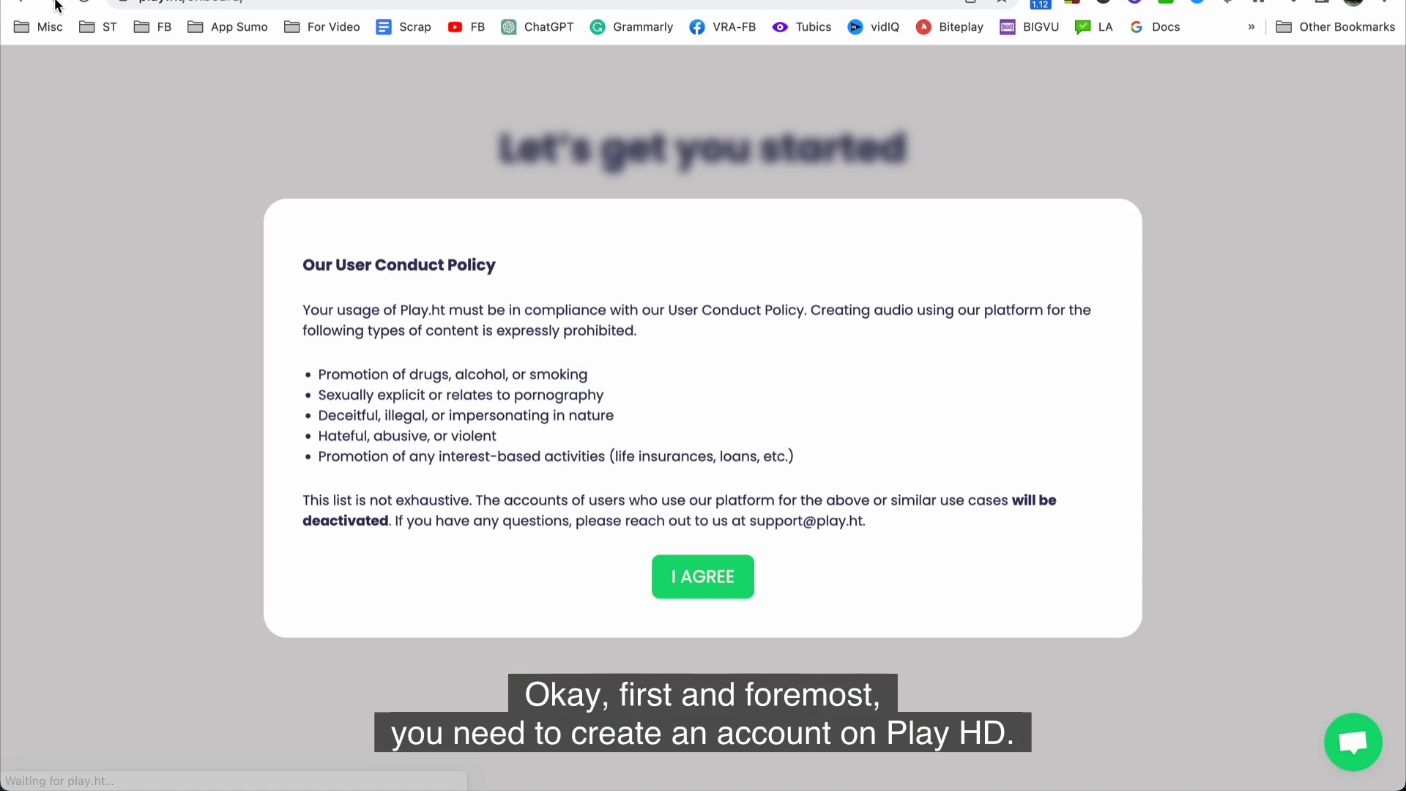
Step: Agree to the user conduct policy and choose Explainer Videos as the audio's use
click(703, 576)
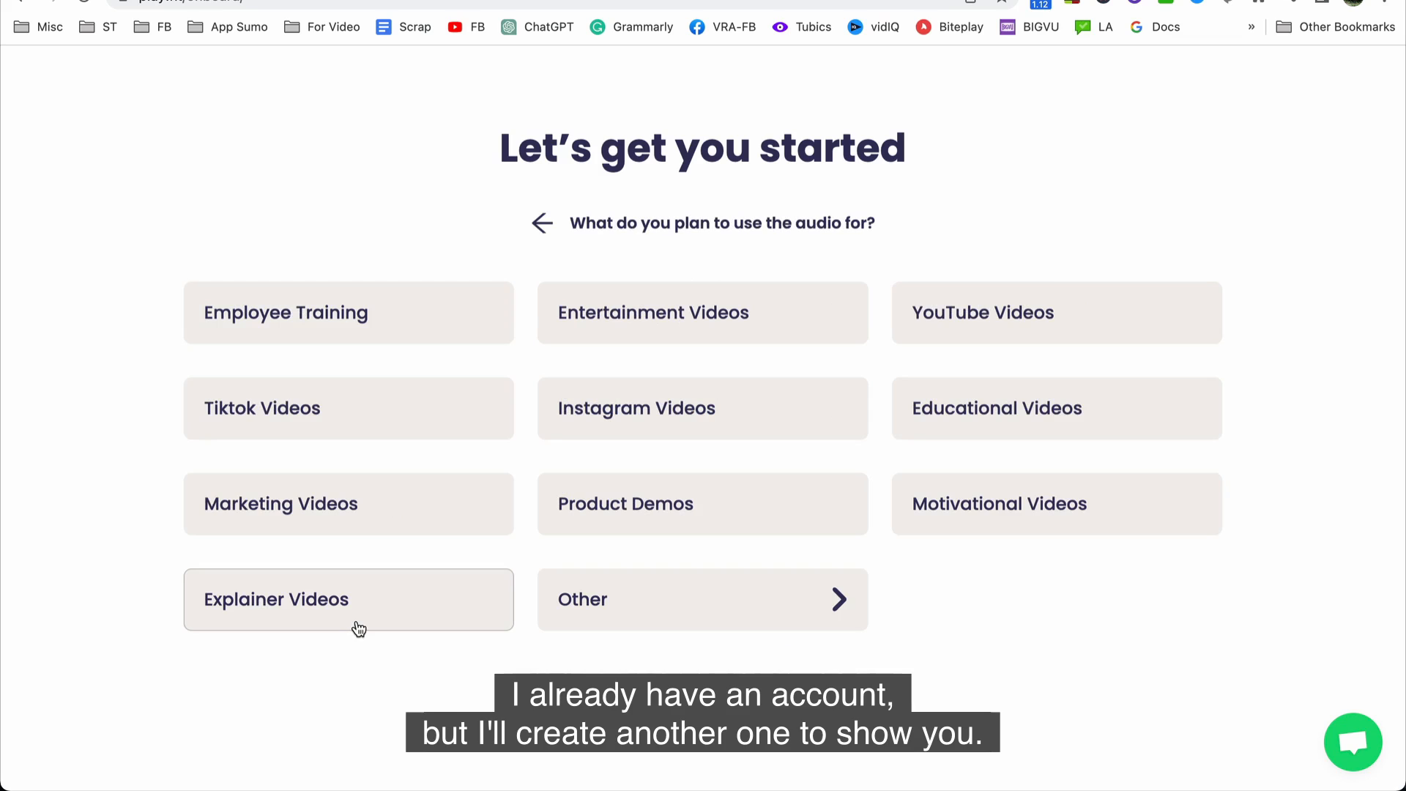
click(348, 600)
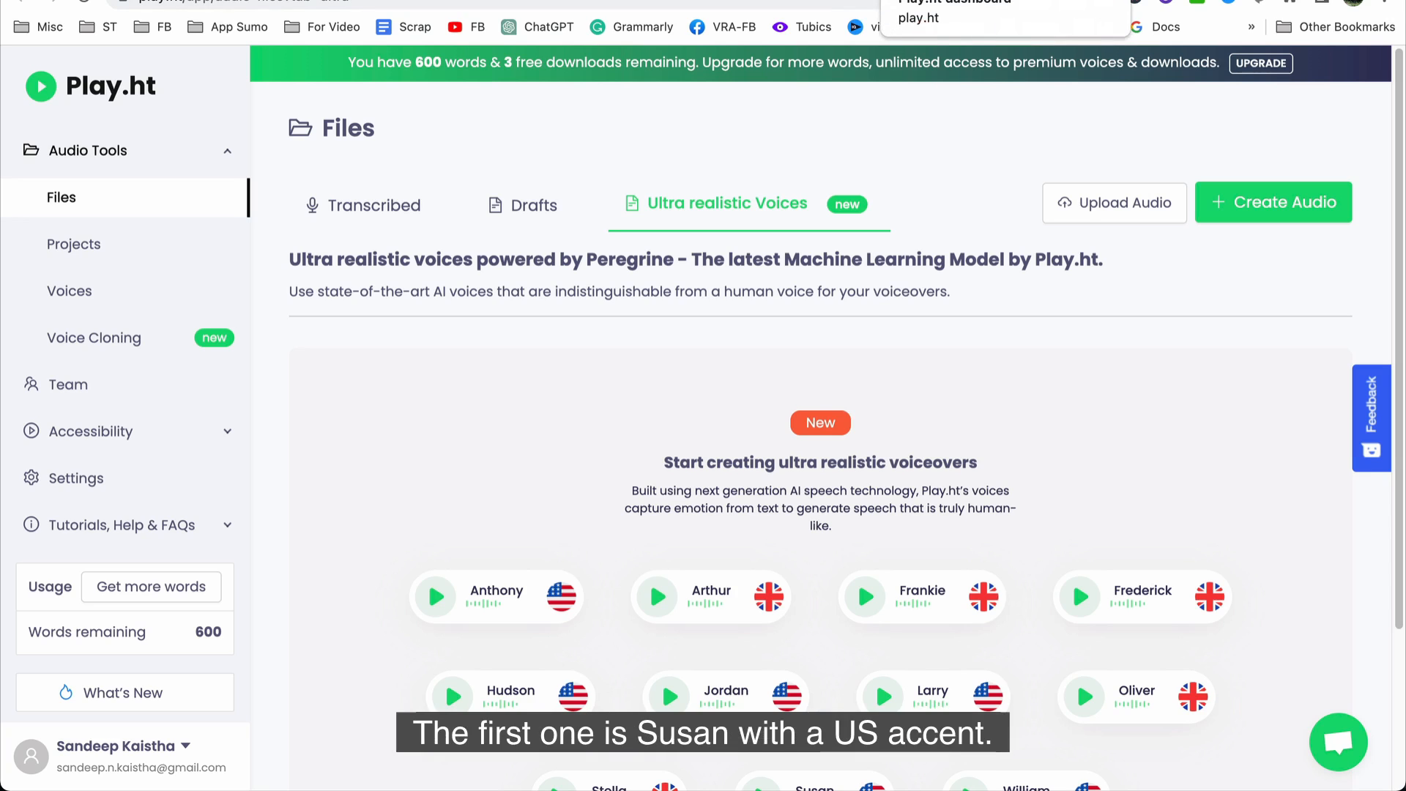
scroll(down, 3)
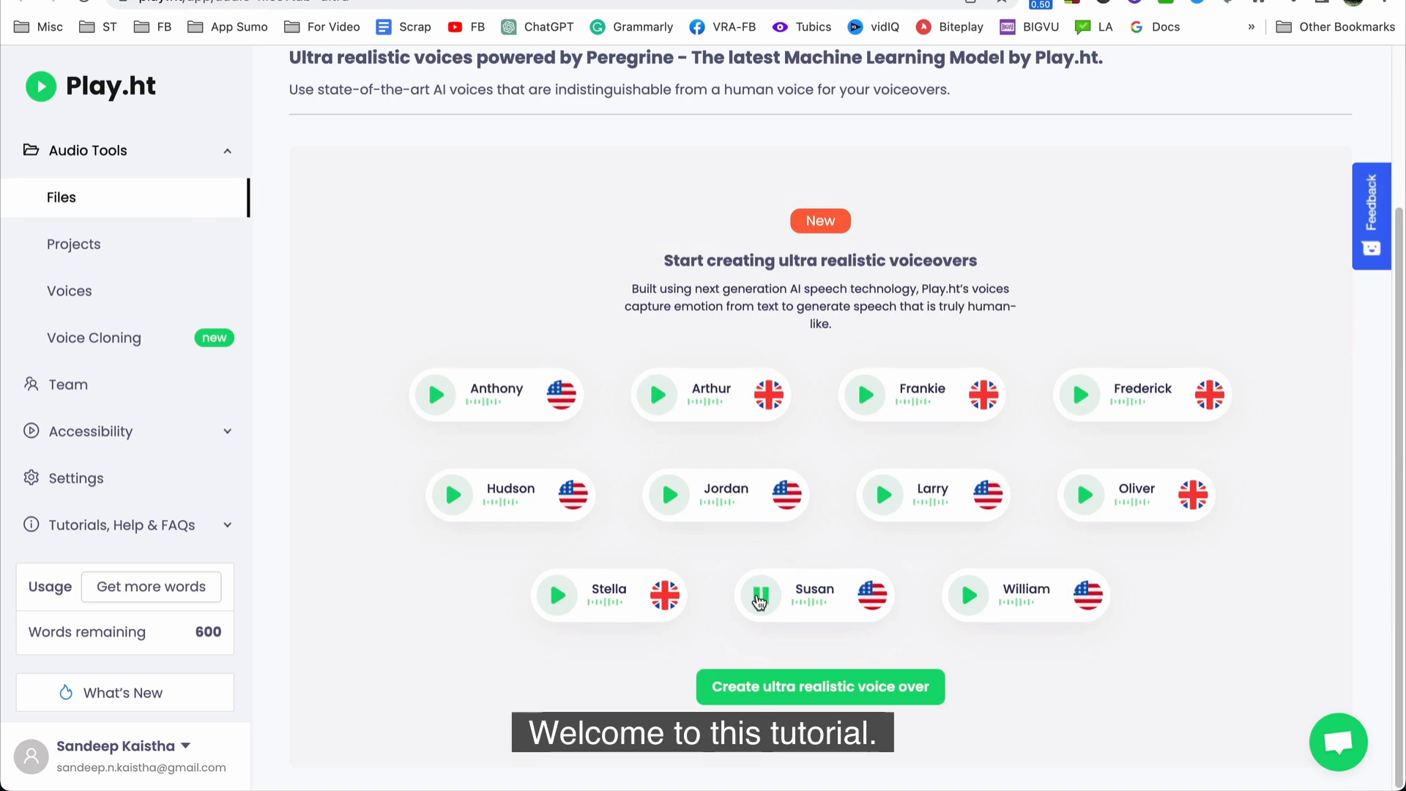
click(762, 596)
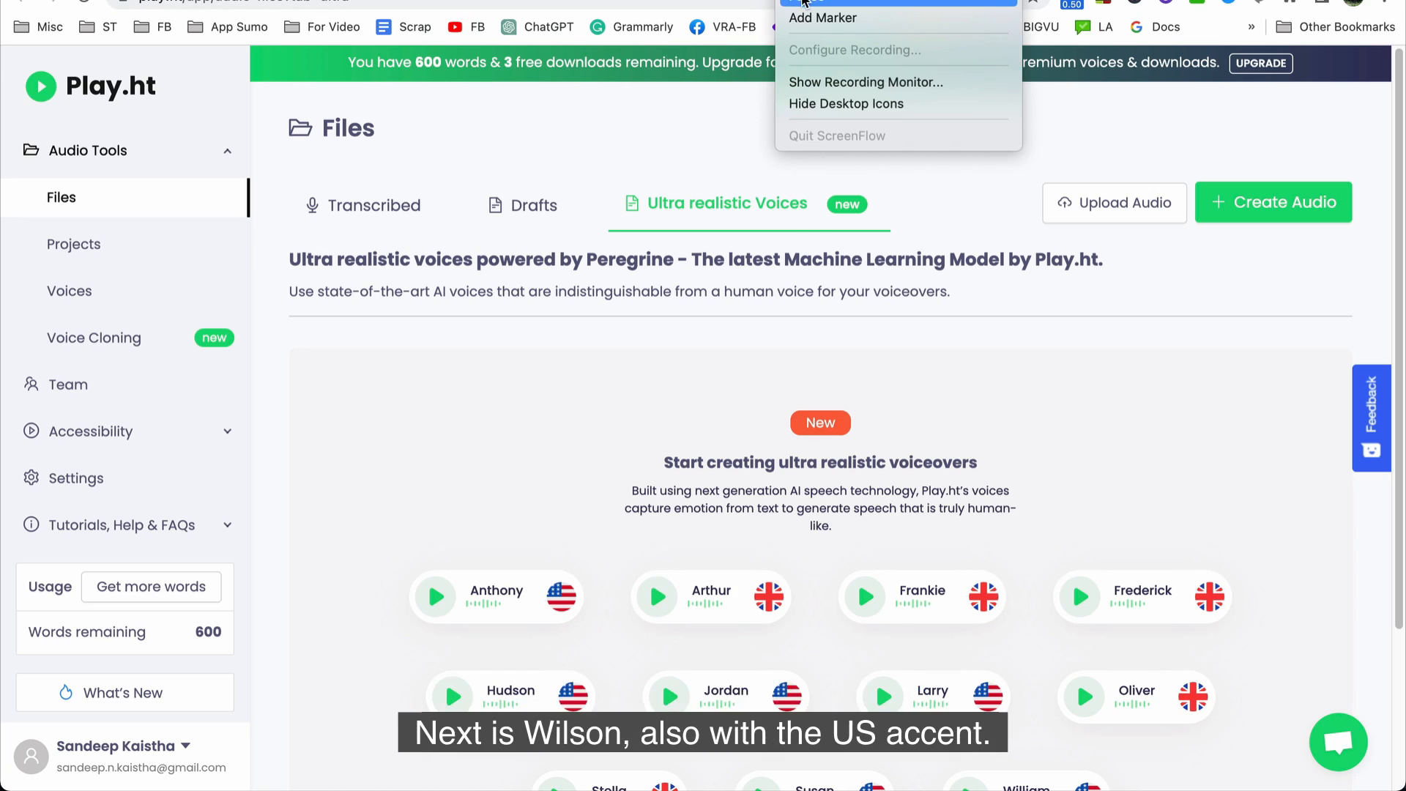
scroll(down, 3)
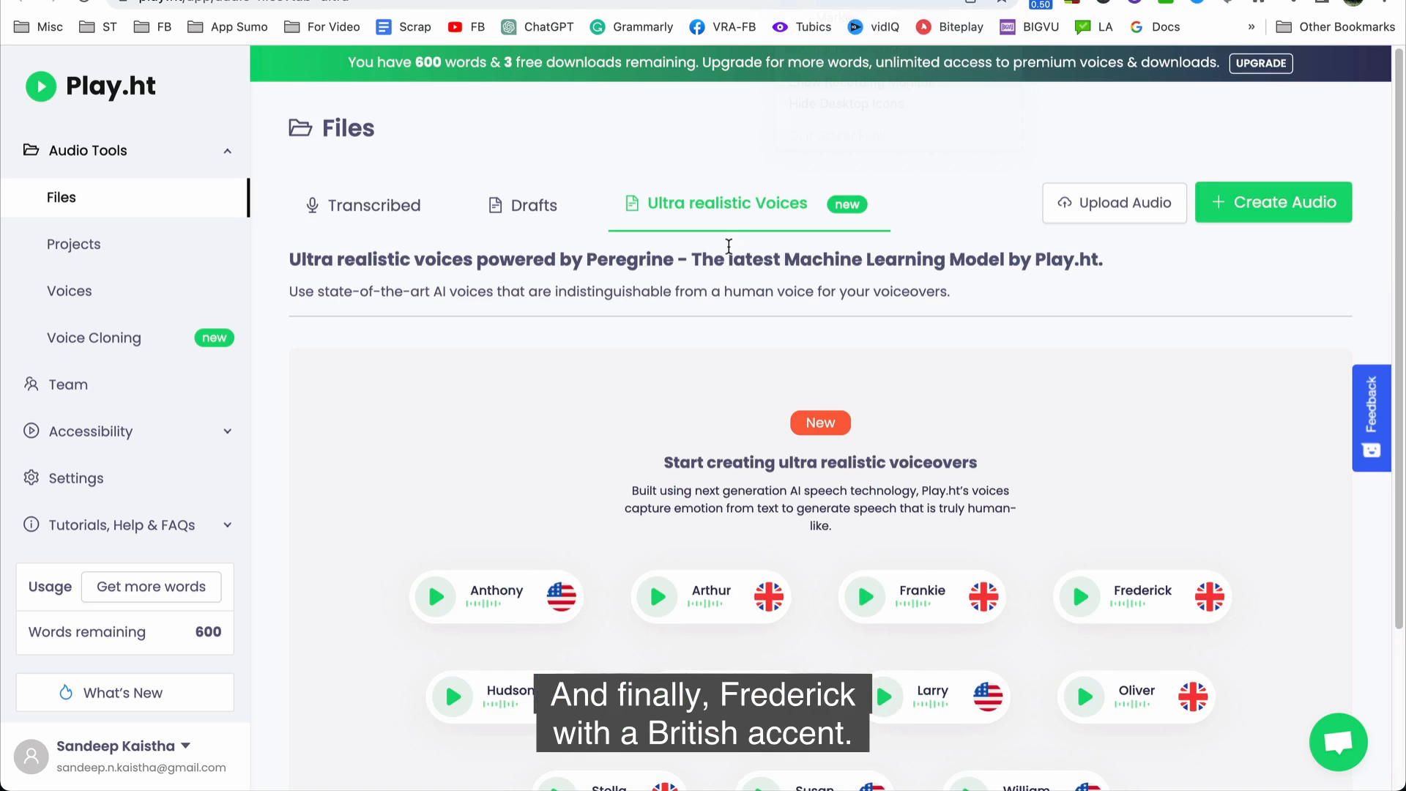
mouse_move(177, 389)
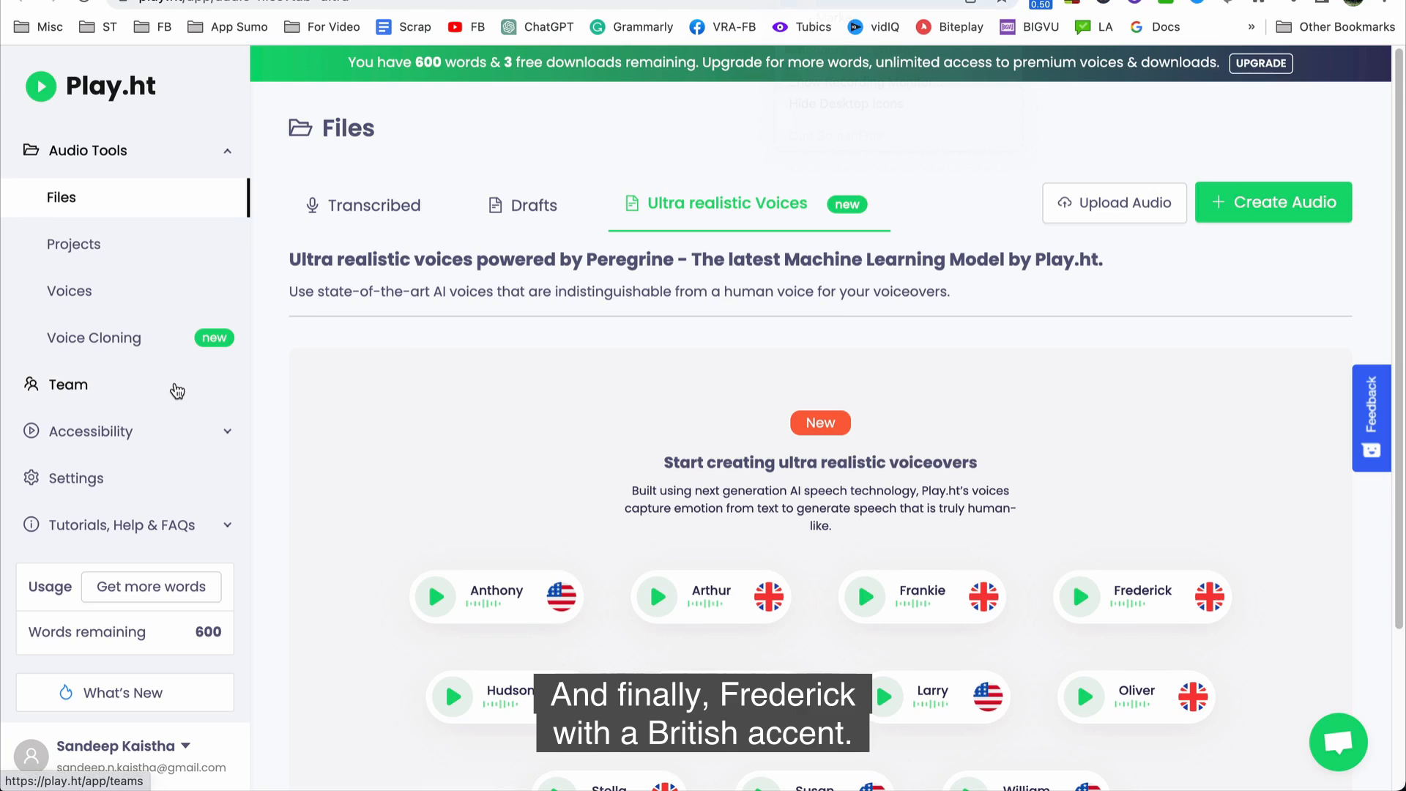
click(1080, 395)
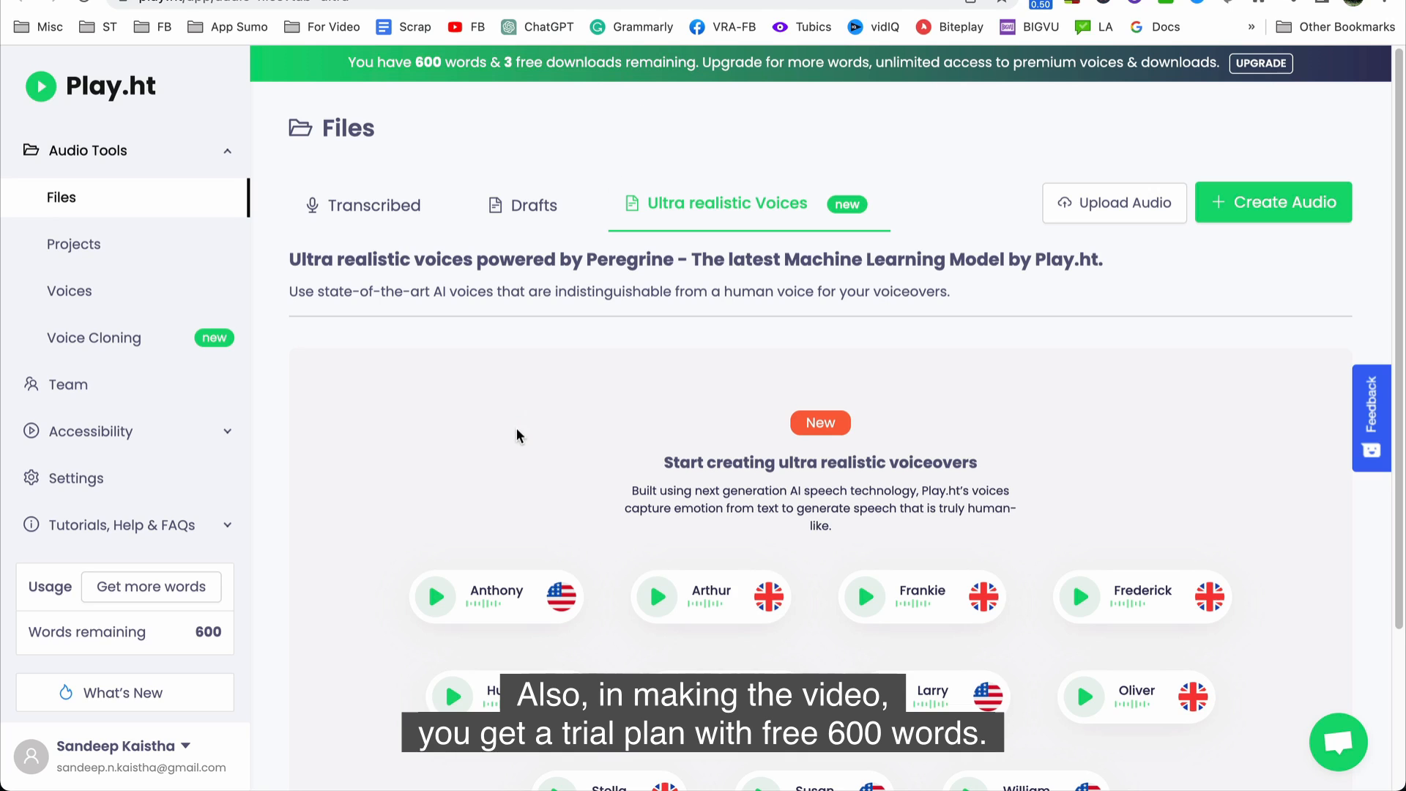
scroll(down, 3)
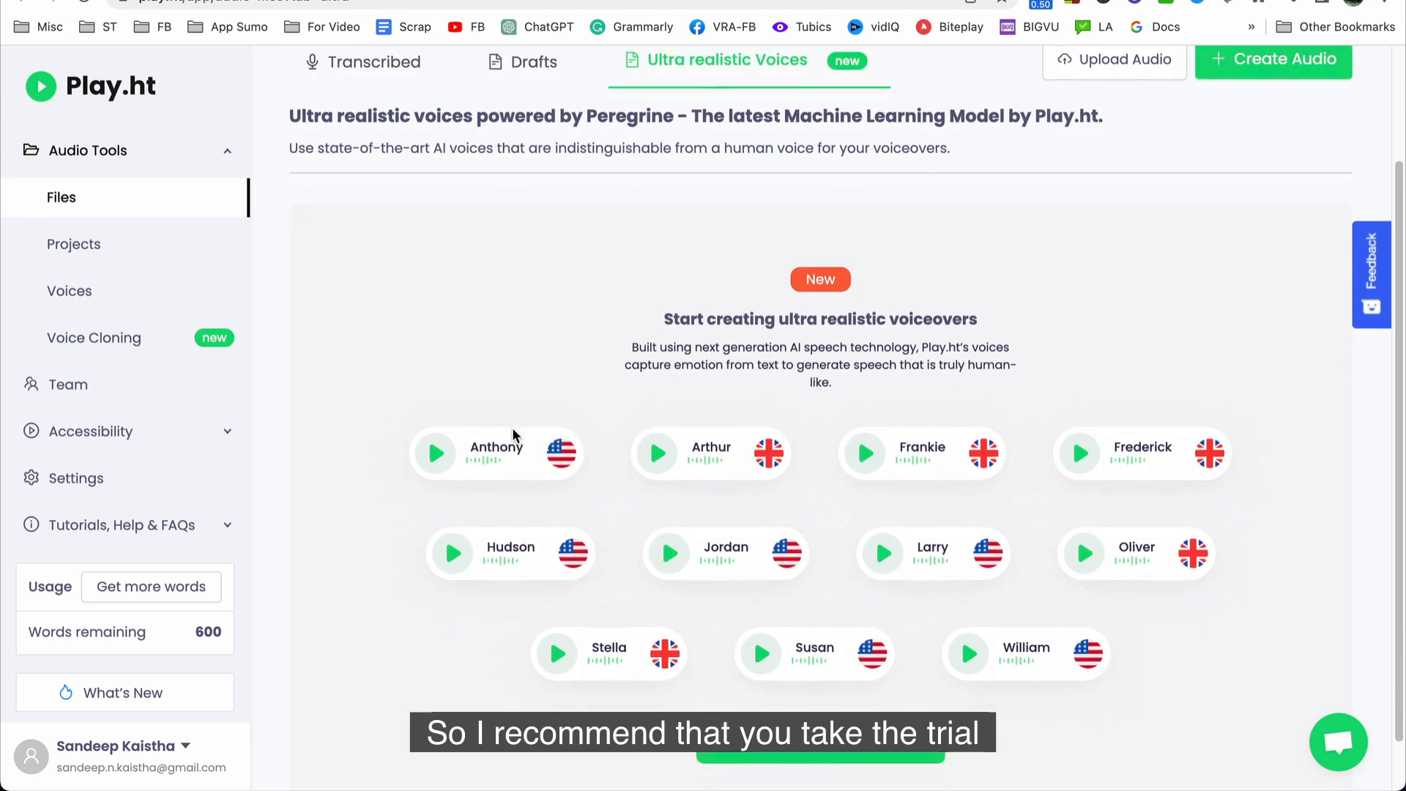
scroll(down, 3)
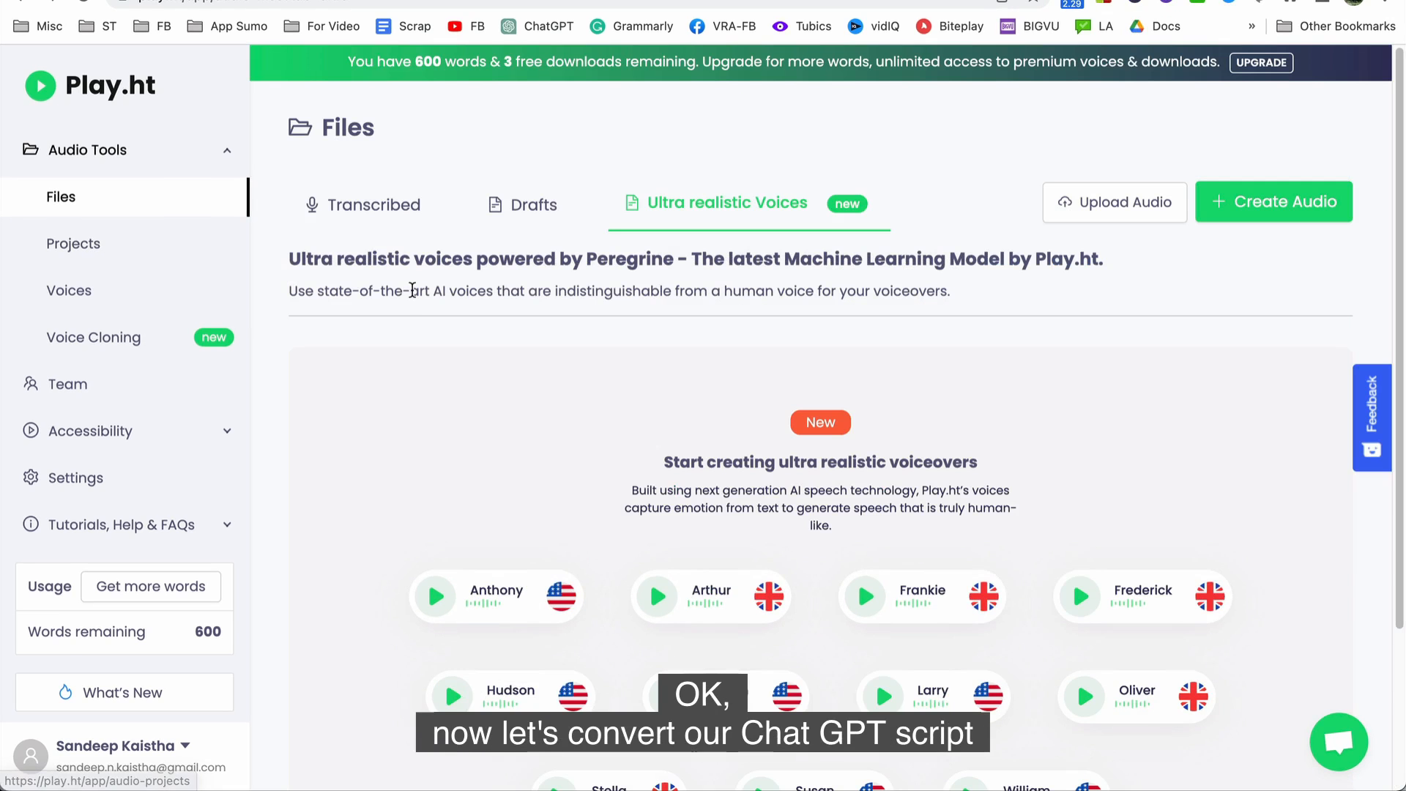
Step: Start an ultra realistic voiceover, filter adult Advertising voices, search 'tra' and confirm Tracy
click(1273, 200)
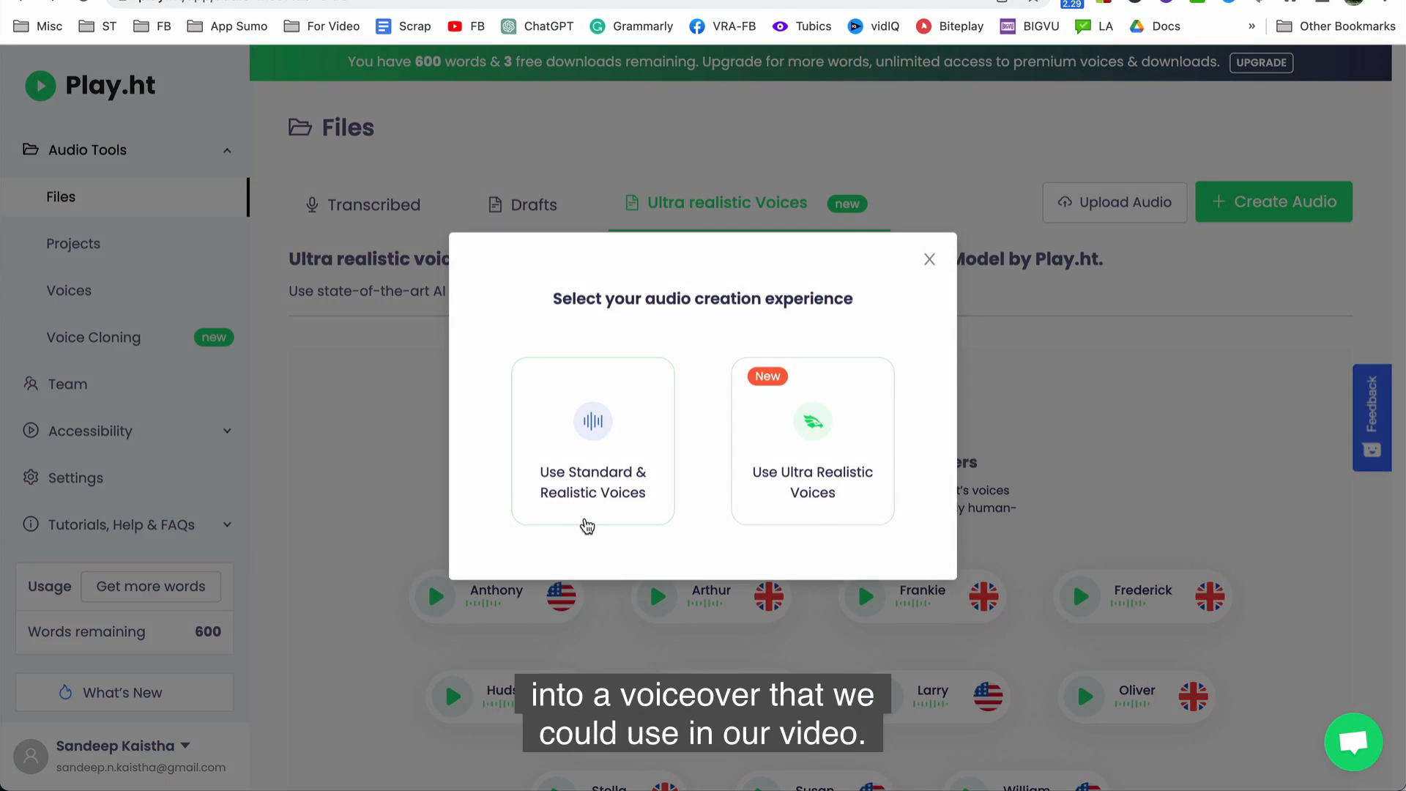
mouse_move(872, 495)
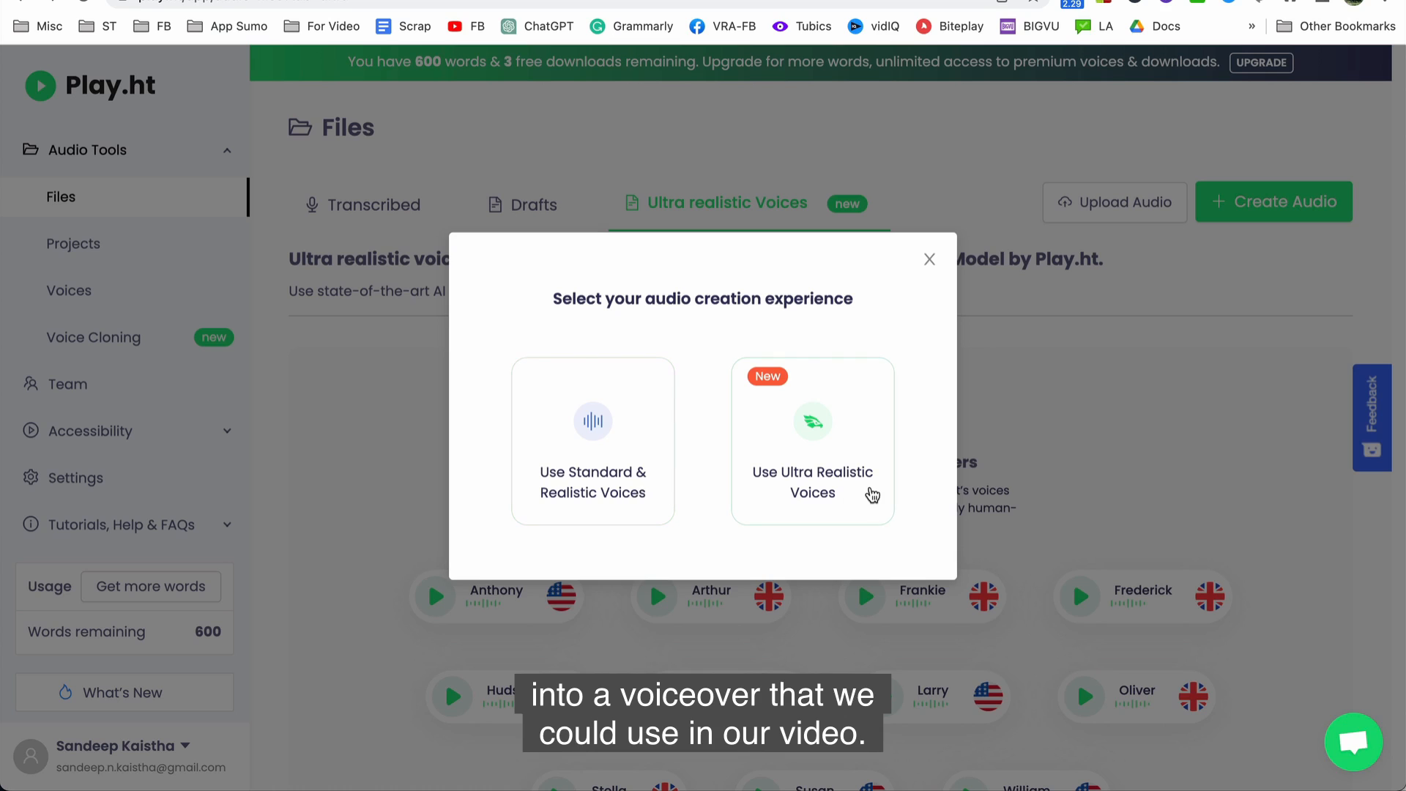
click(811, 440)
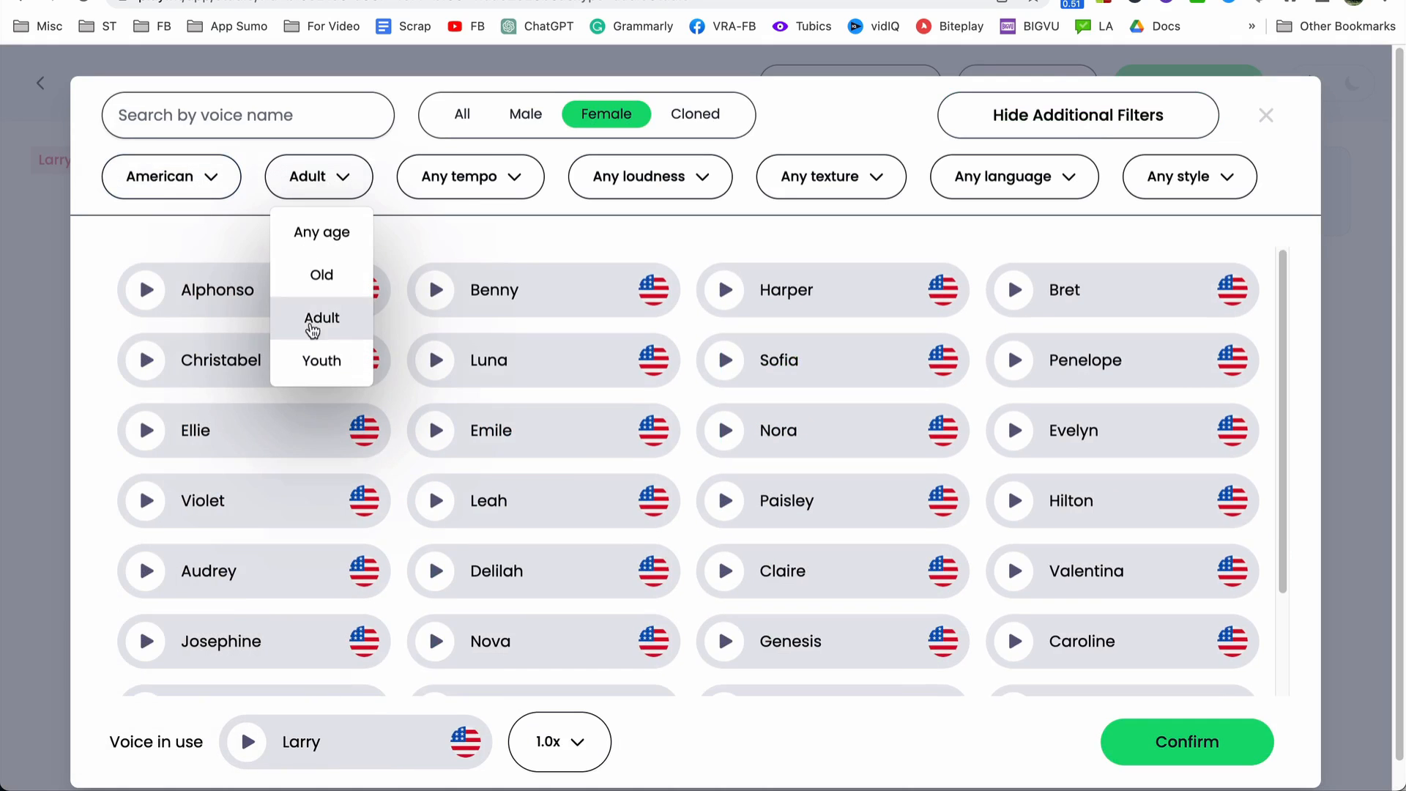
click(650, 176)
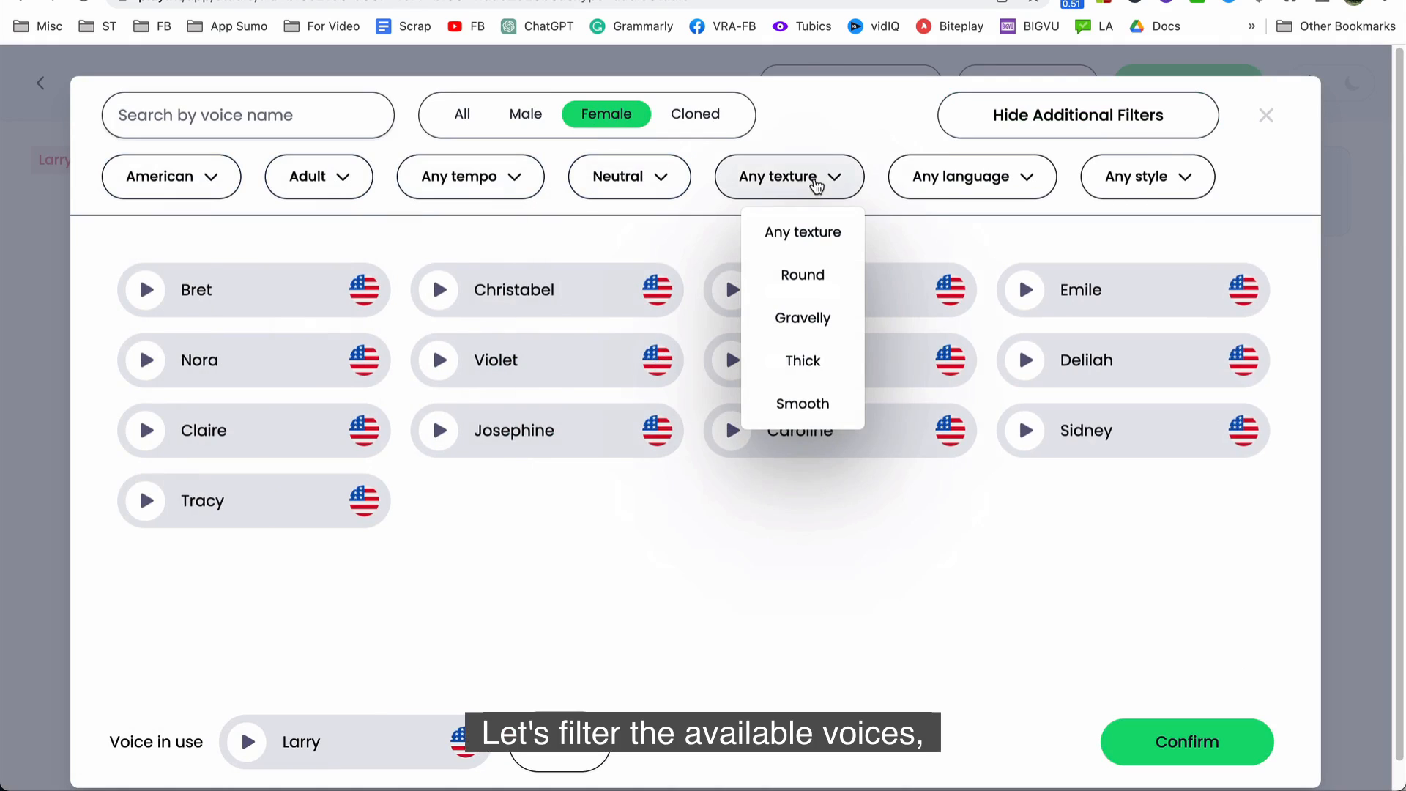
click(1146, 176)
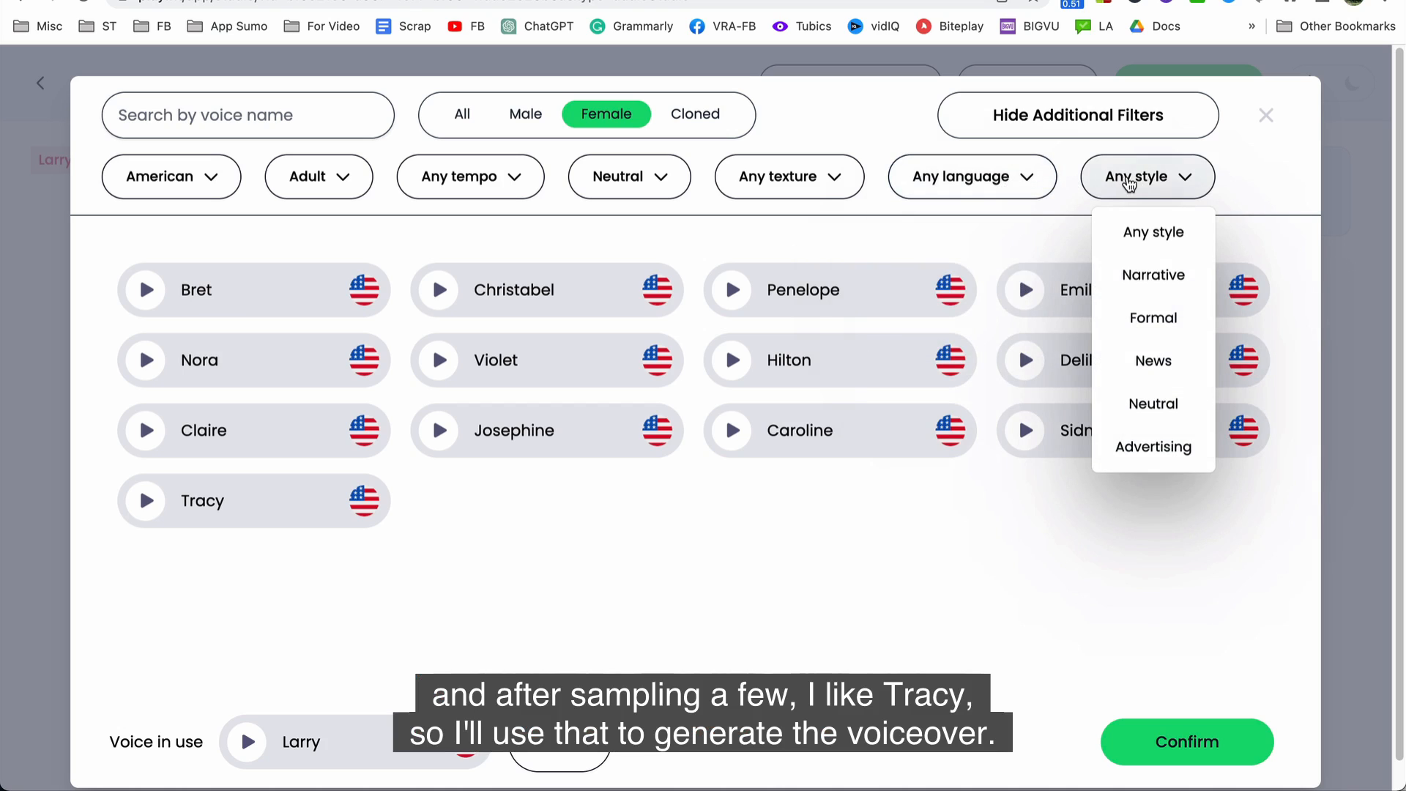
click(1154, 447)
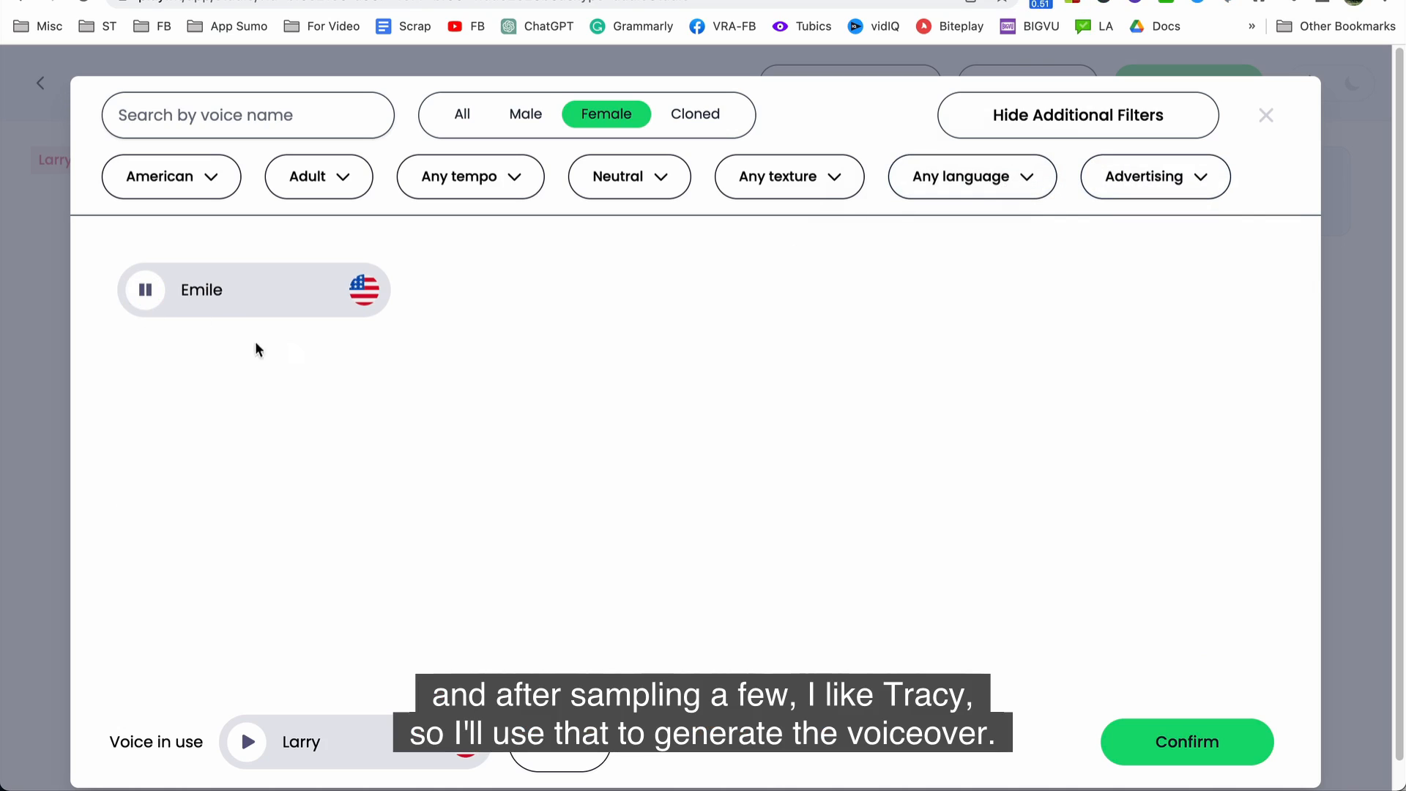
click(1155, 176)
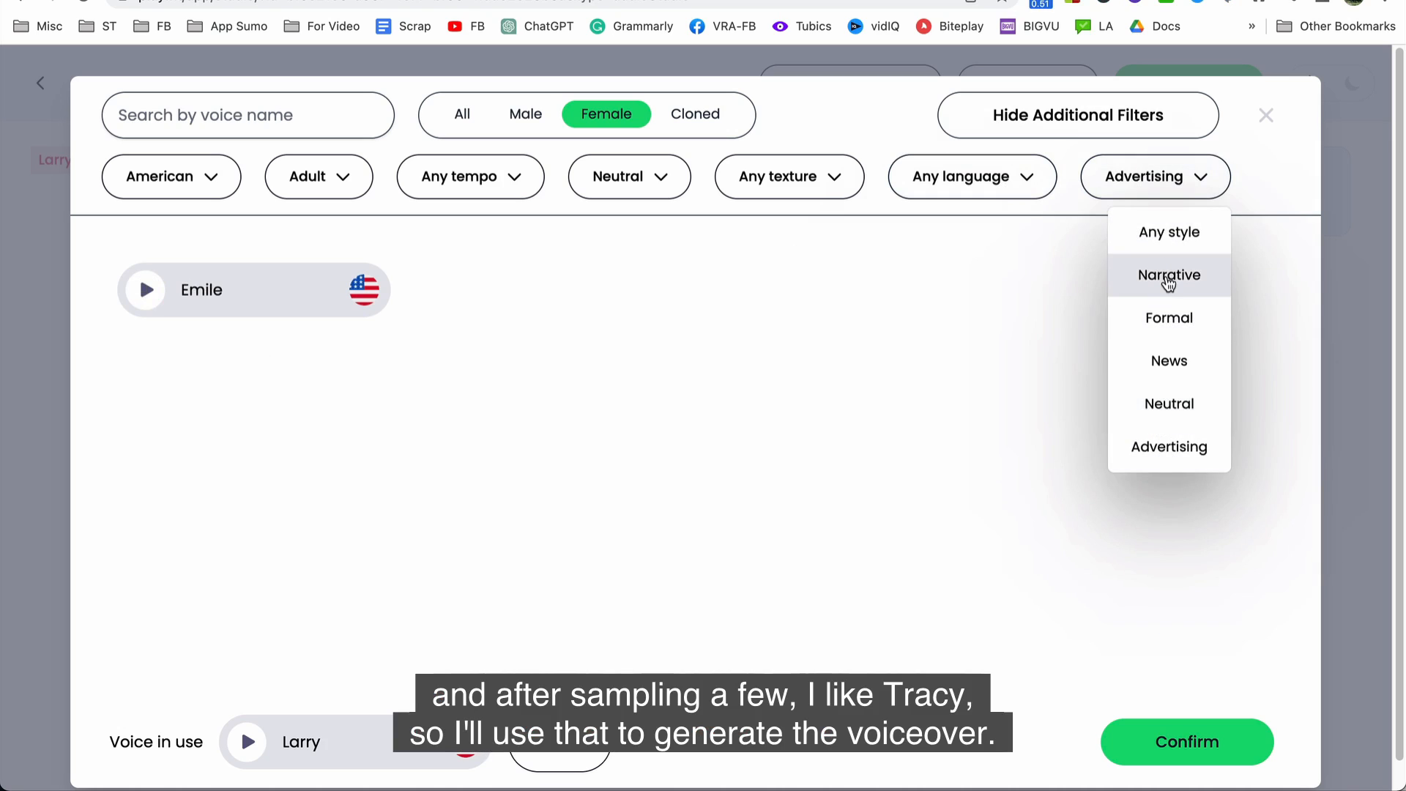
text(tra)
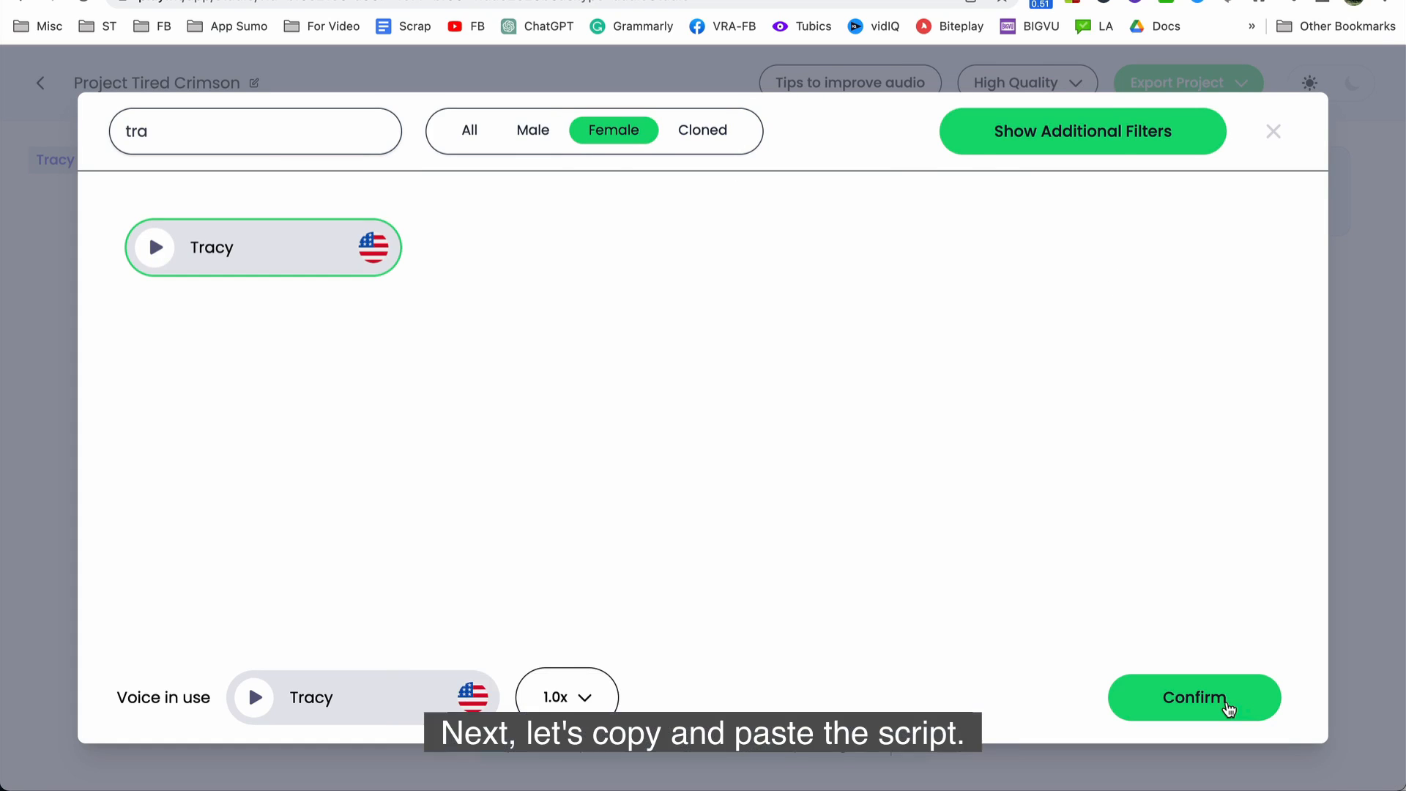
click(1194, 698)
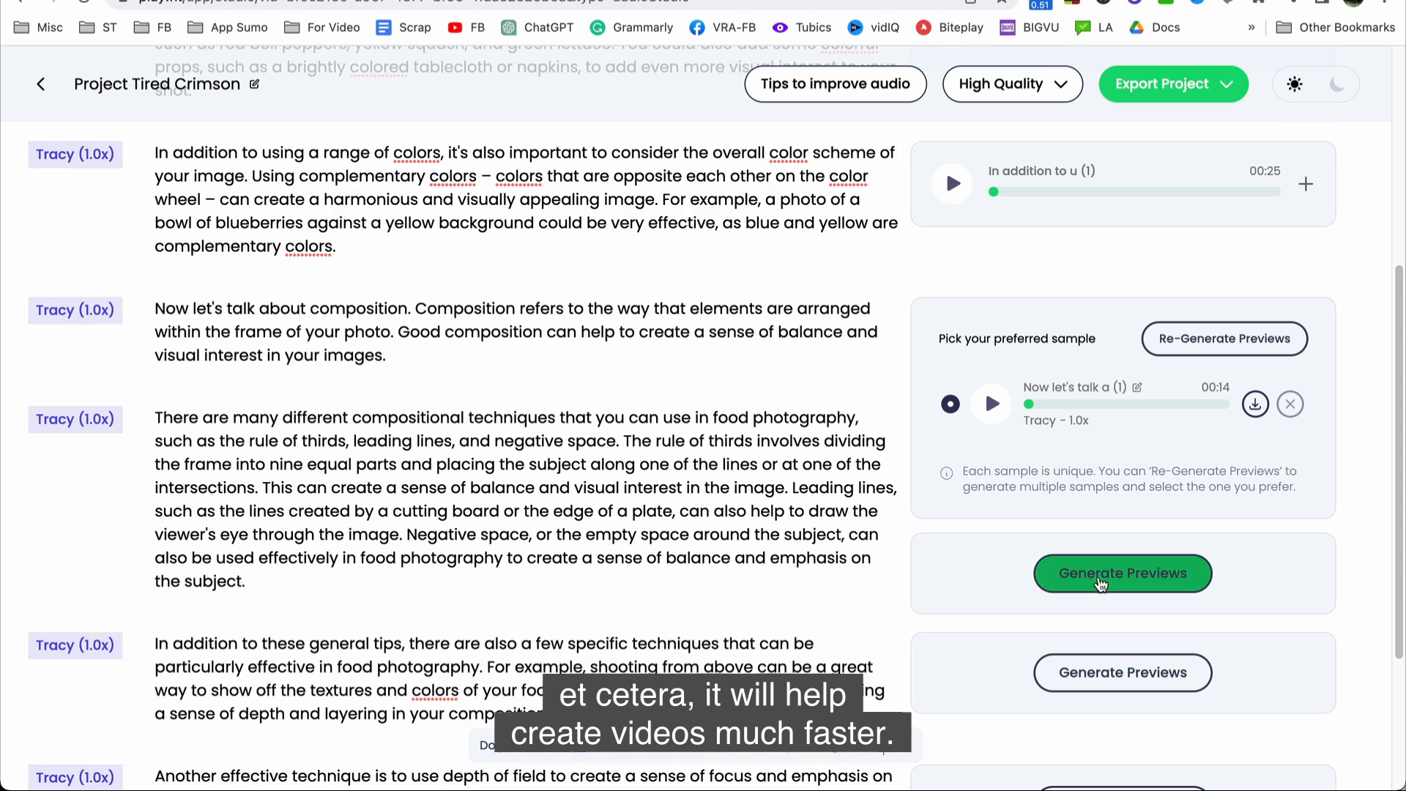
Step: Generate previews for the remaining paragraphs and export the project as a single audio file
click(1122, 573)
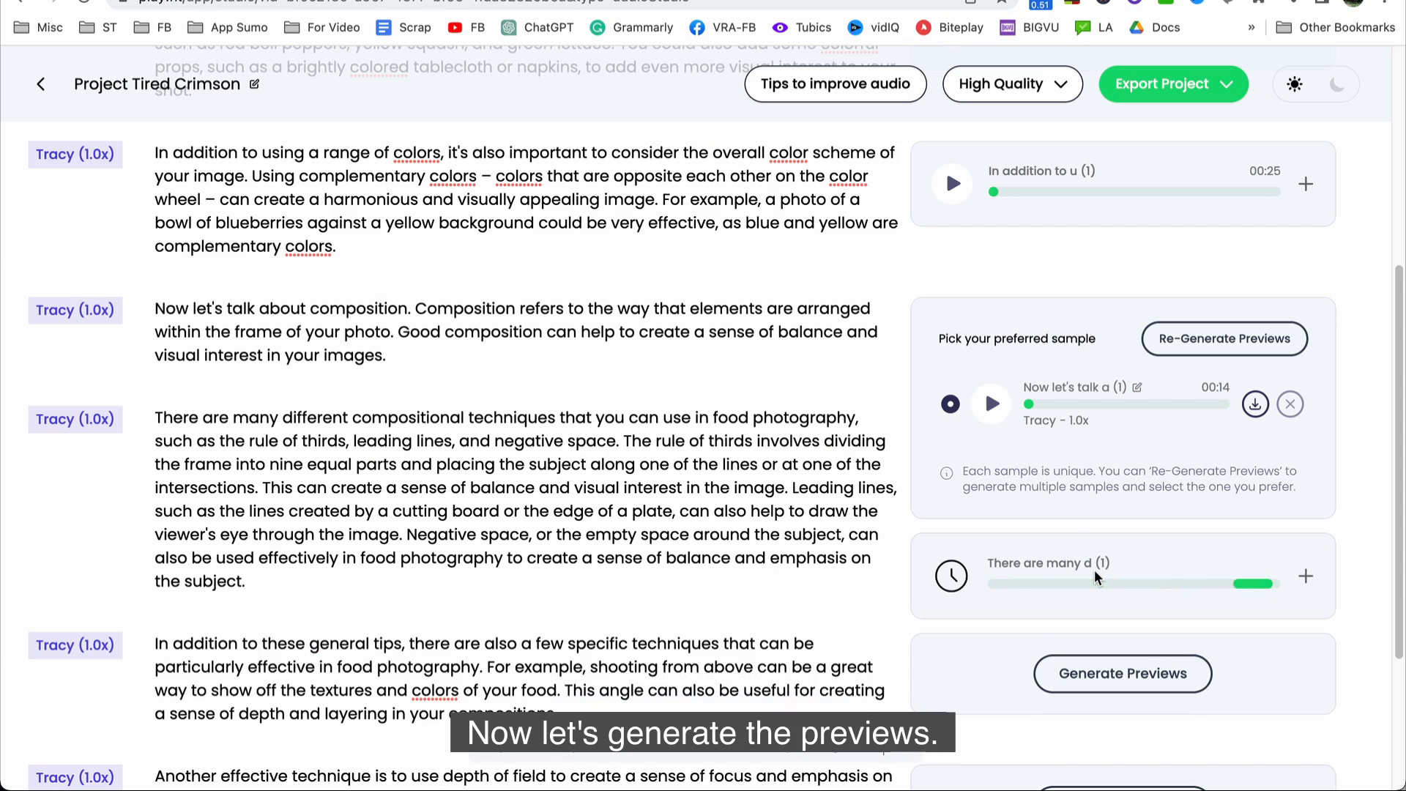
scroll(down, 3)
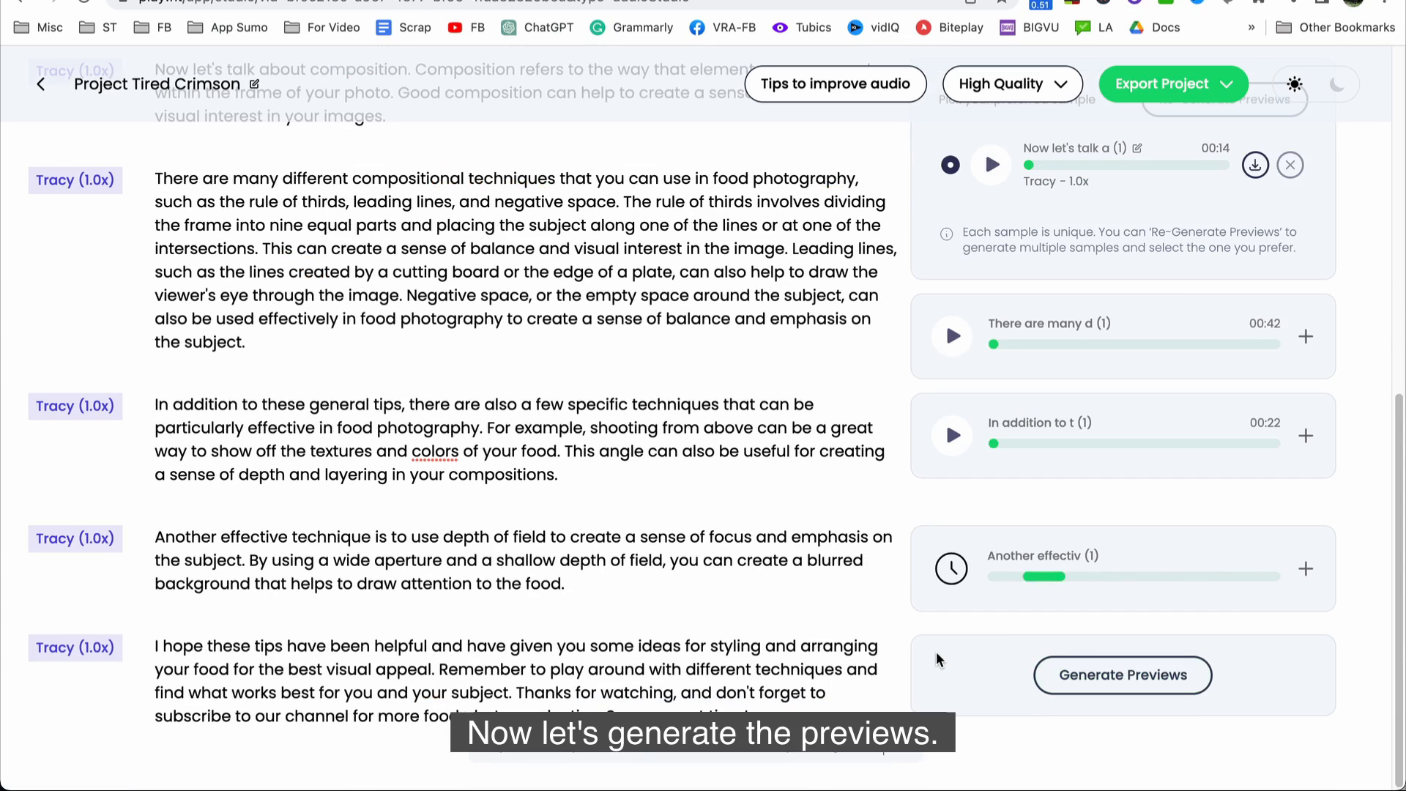
click(1122, 674)
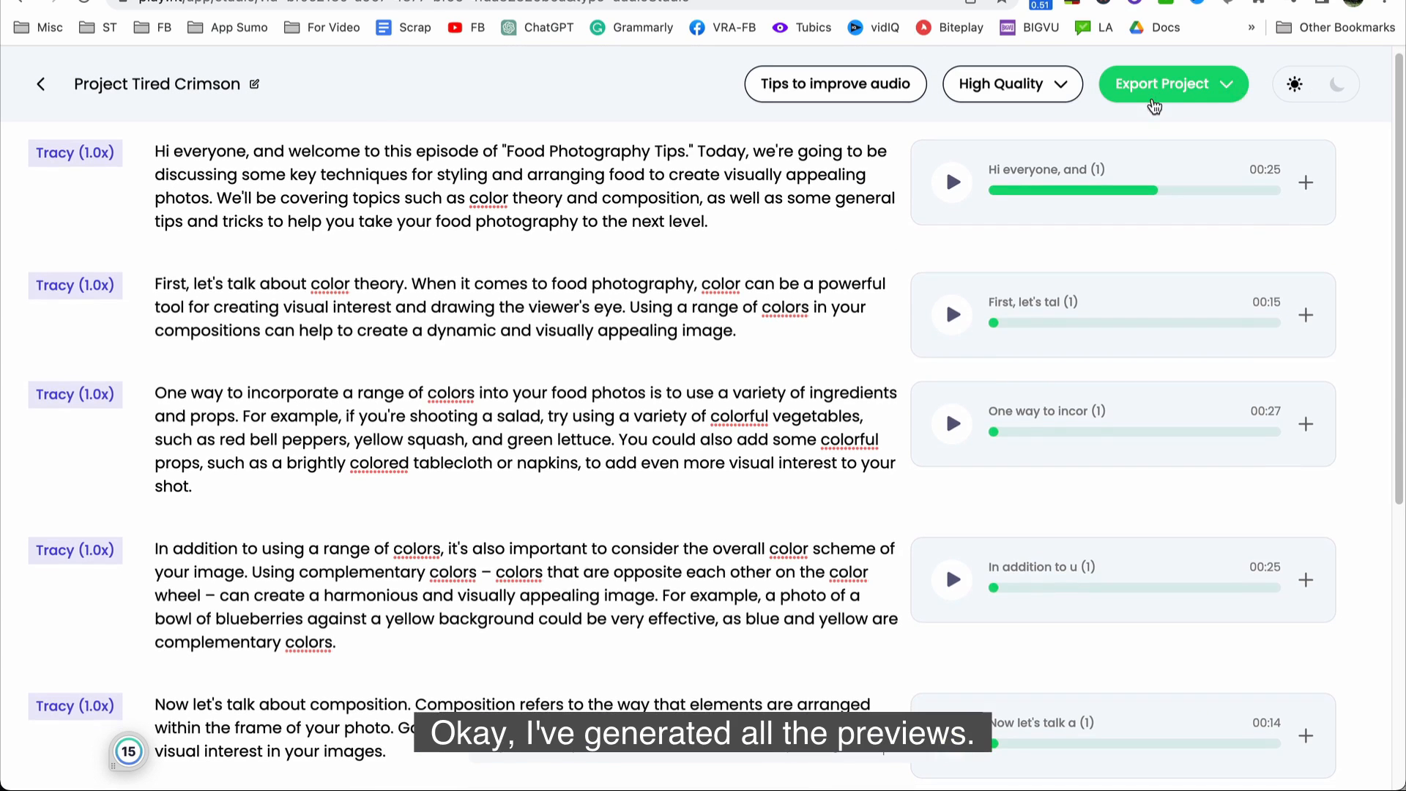
click(1174, 84)
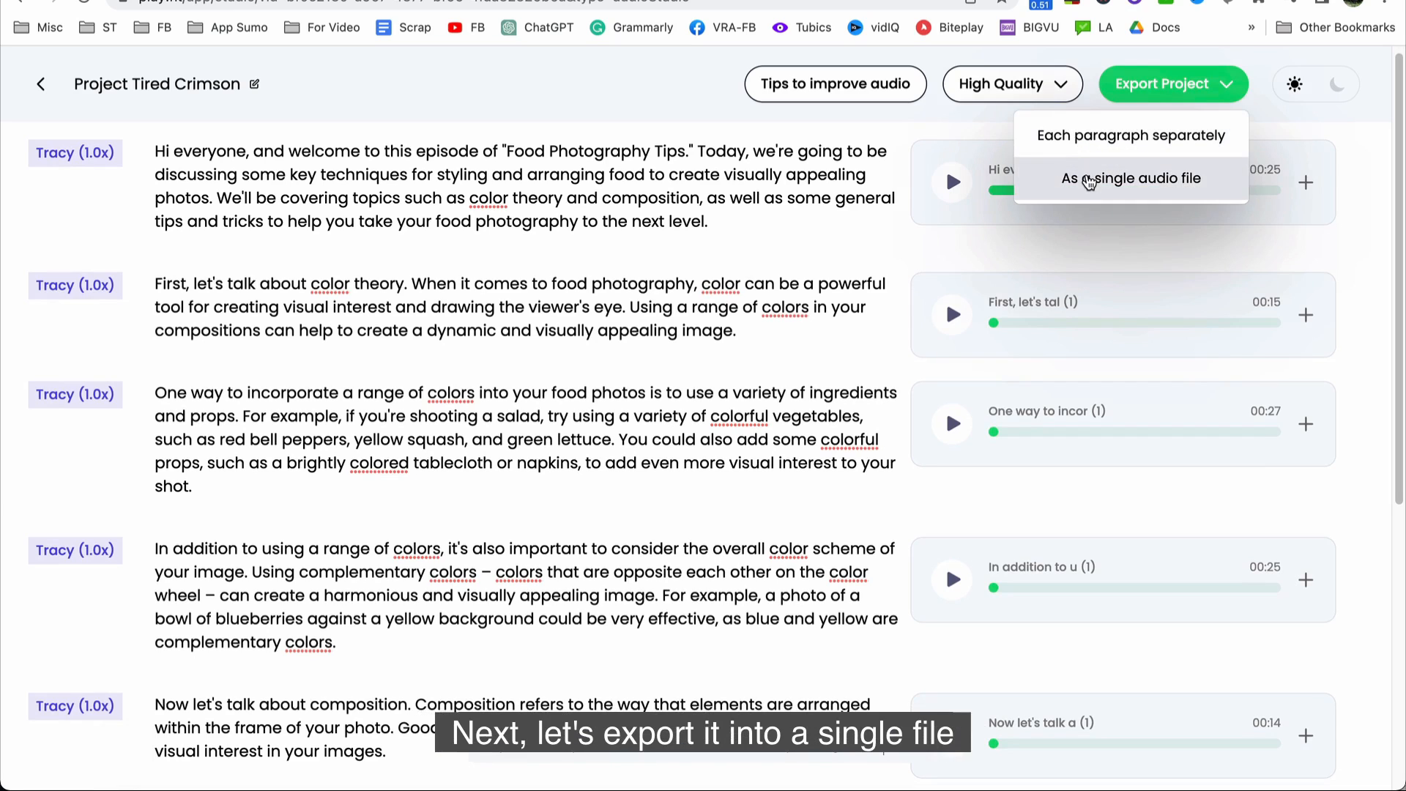
click(1131, 177)
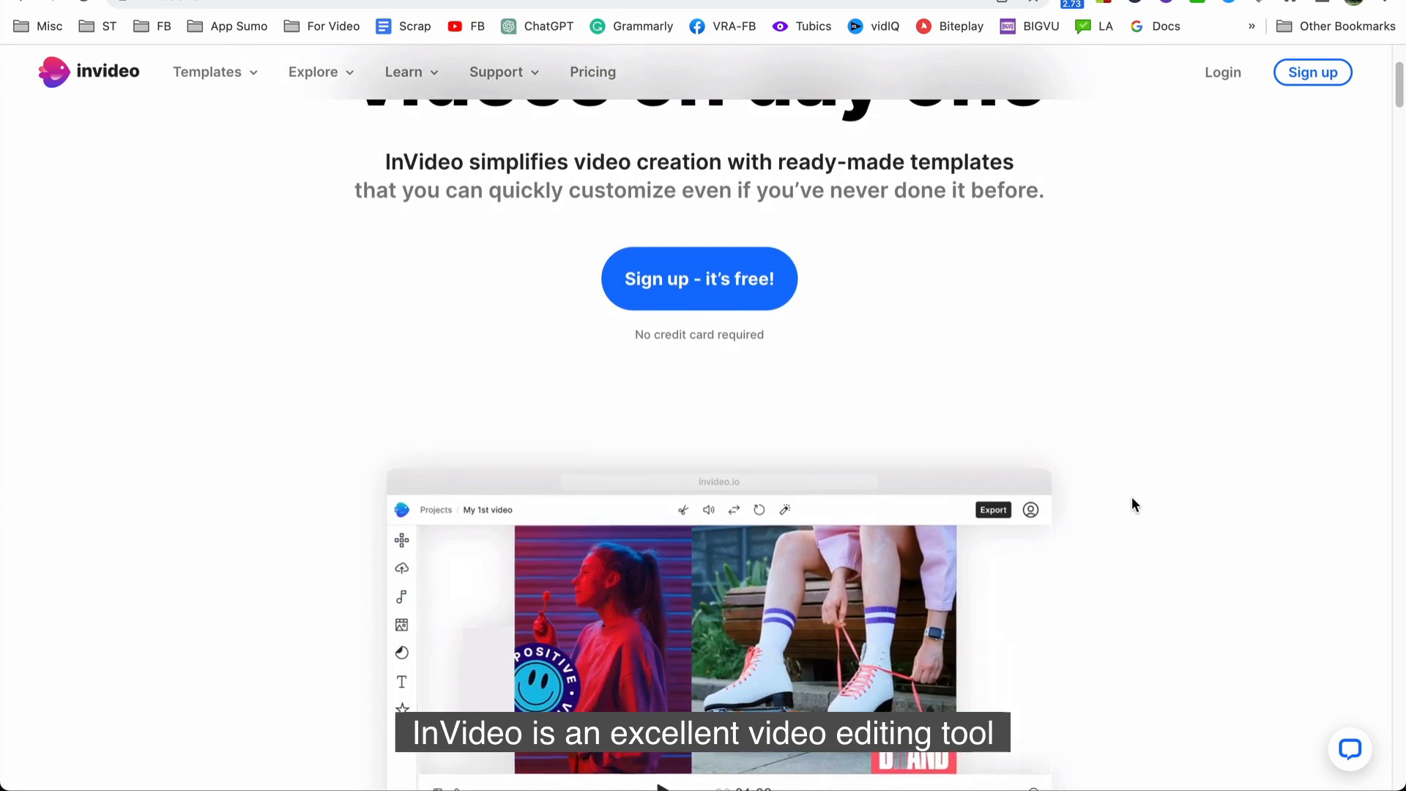
Step: Scroll the InVideo homepage, then log in to the existing account with Google
scroll(down, 3)
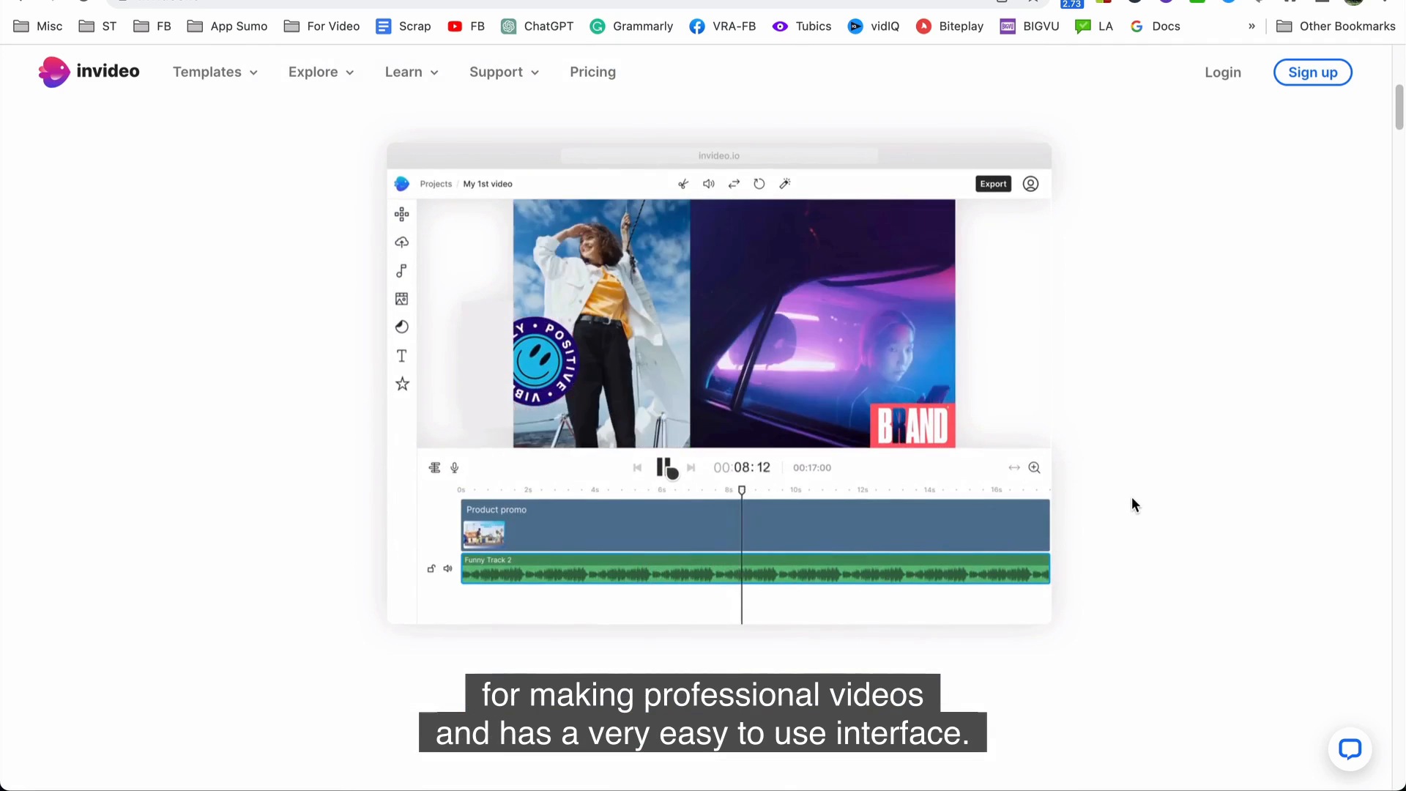
scroll(down, 3)
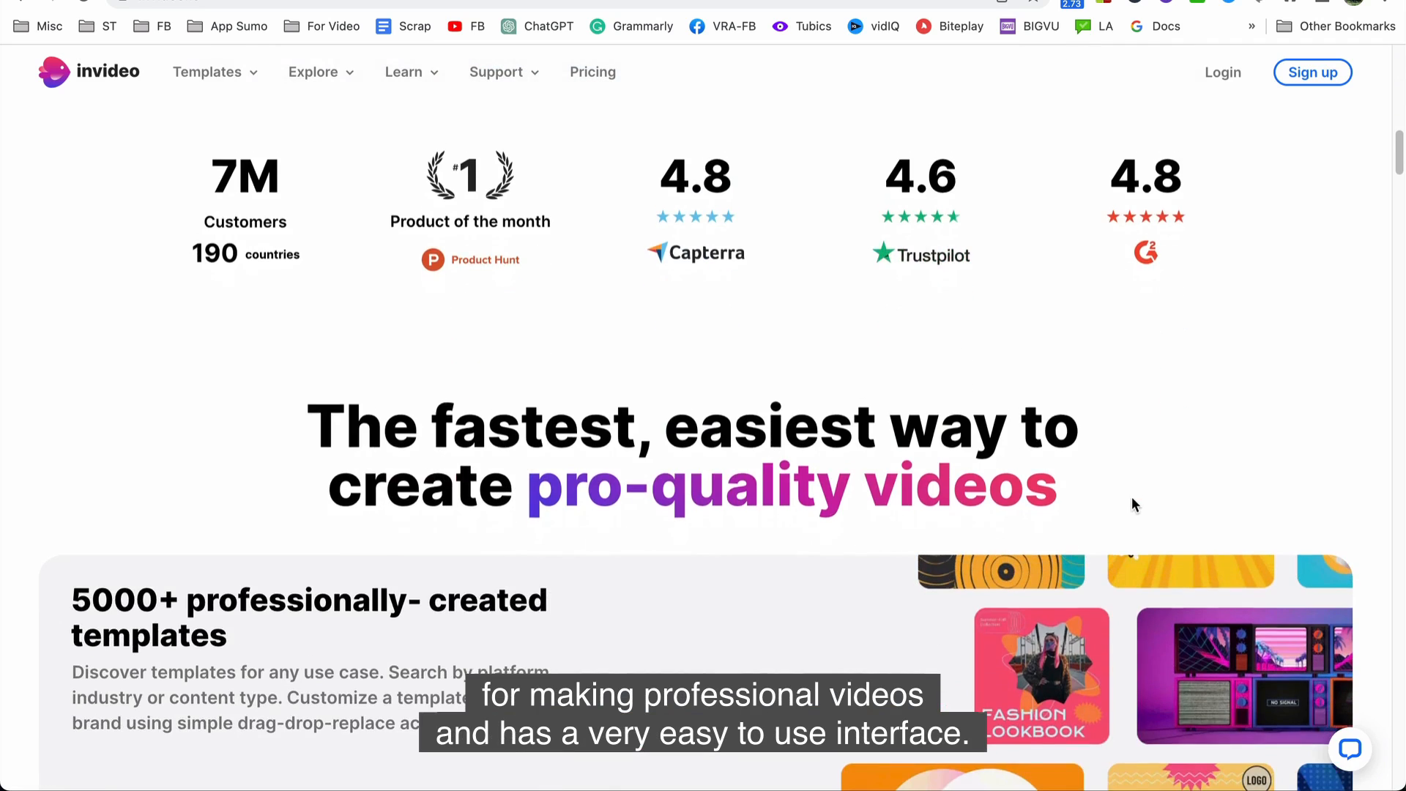
scroll(down, 3)
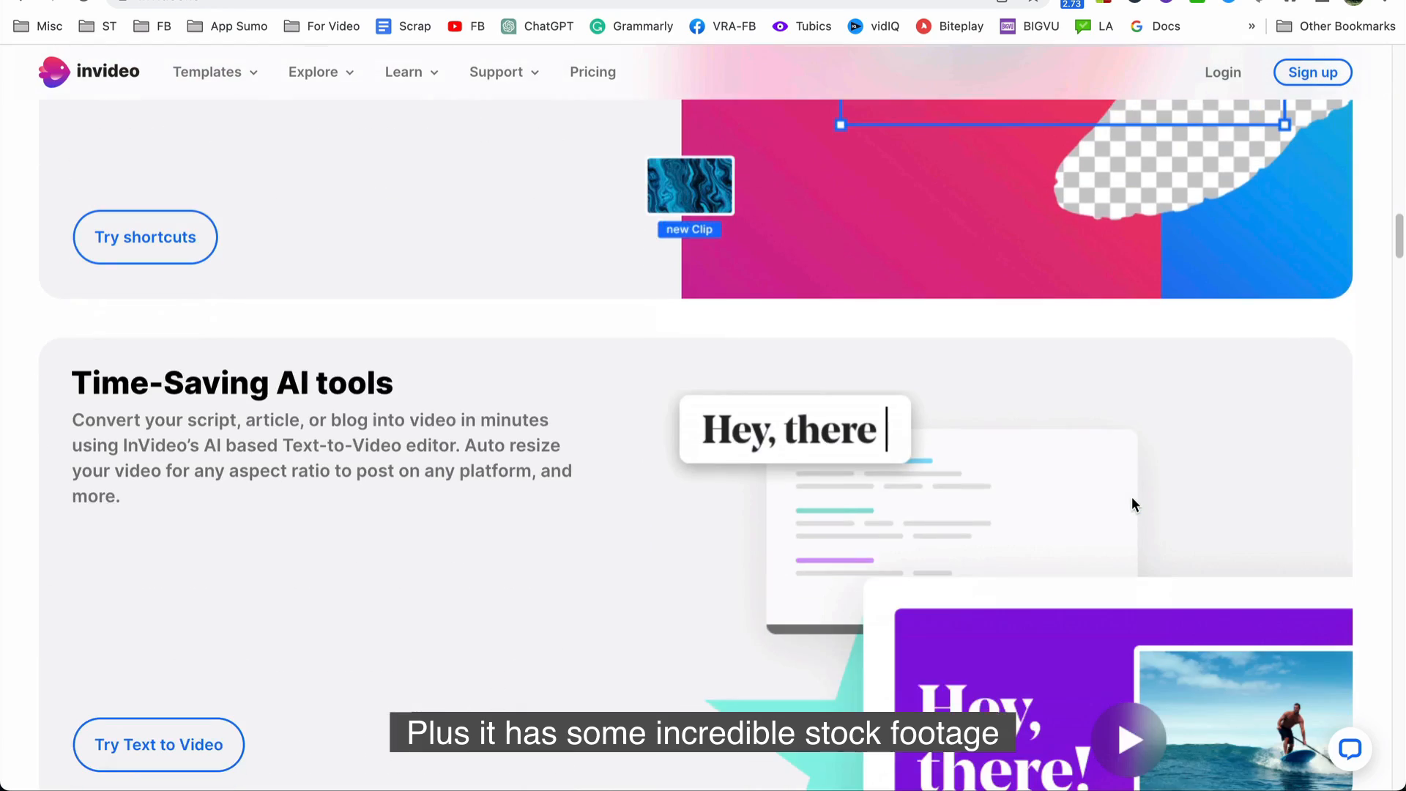
scroll(down, 3)
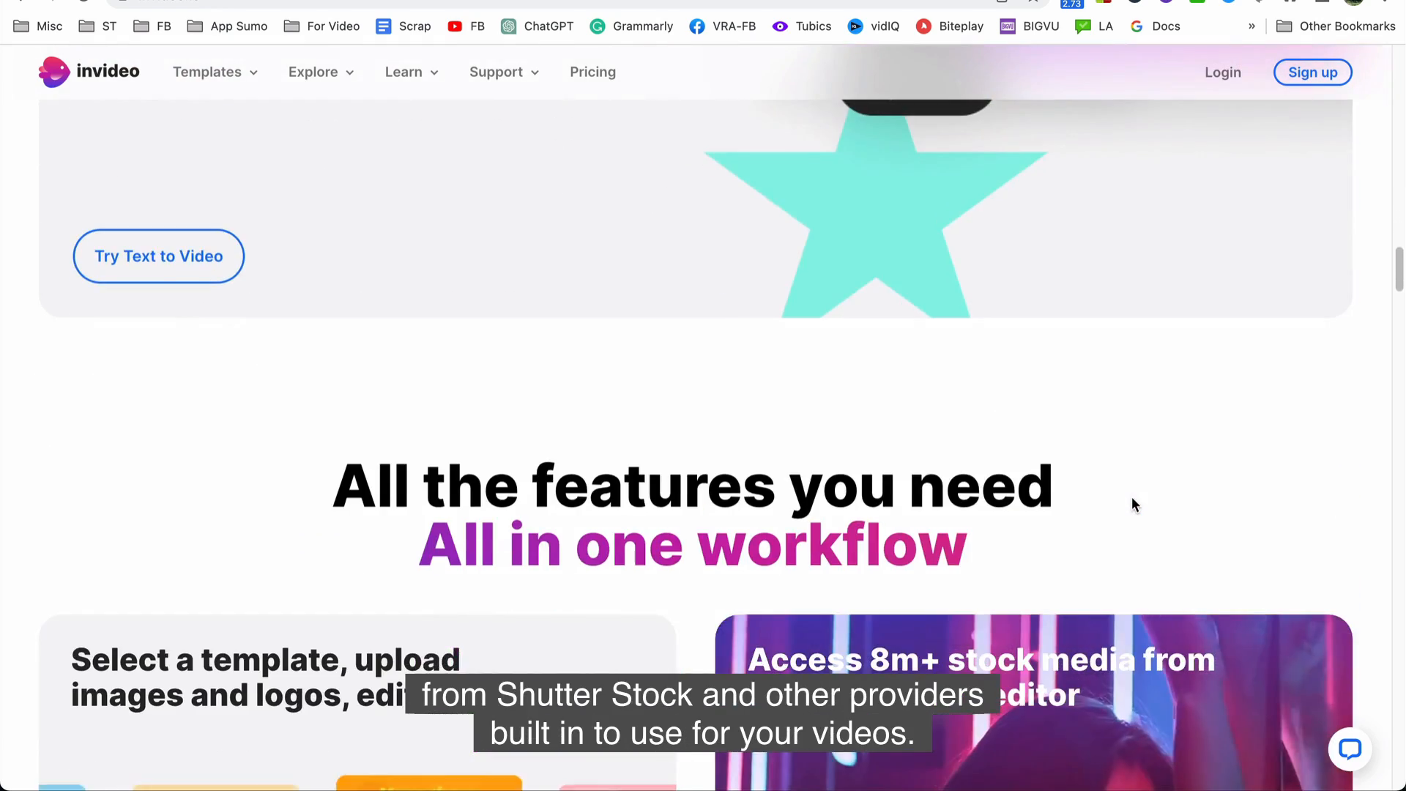
scroll(down, 3)
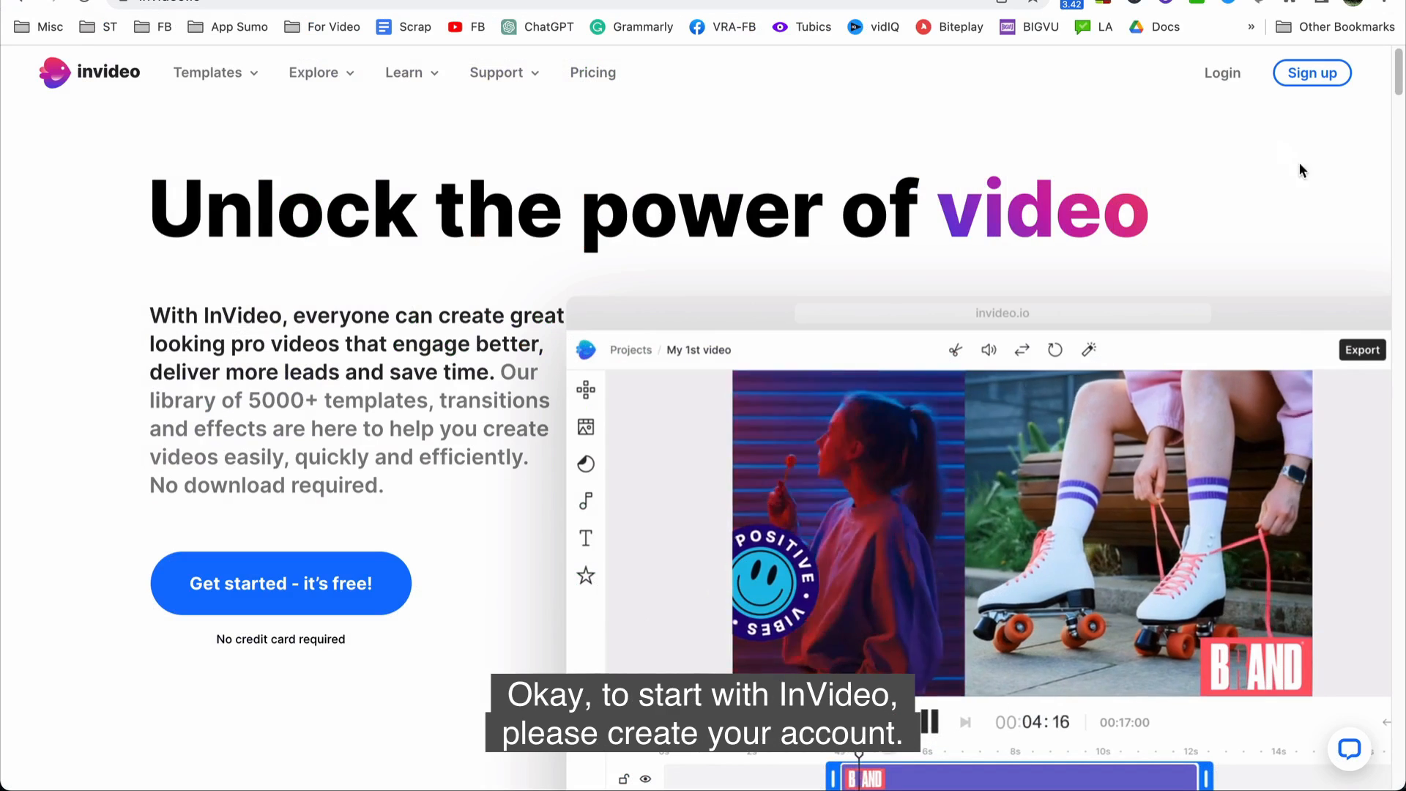
click(1222, 73)
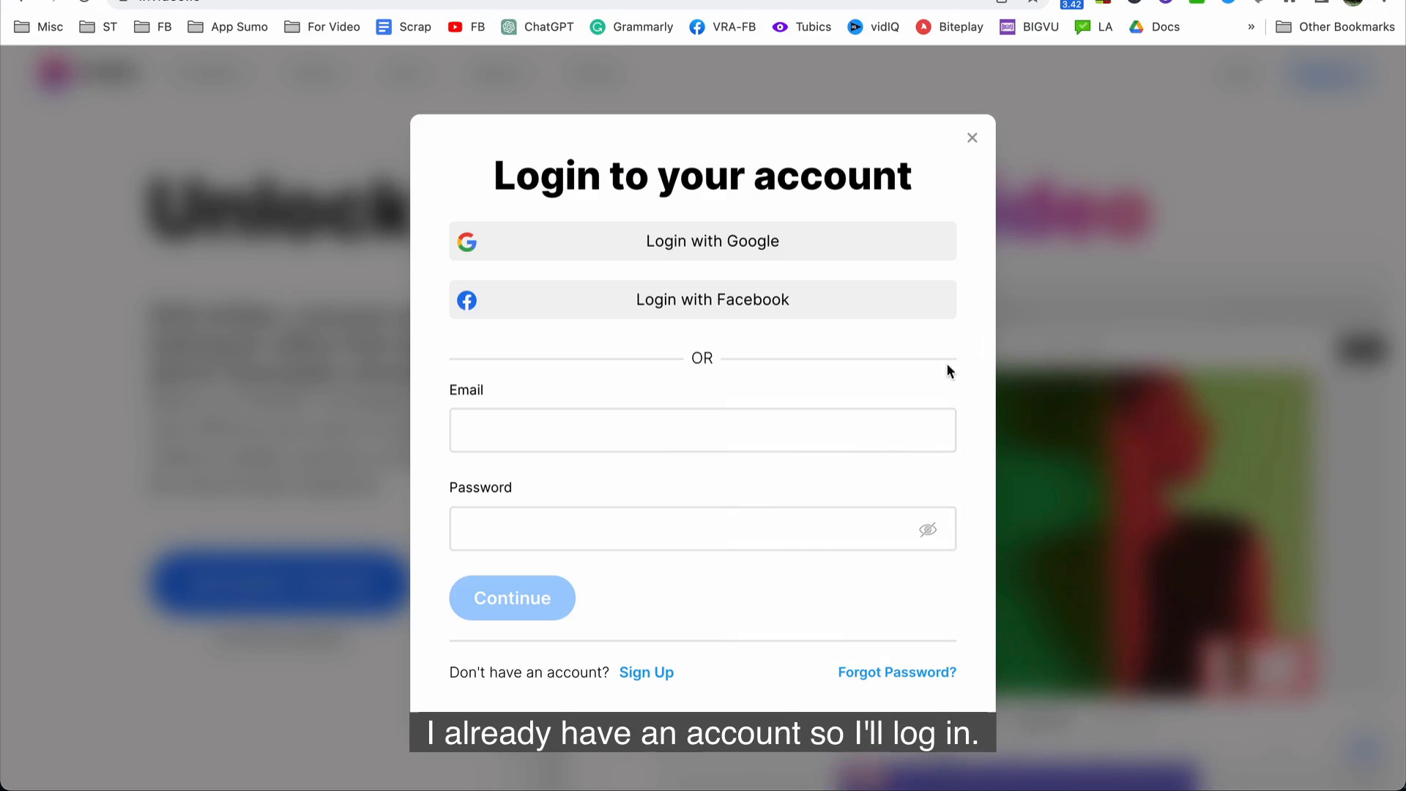
click(702, 430)
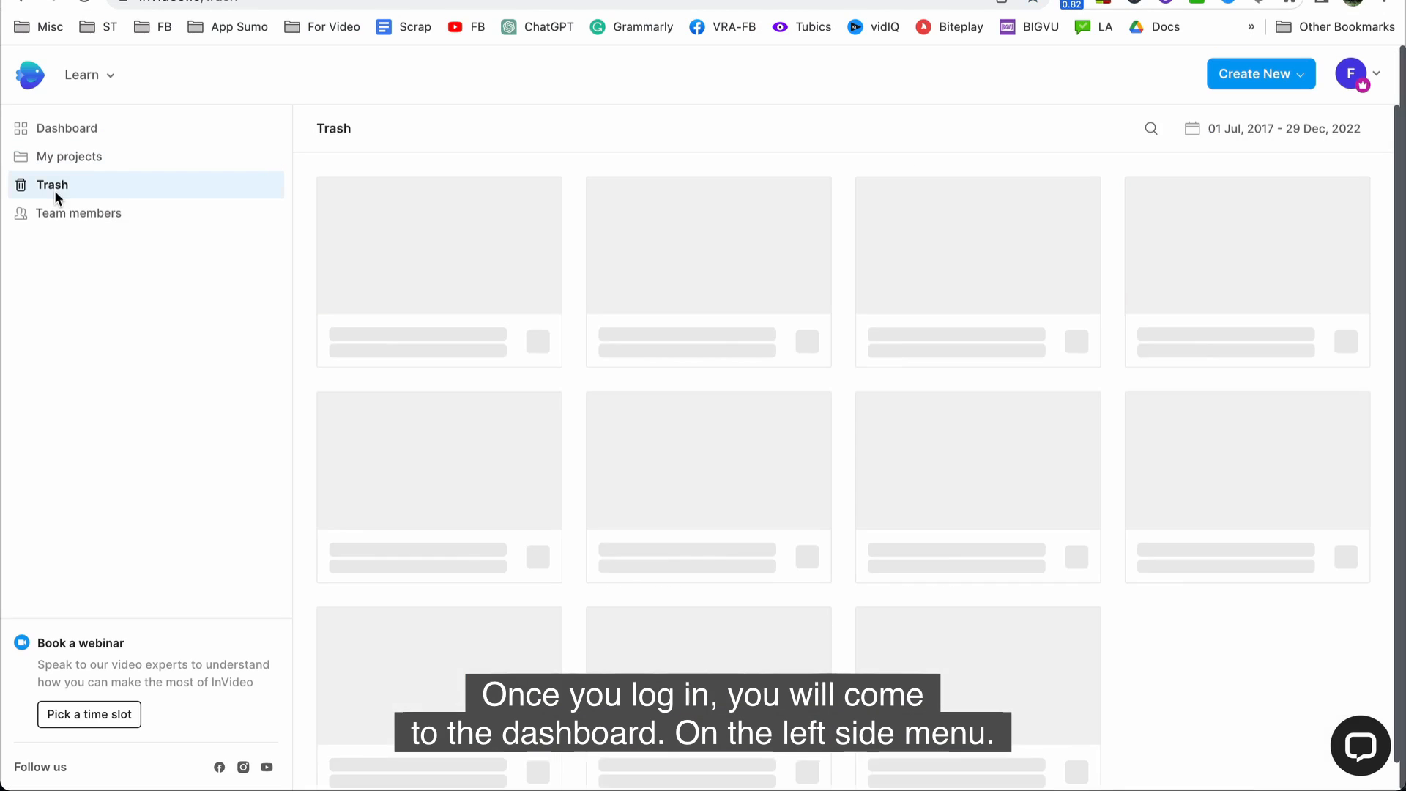
Step: Browse the pre-built templates, then create a new landscape-format editor project
click(67, 127)
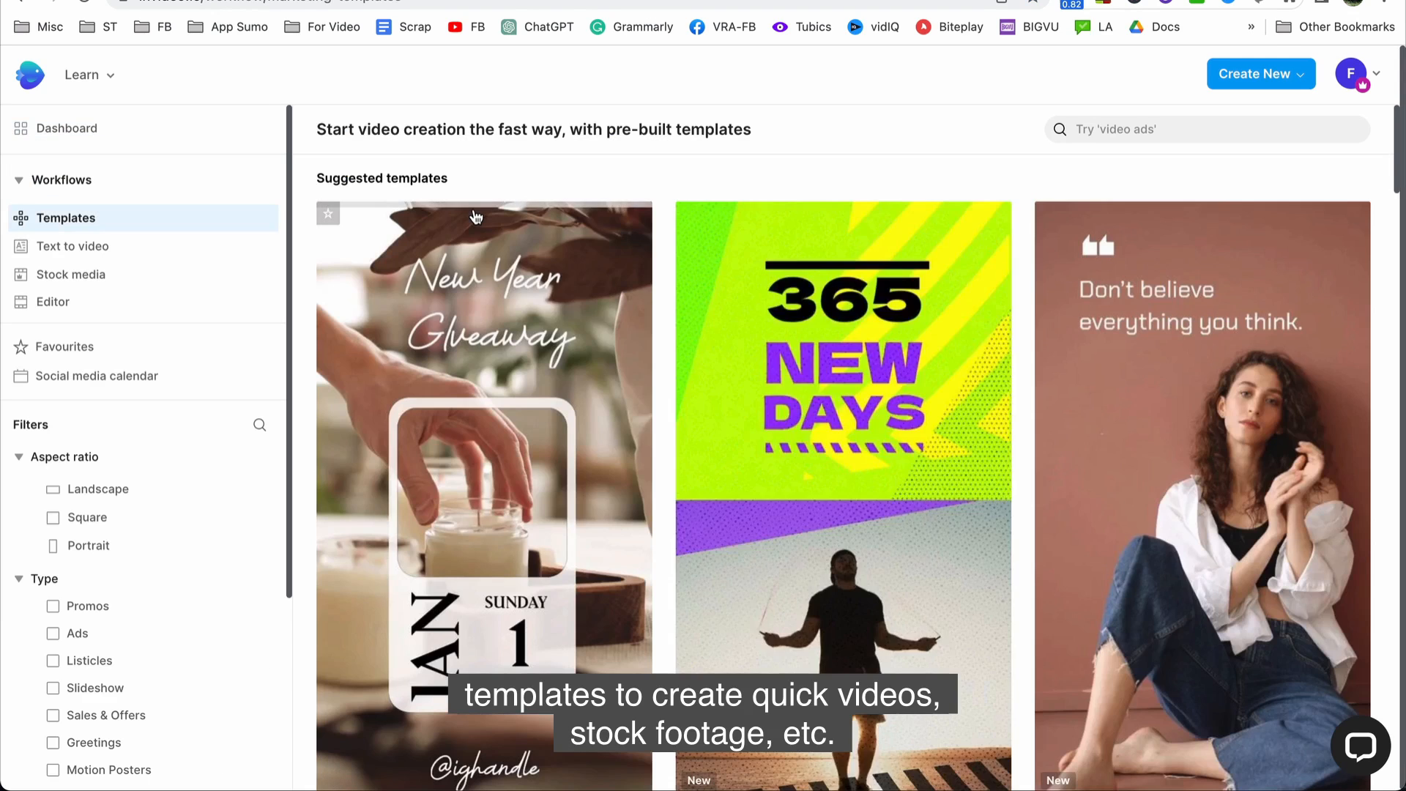
click(71, 274)
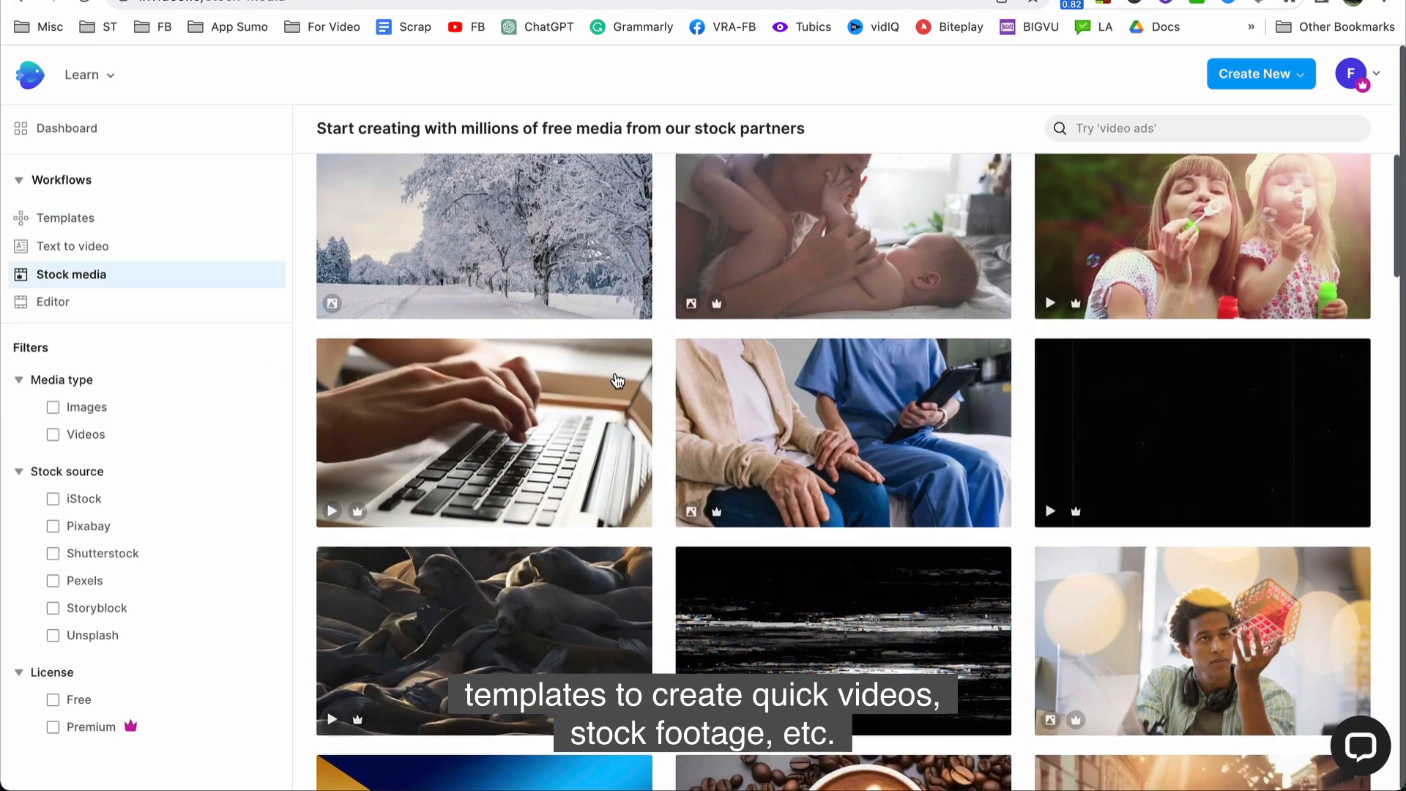
click(1259, 73)
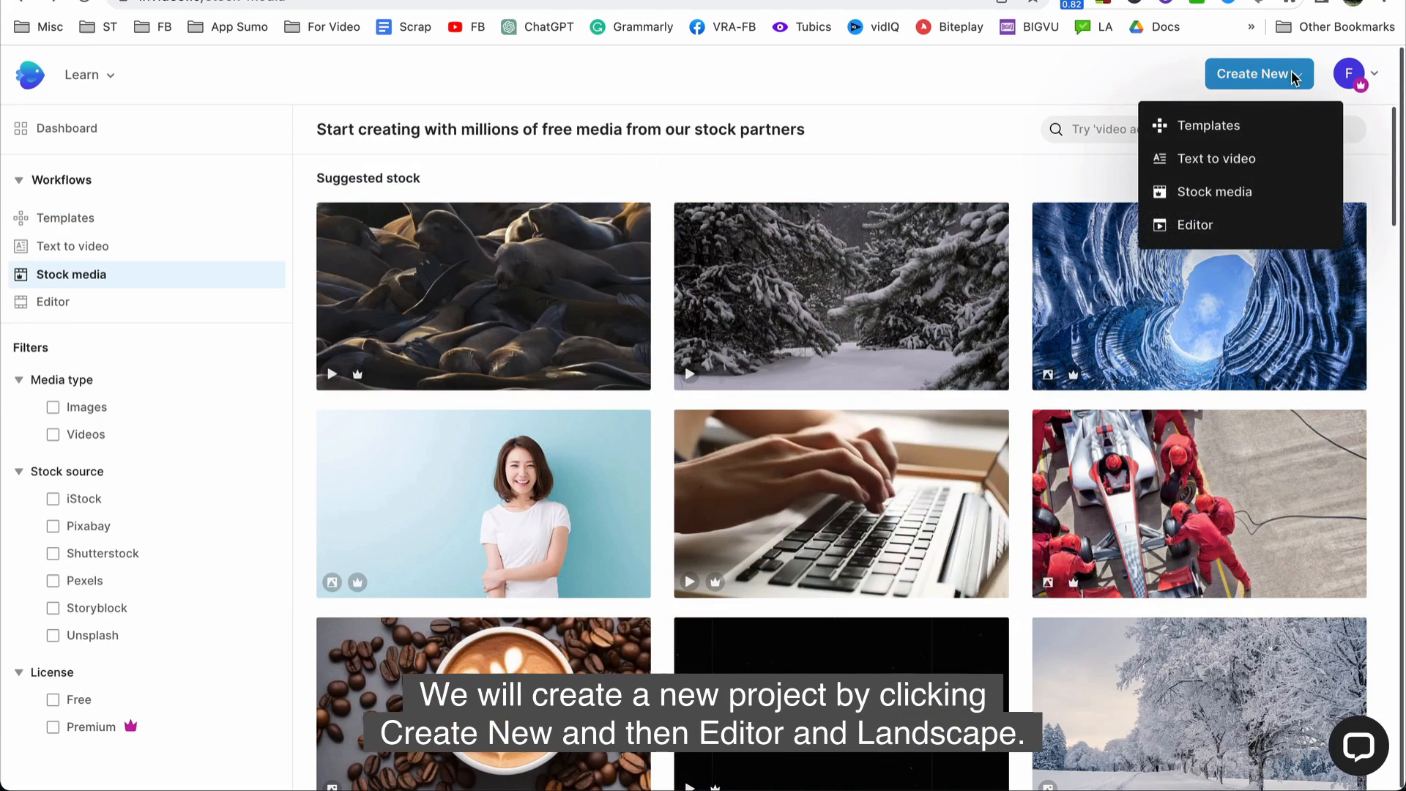
mouse_move(1193, 224)
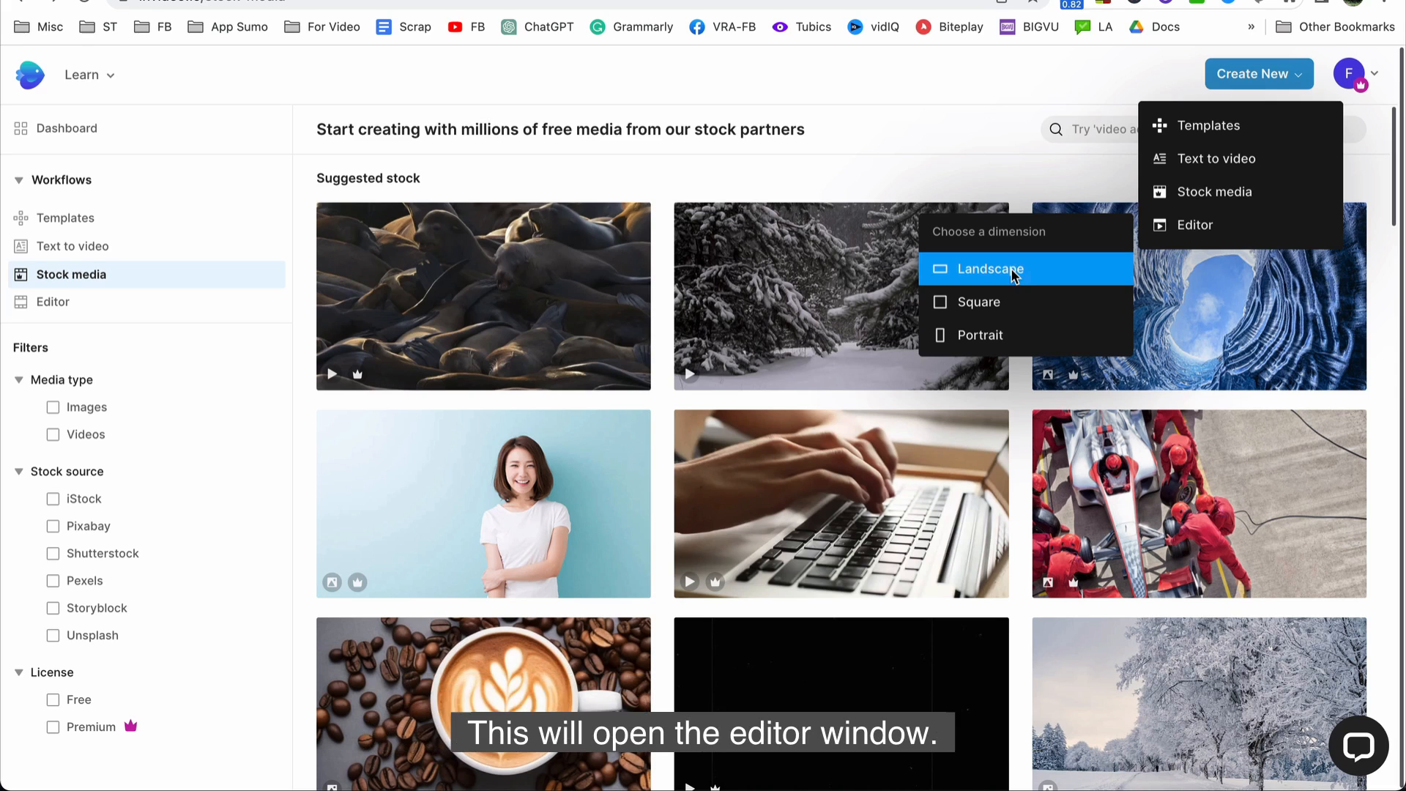
click(991, 269)
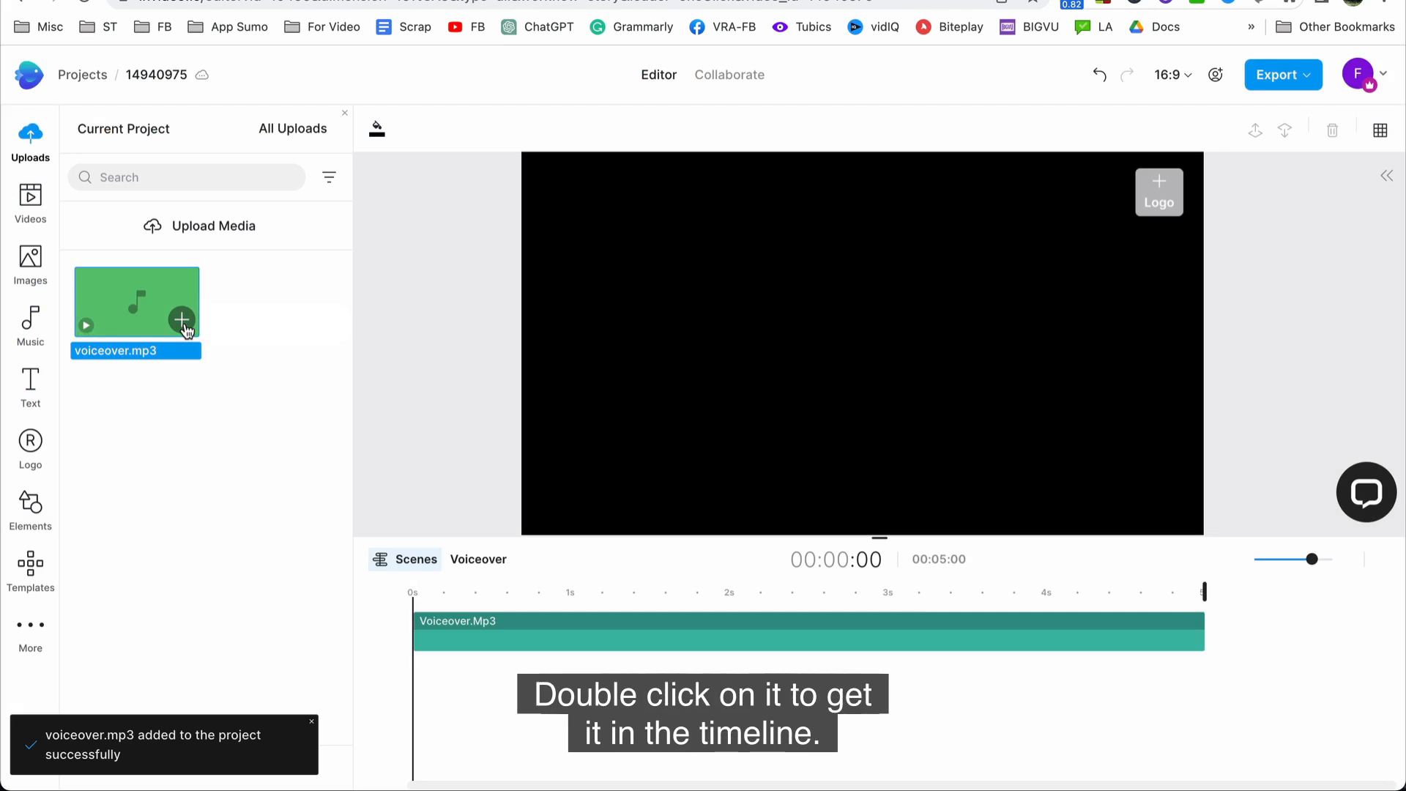
Step: Add voiceover.mp3 from Uploads to the timeline, then play and stop a preview
double_click(136, 301)
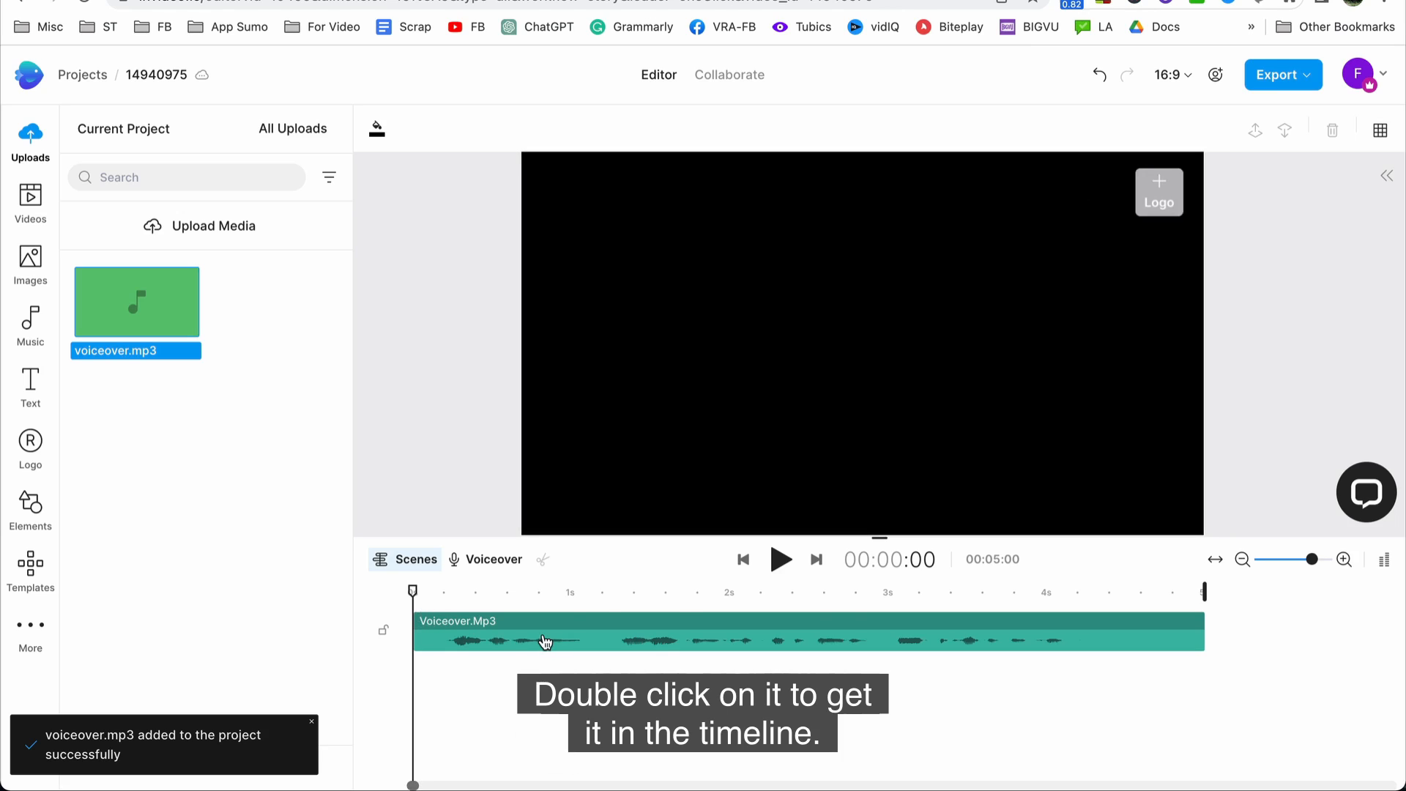
click(779, 559)
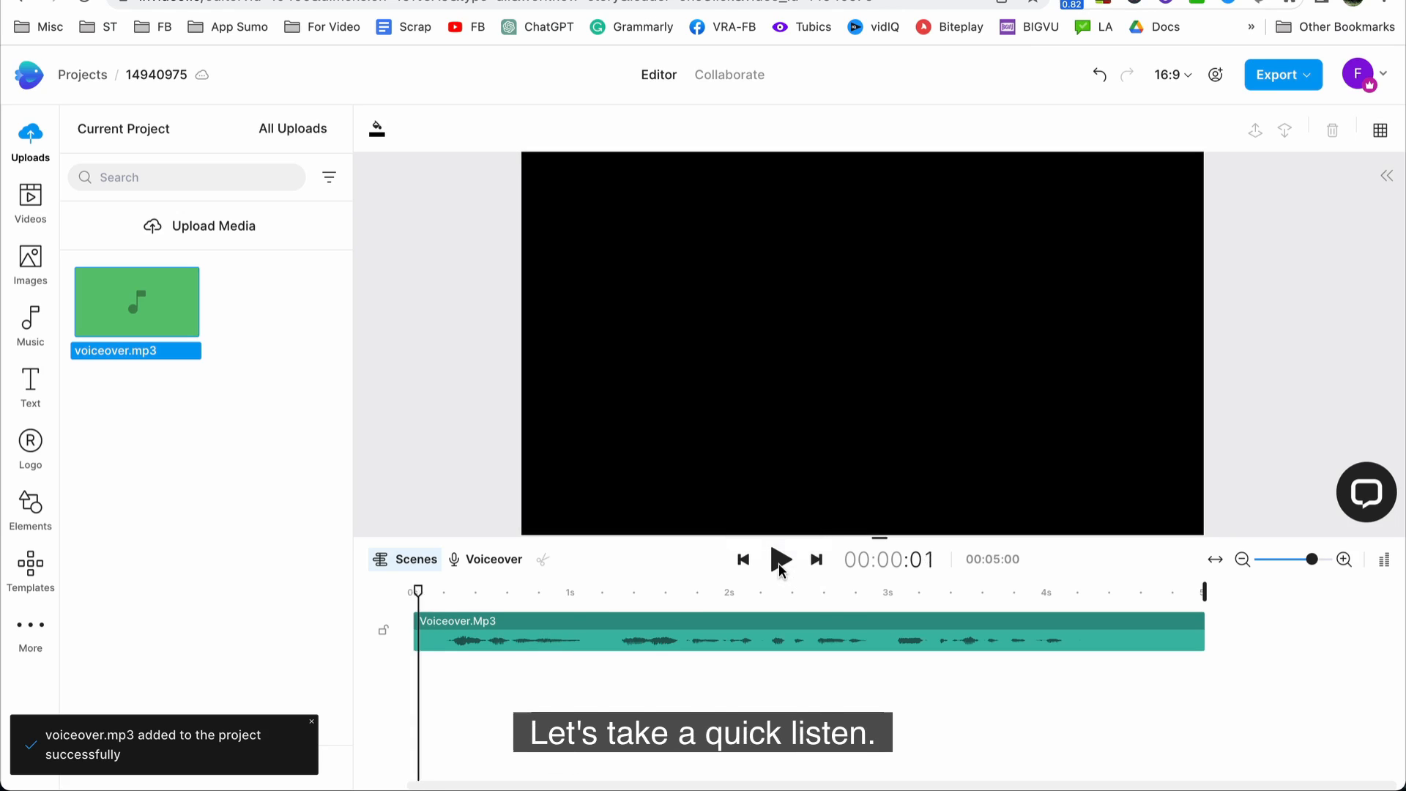
click(780, 559)
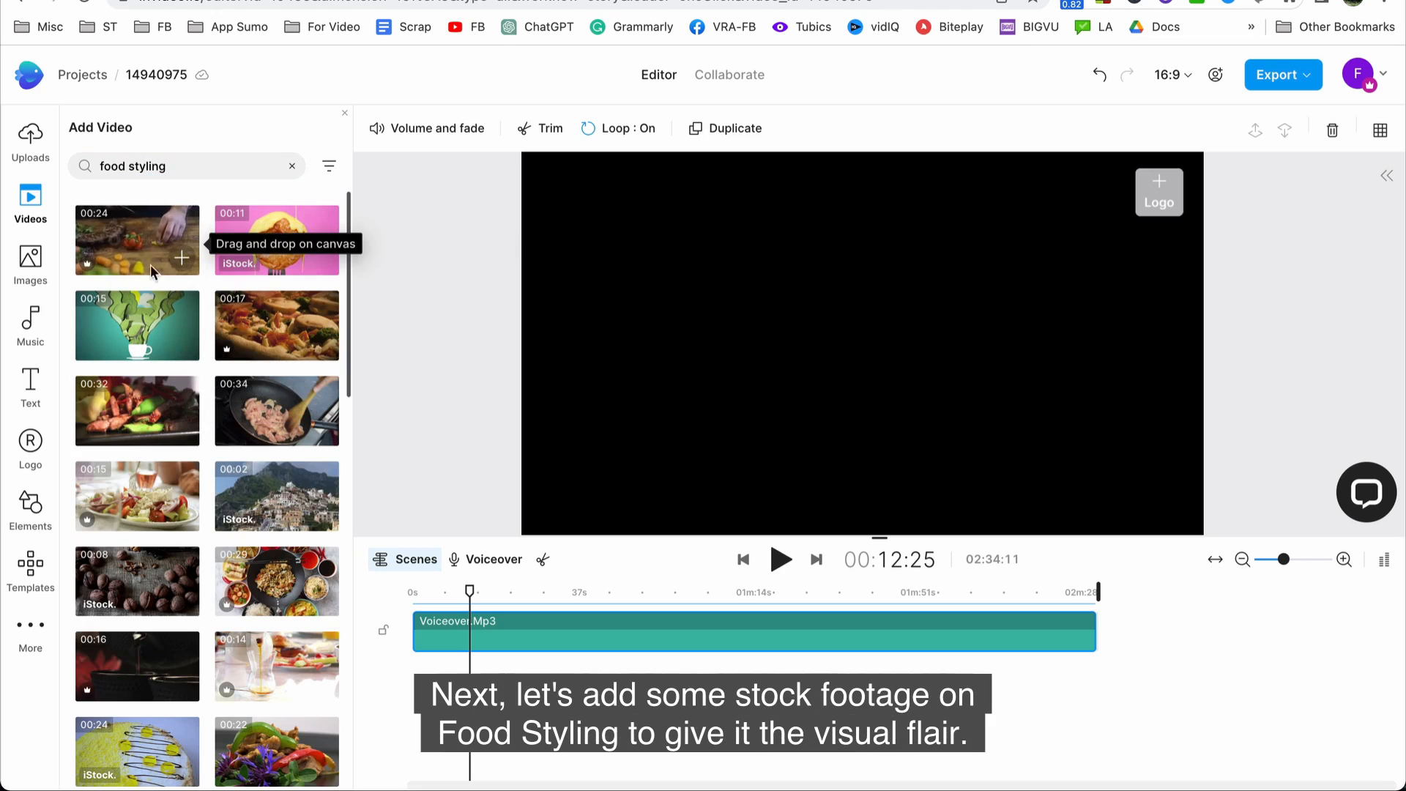
Step: Find the soup bowl clip in 'food styling' results and add it as Media 1
scroll(down, 3)
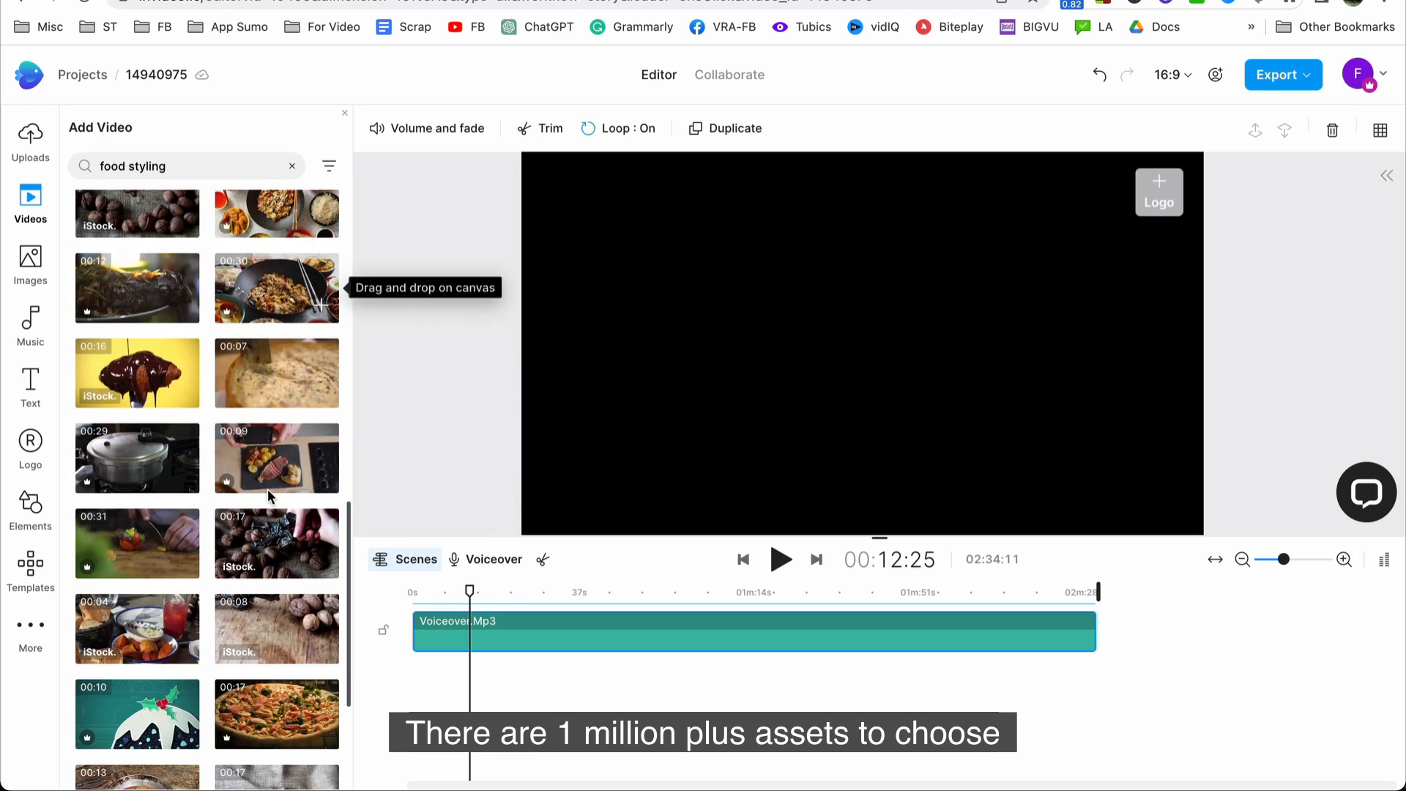
scroll(down, 3)
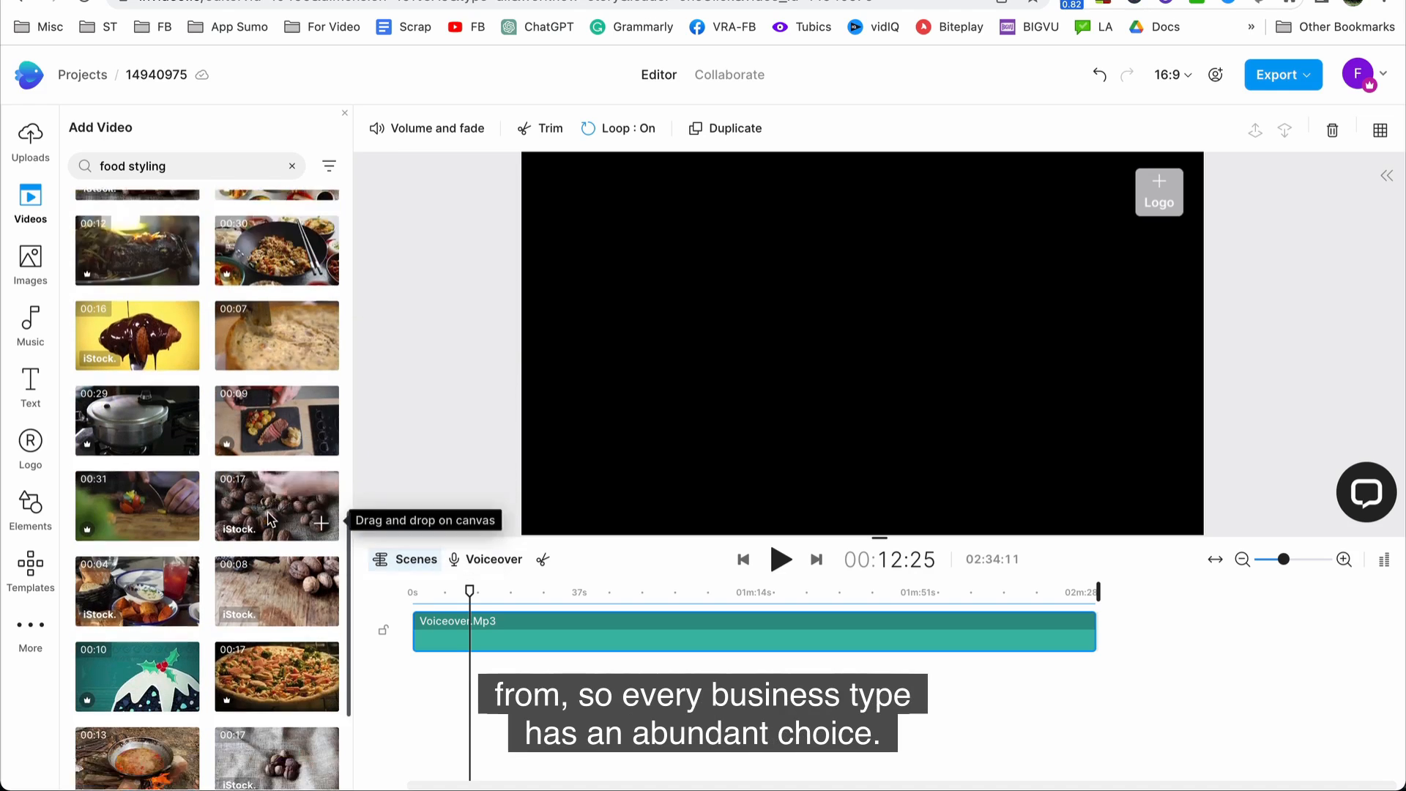
scroll(down, 3)
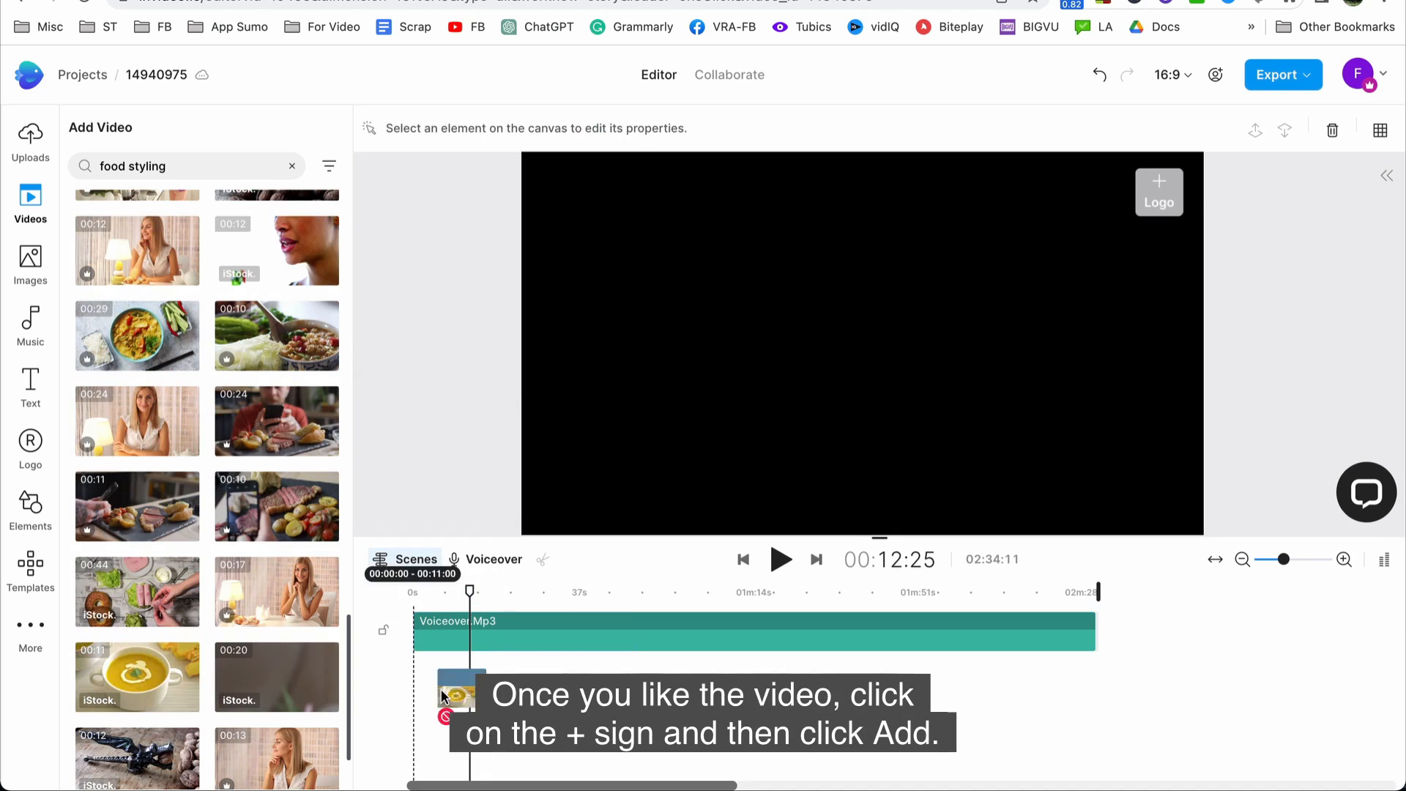
click(460, 691)
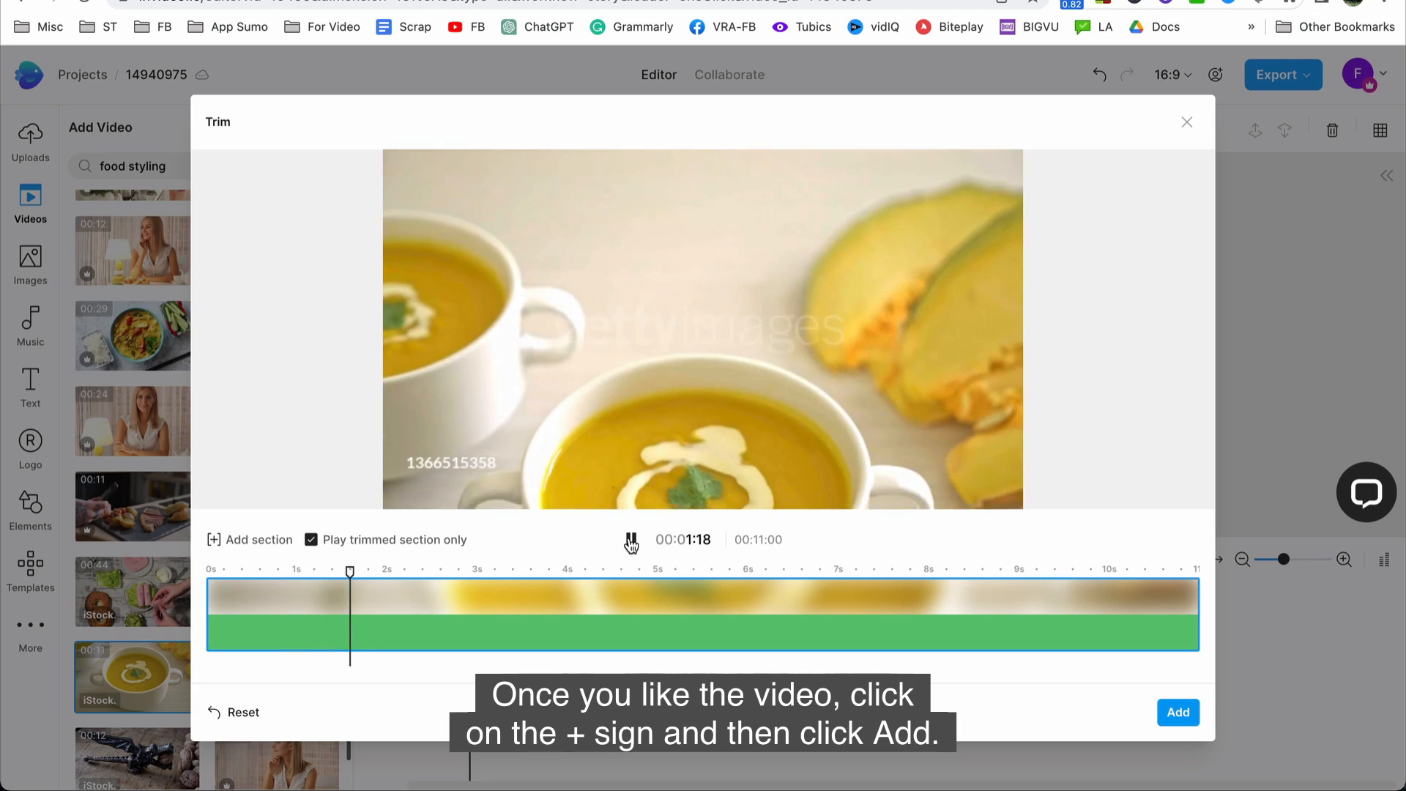
click(1178, 712)
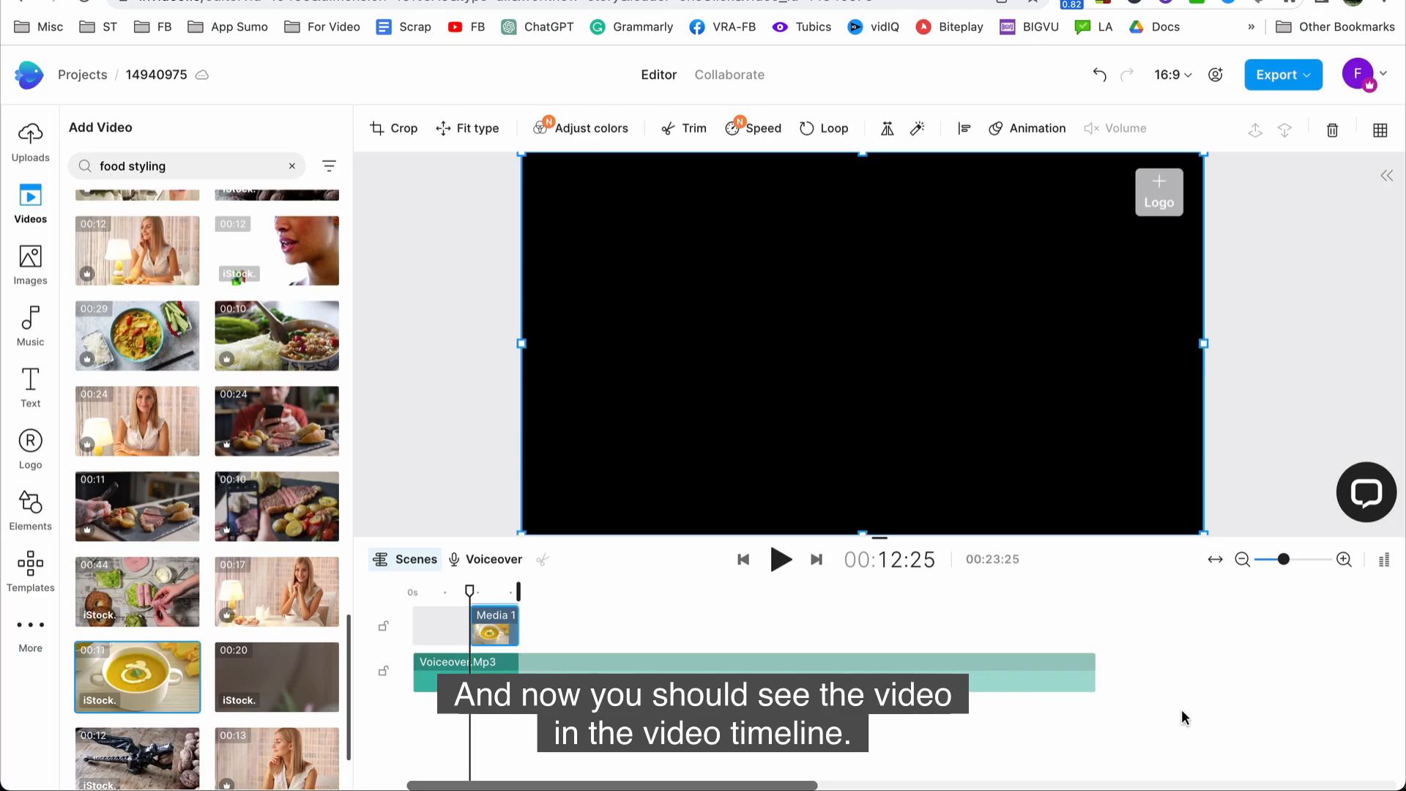
click(29, 388)
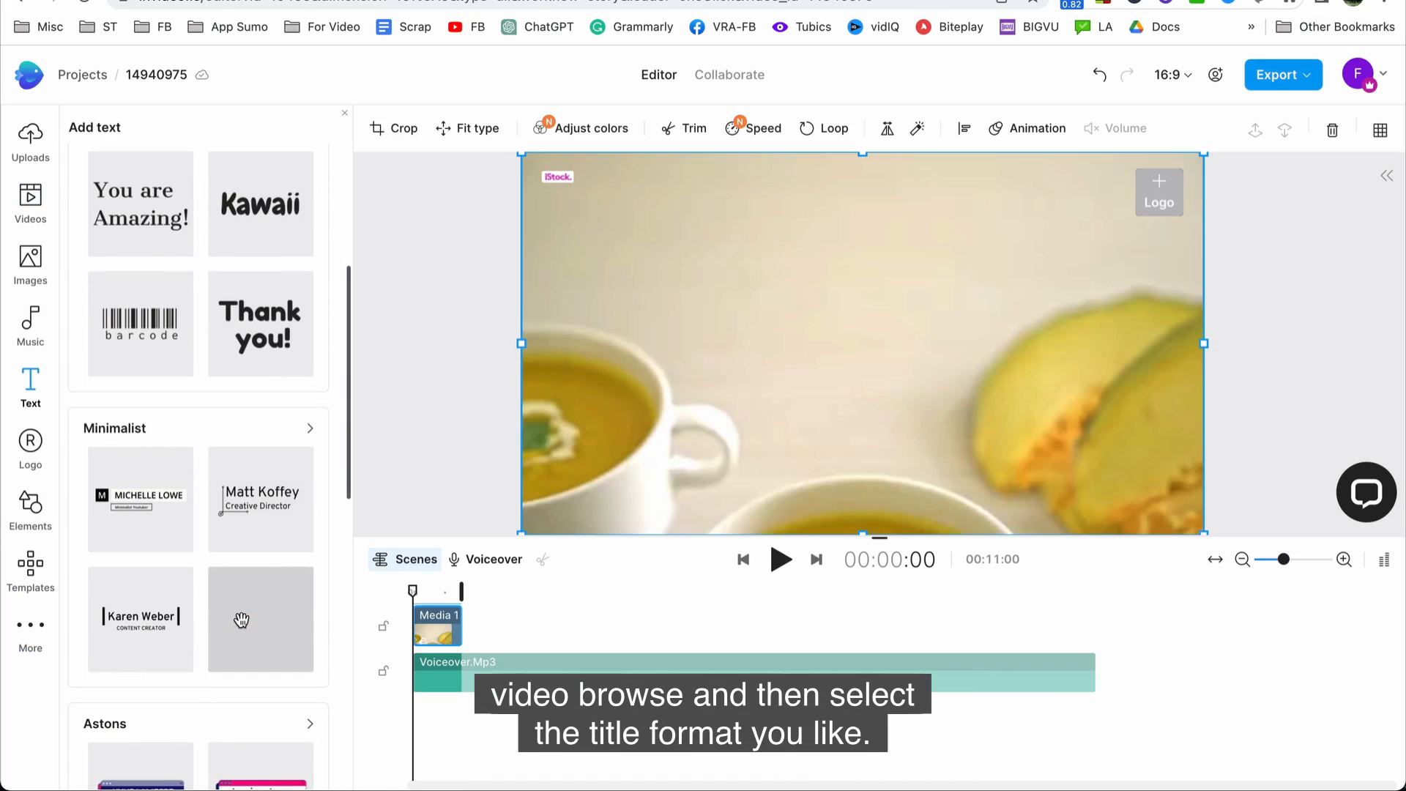
Step: Overlay a coloured Aston 14 'Food Styling Tips' title on the soup clip, then preview
click(260, 619)
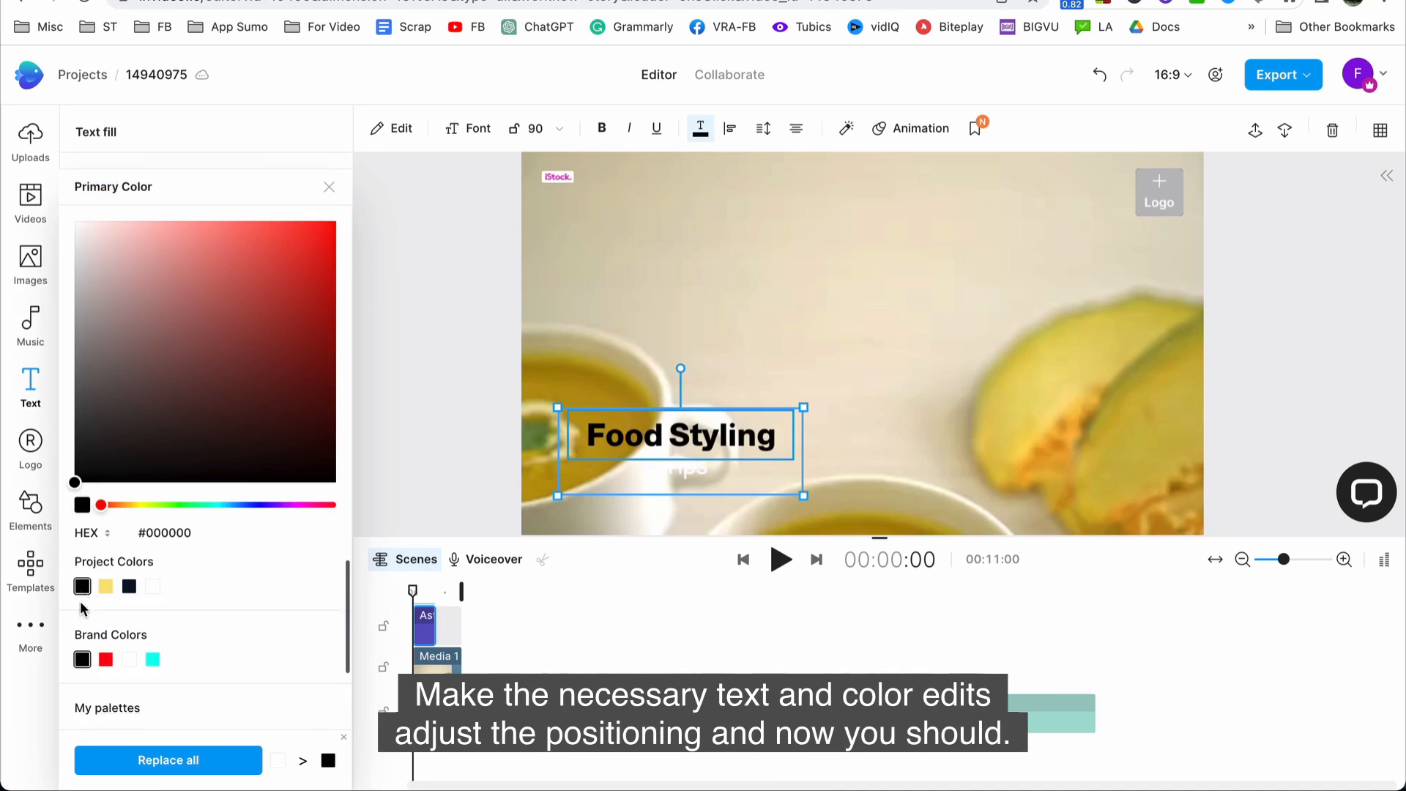
click(30, 143)
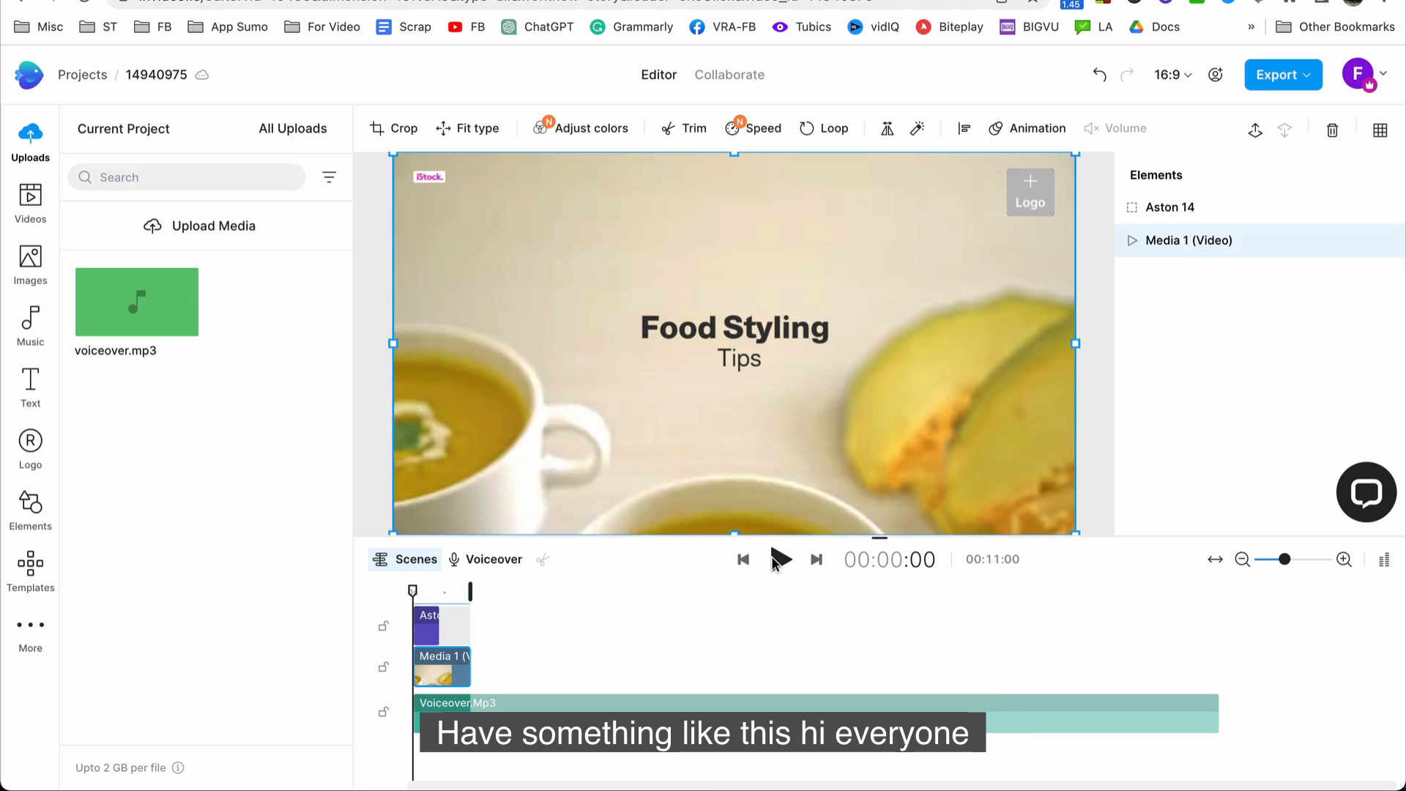
click(779, 559)
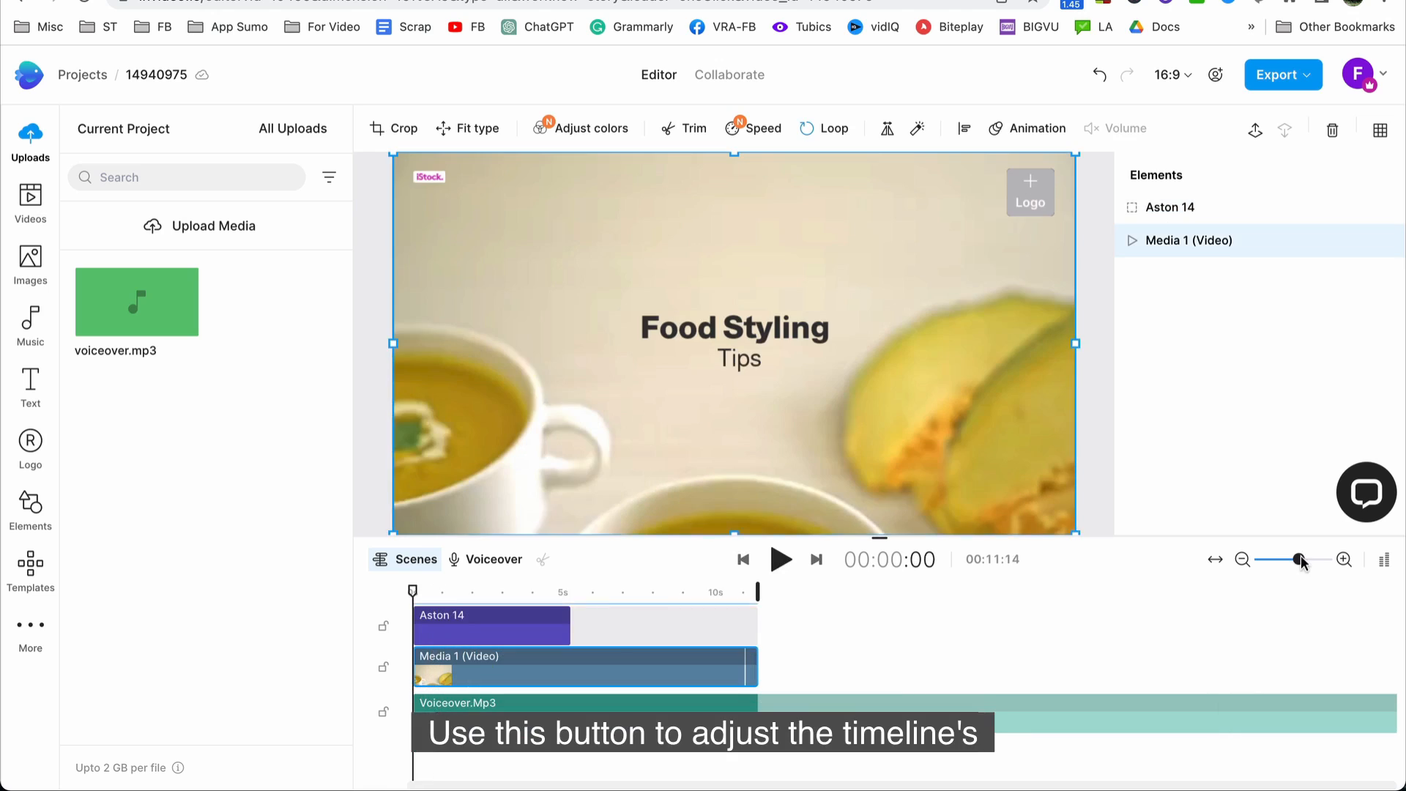
drag(1301, 559, 1294, 559)
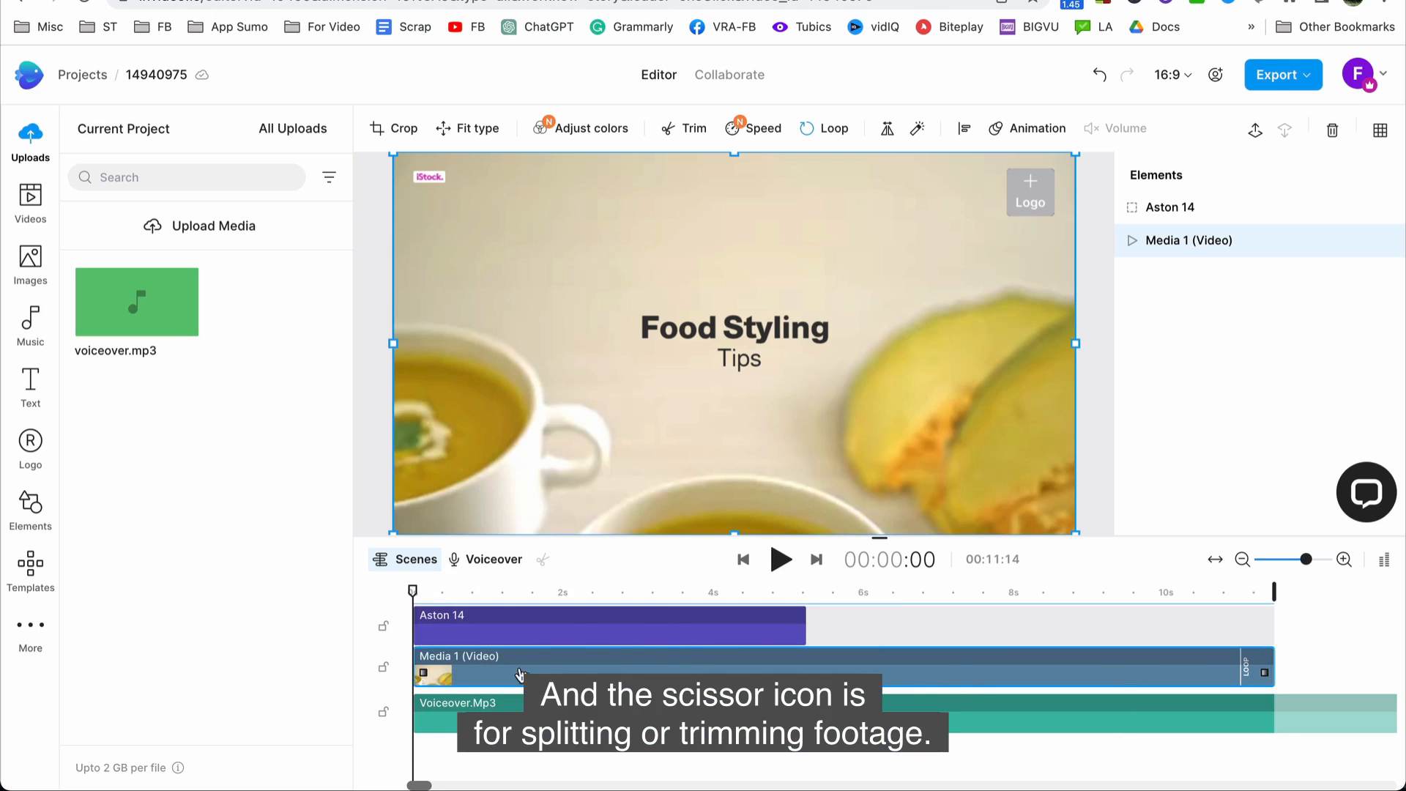
Step: Add the Playful track Joyful Ride (20 Seconds) as a music layer
click(29, 328)
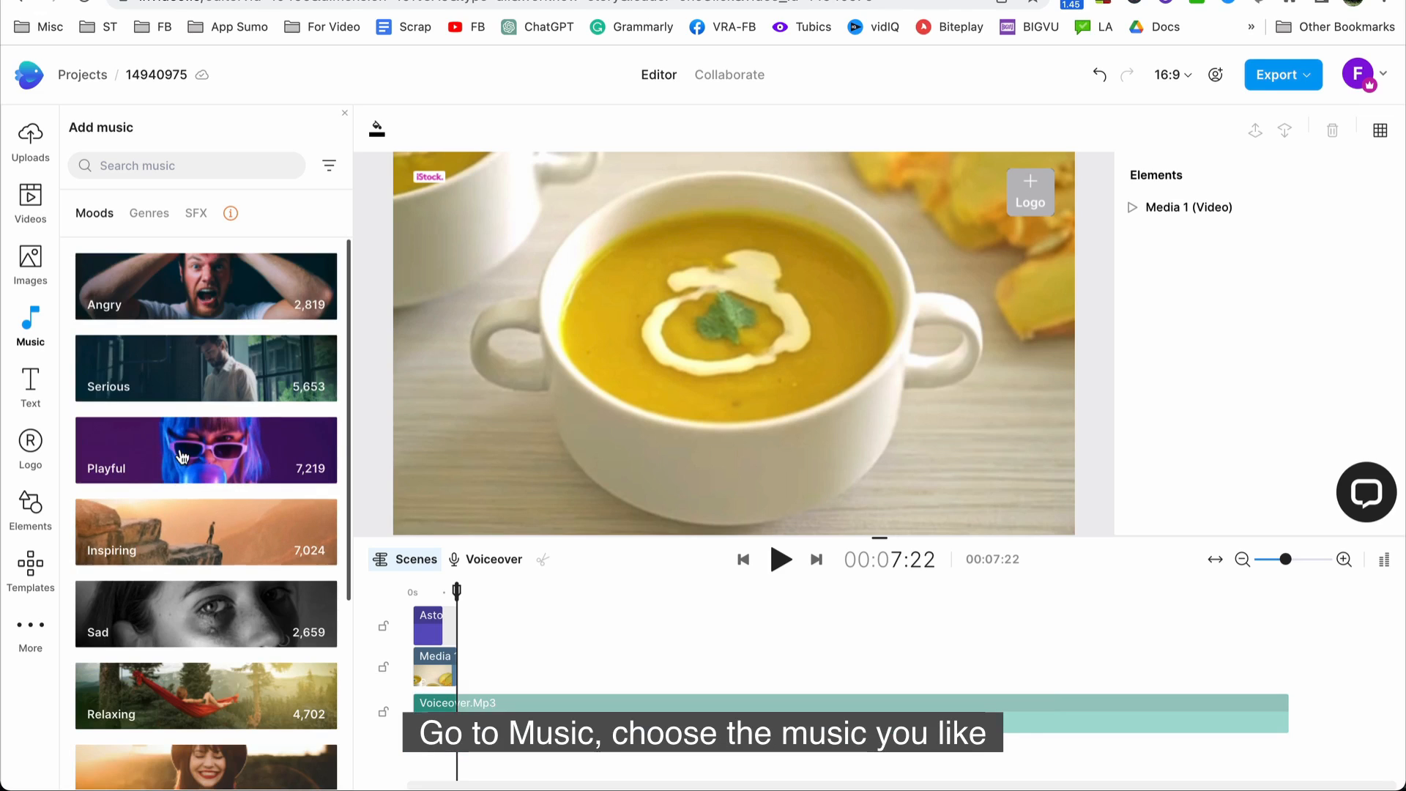
click(205, 451)
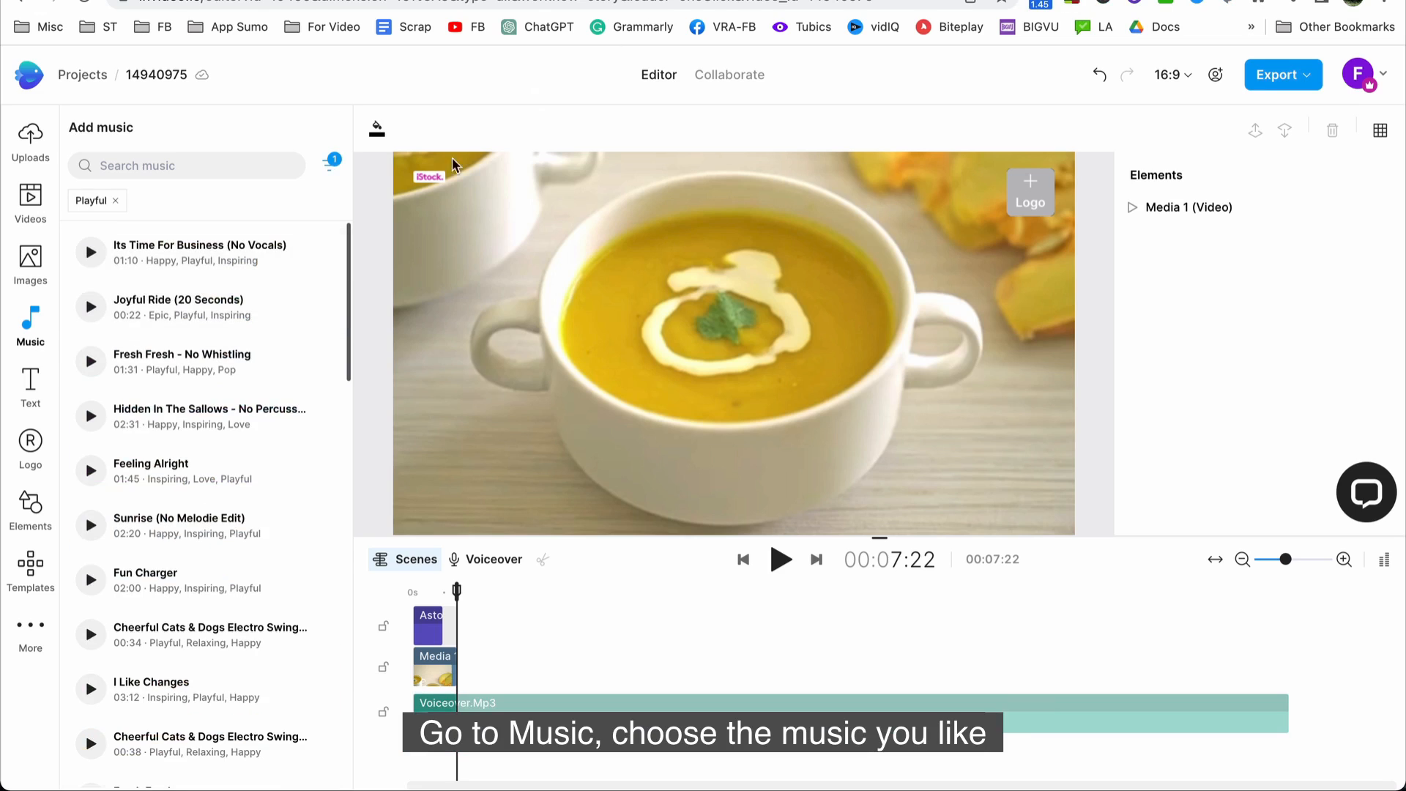
click(89, 307)
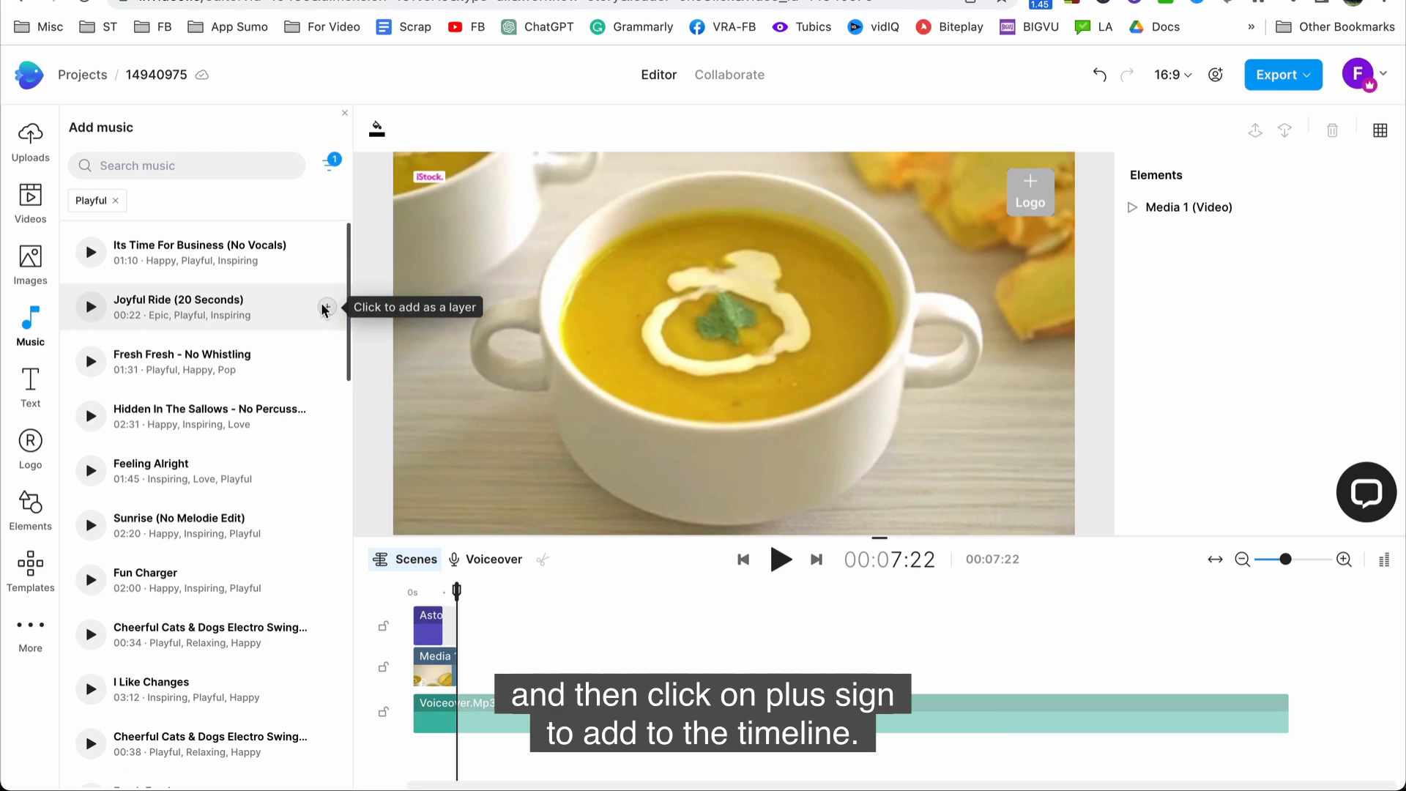
click(326, 307)
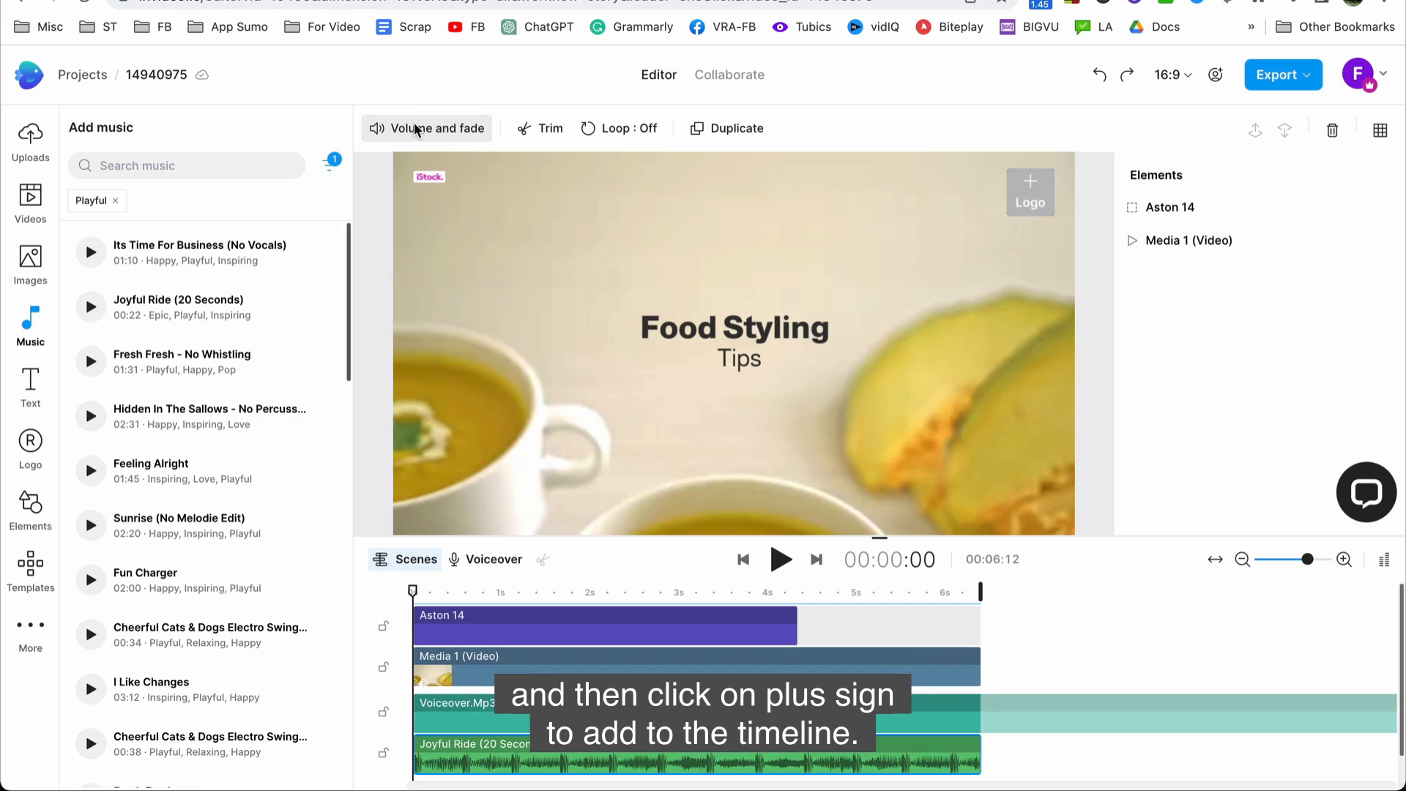
Step: Turn the Joyful Ride volume far down beneath the voiceover
click(436, 128)
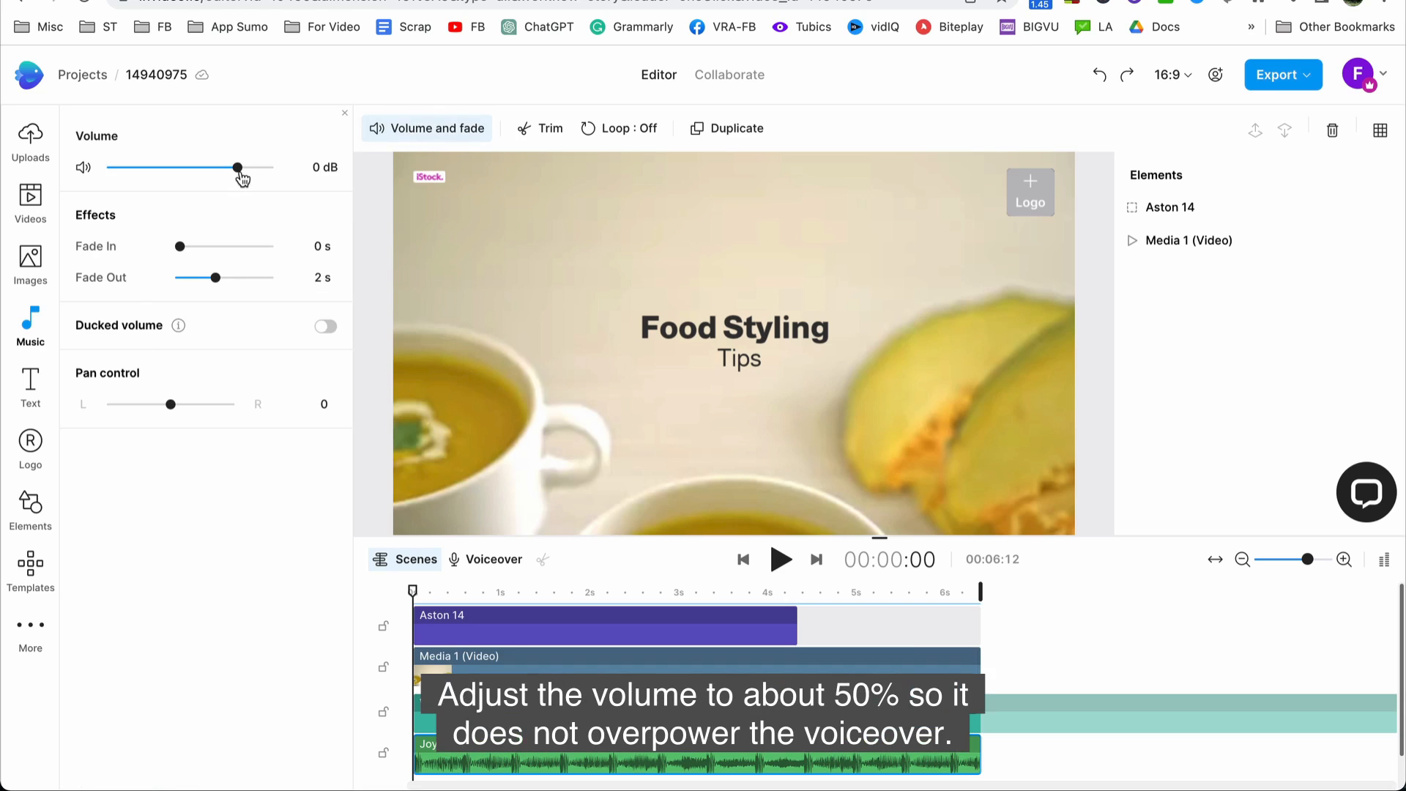
drag(237, 168, 123, 167)
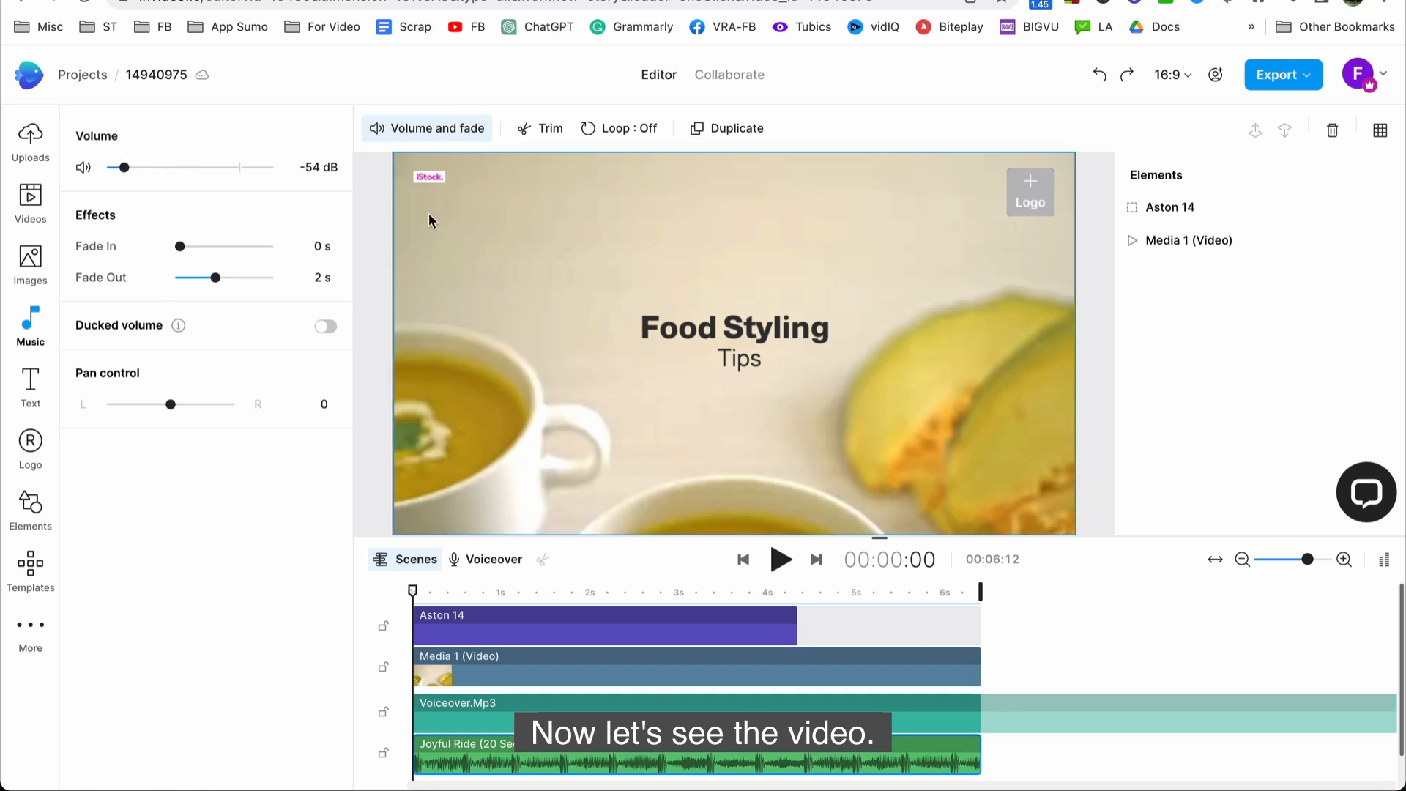
click(780, 559)
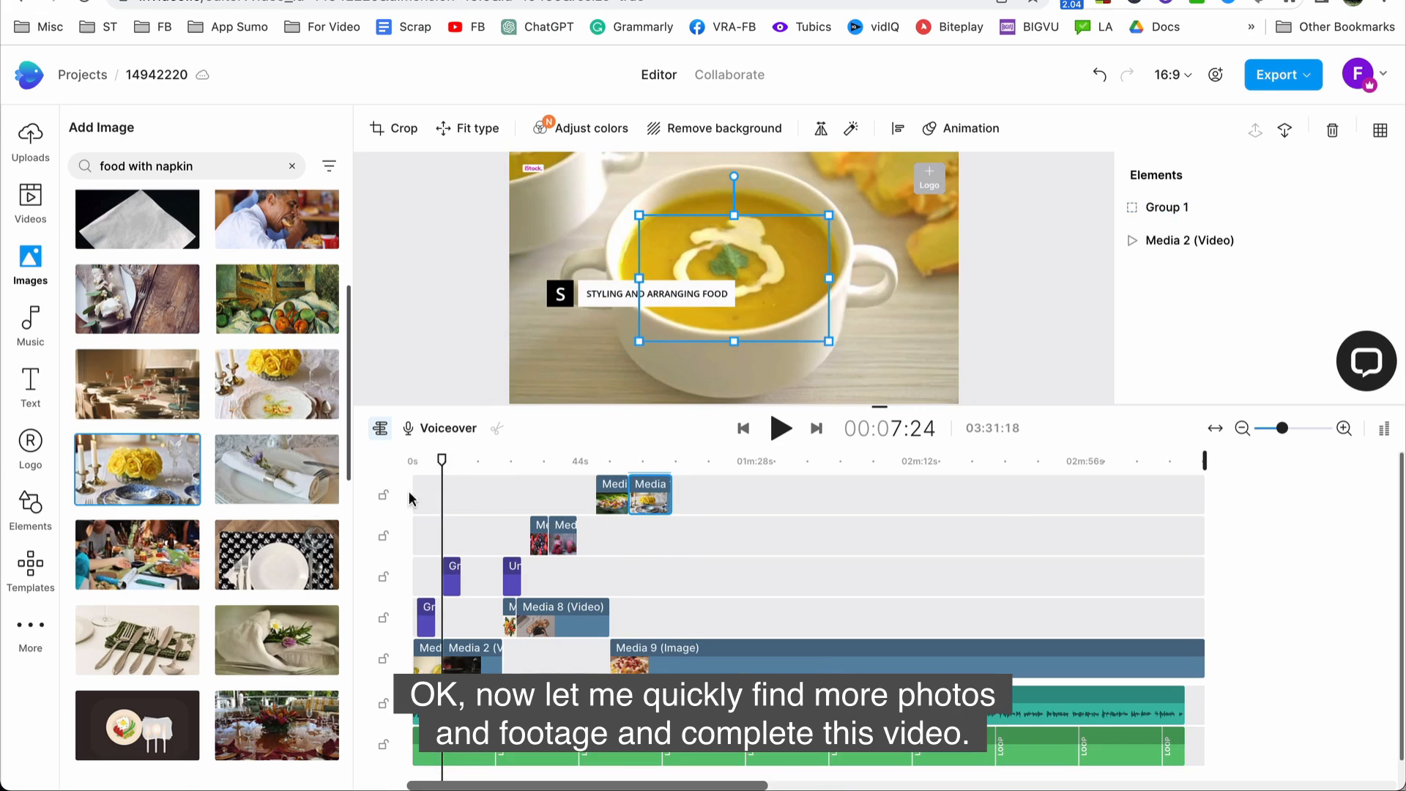
Step: Add more food photos and footage along the timeline
click(779, 428)
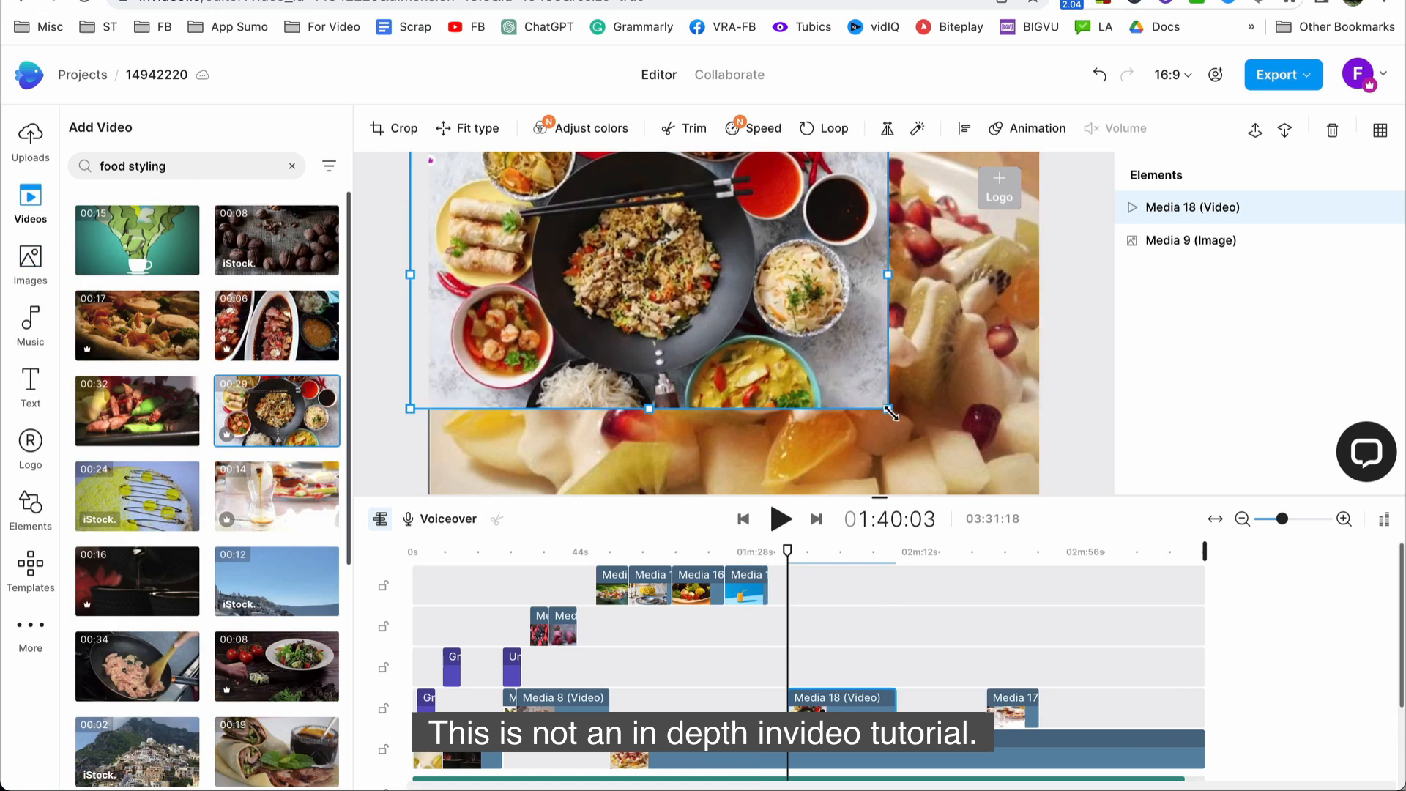
click(779, 519)
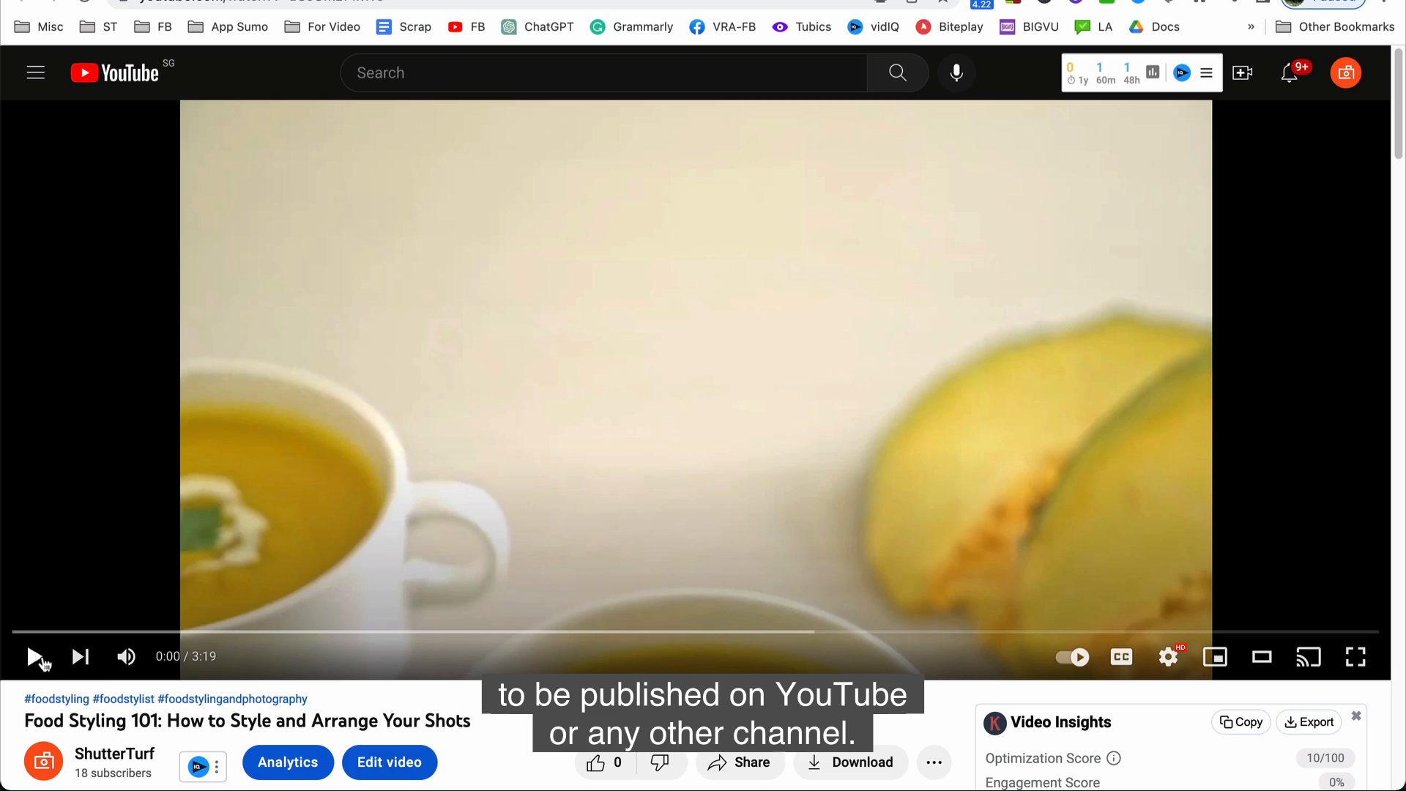
Step: Play the published Food Styling 101 video from its title opening
click(36, 656)
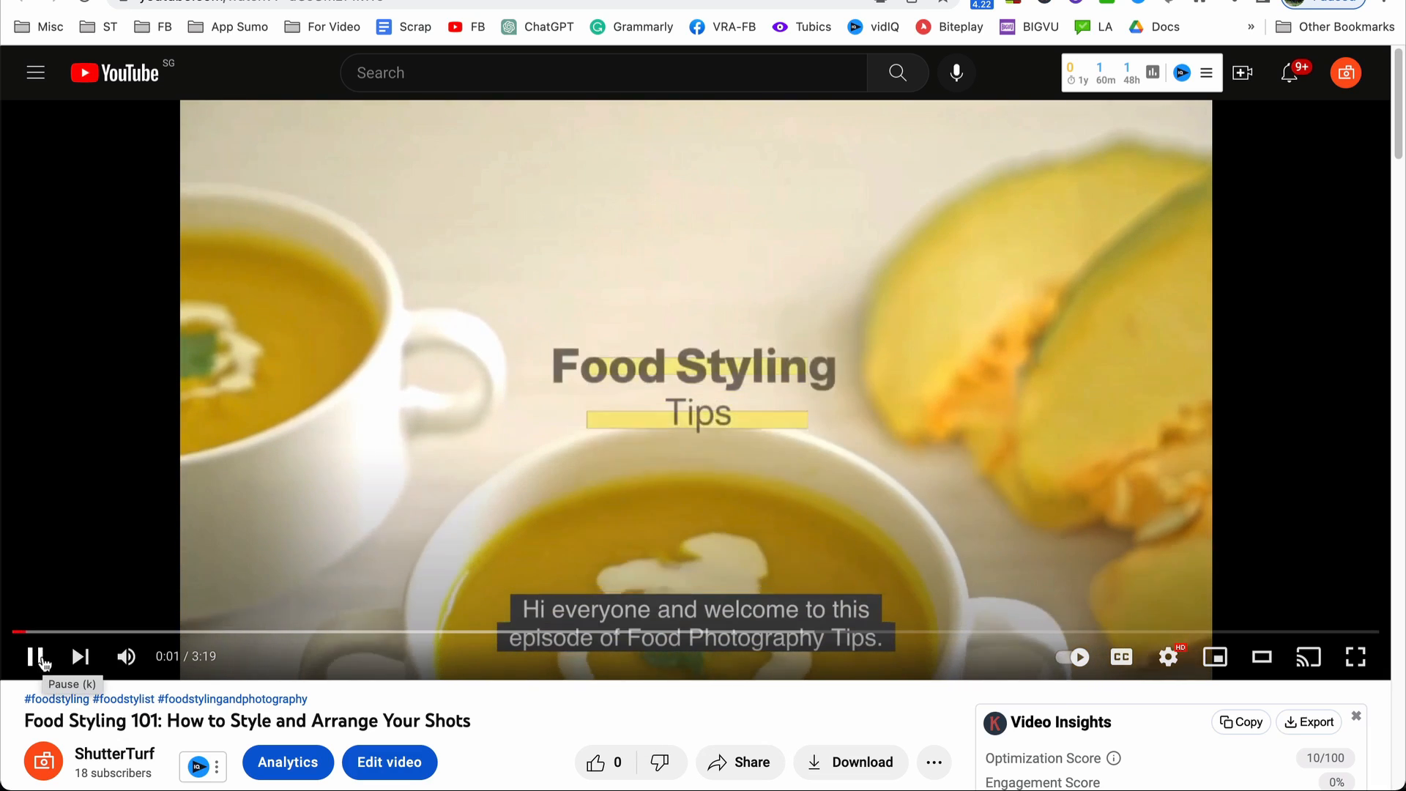